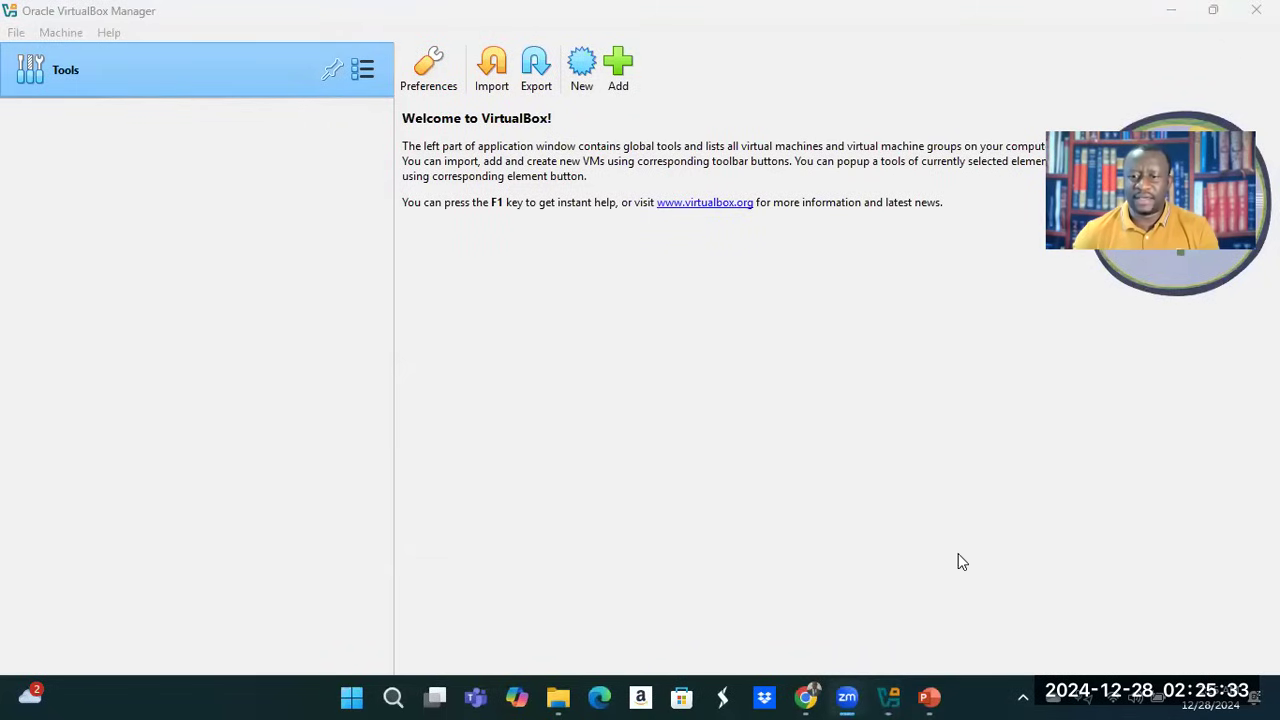
Scroll the Get Kali page down to the Installer tab's x86_64 installer images
left_click(928, 696)
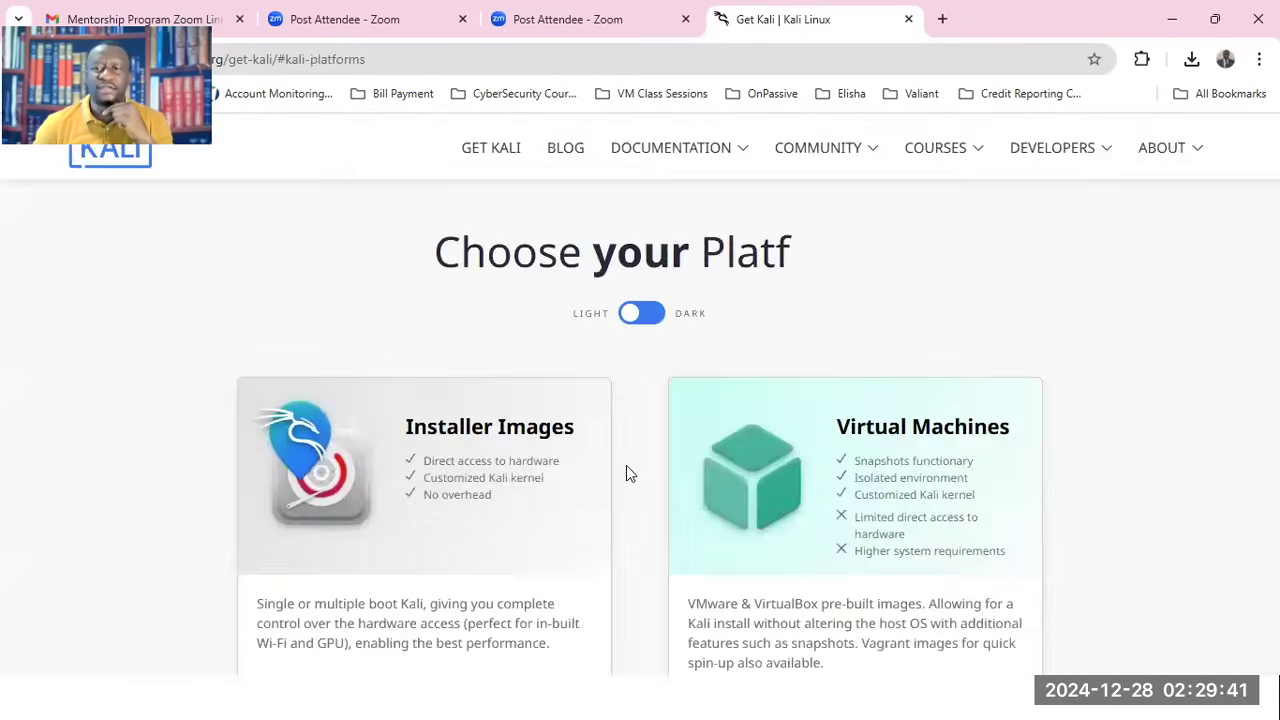
scroll("down", 3)
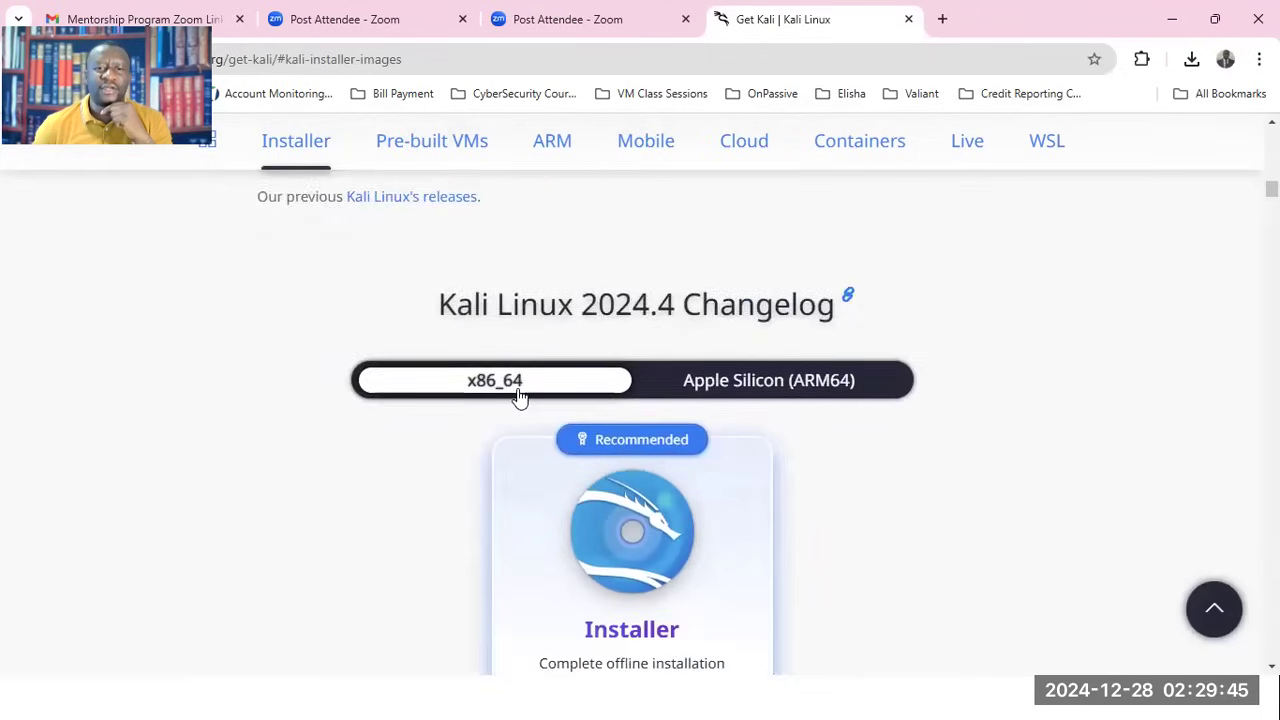
scroll("down", 3)
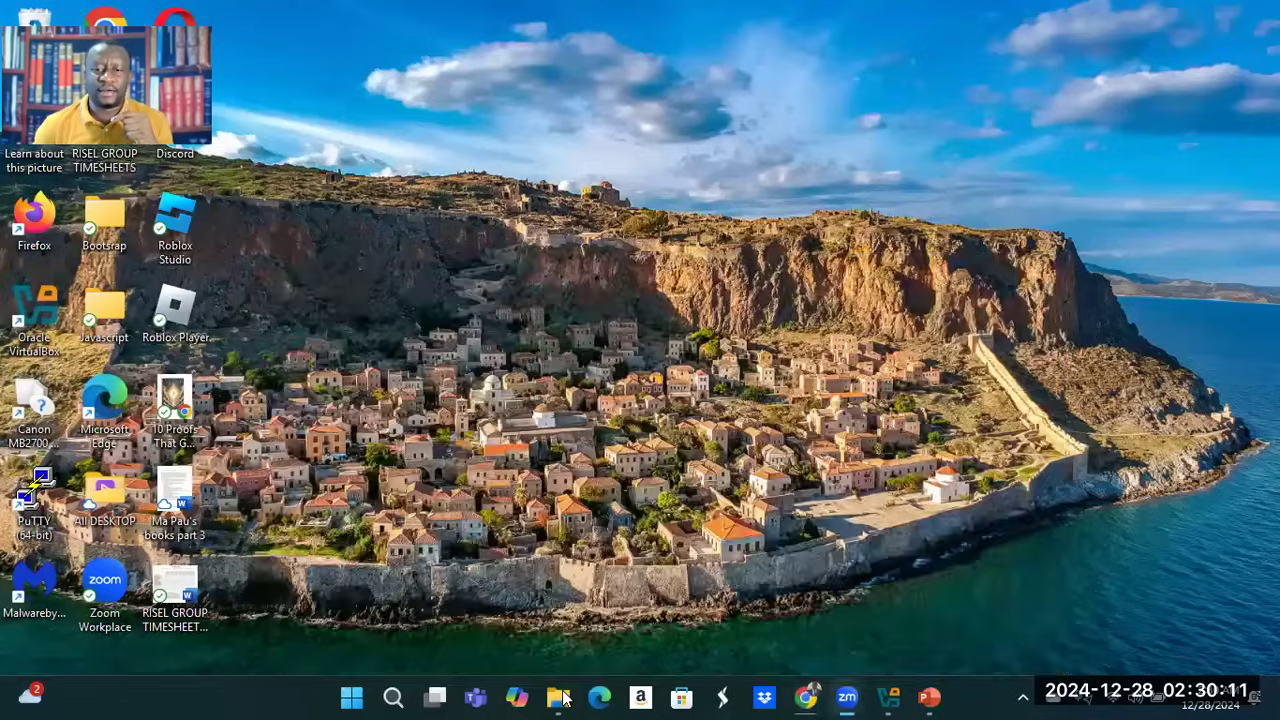
Show the Downloads folder containing the 4.07 GB Kali installer disc image
left_click(560, 696)
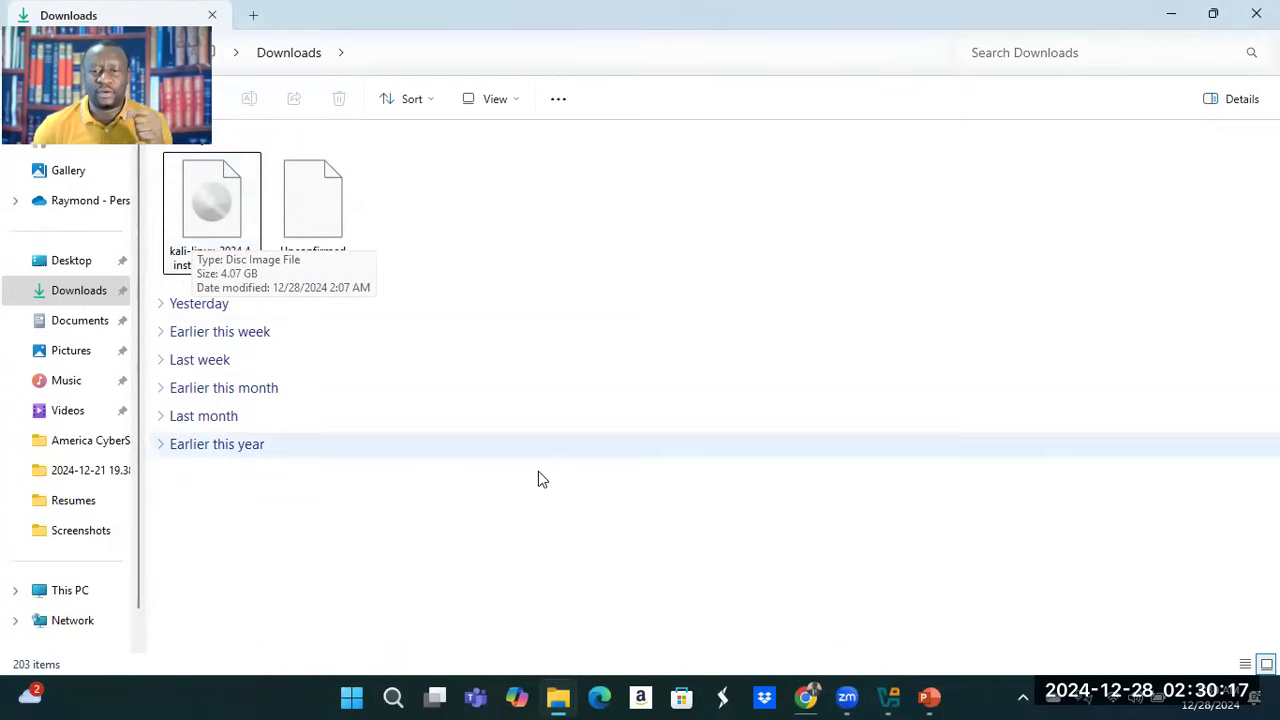
left_click(806, 696)
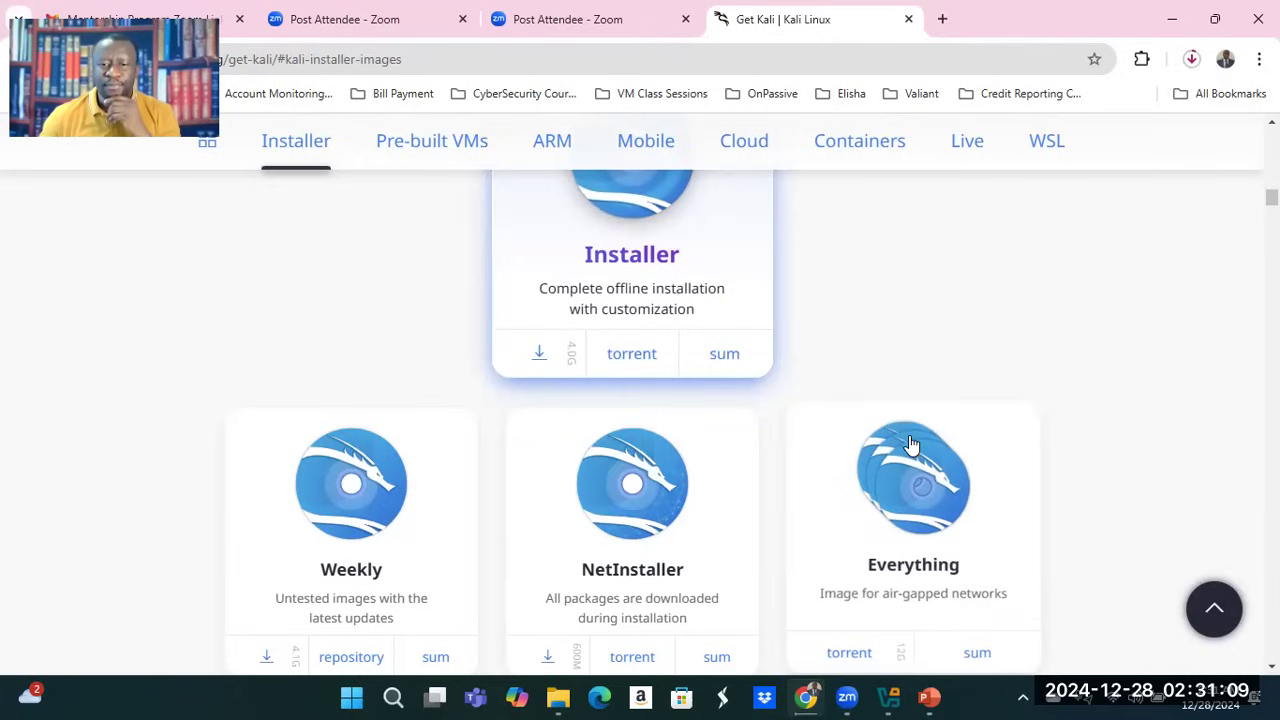
mouse_move(888, 696)
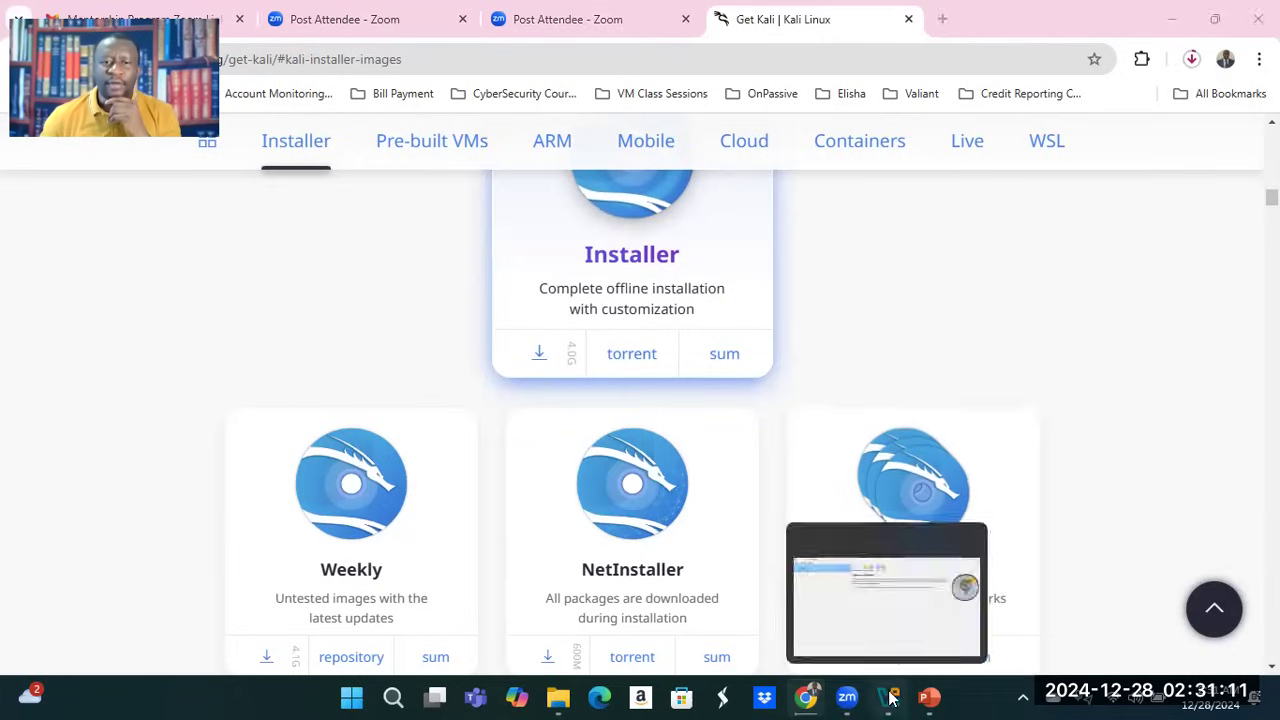
Bring up VirtualBox Manager's Welcome to VirtualBox page with no machines listed
left_click(888, 696)
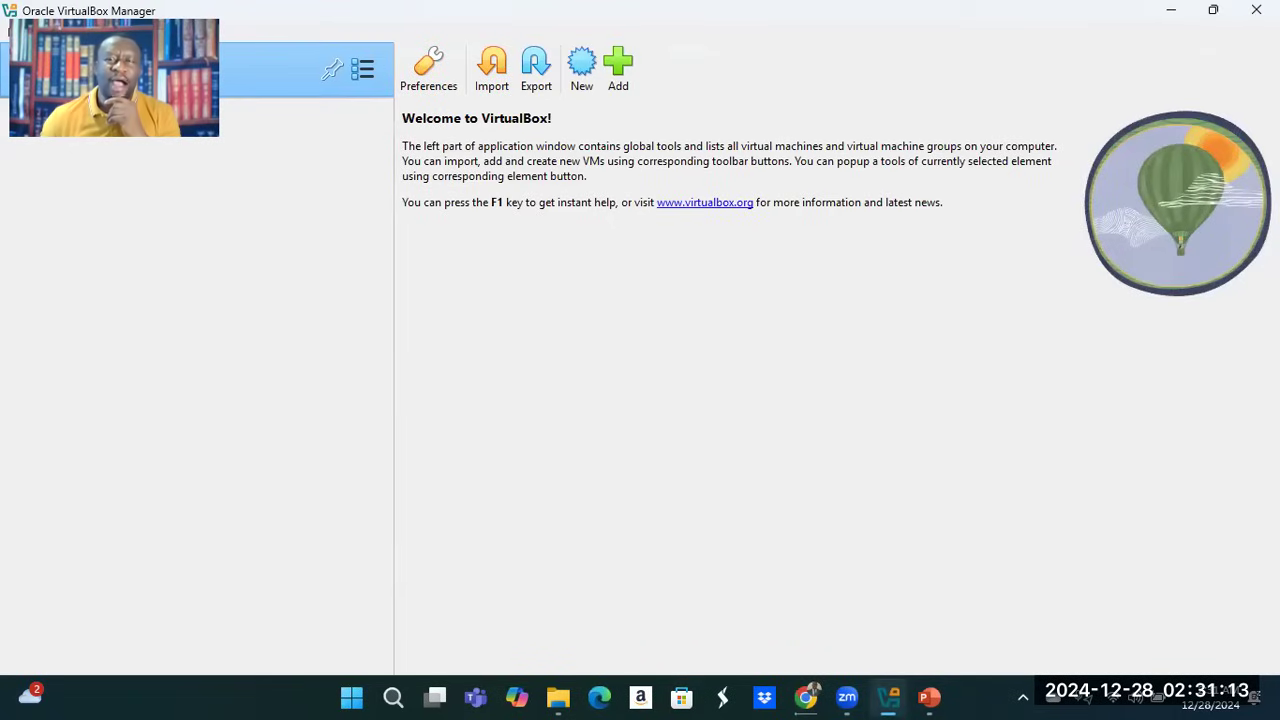
mouse_move(162, 296)
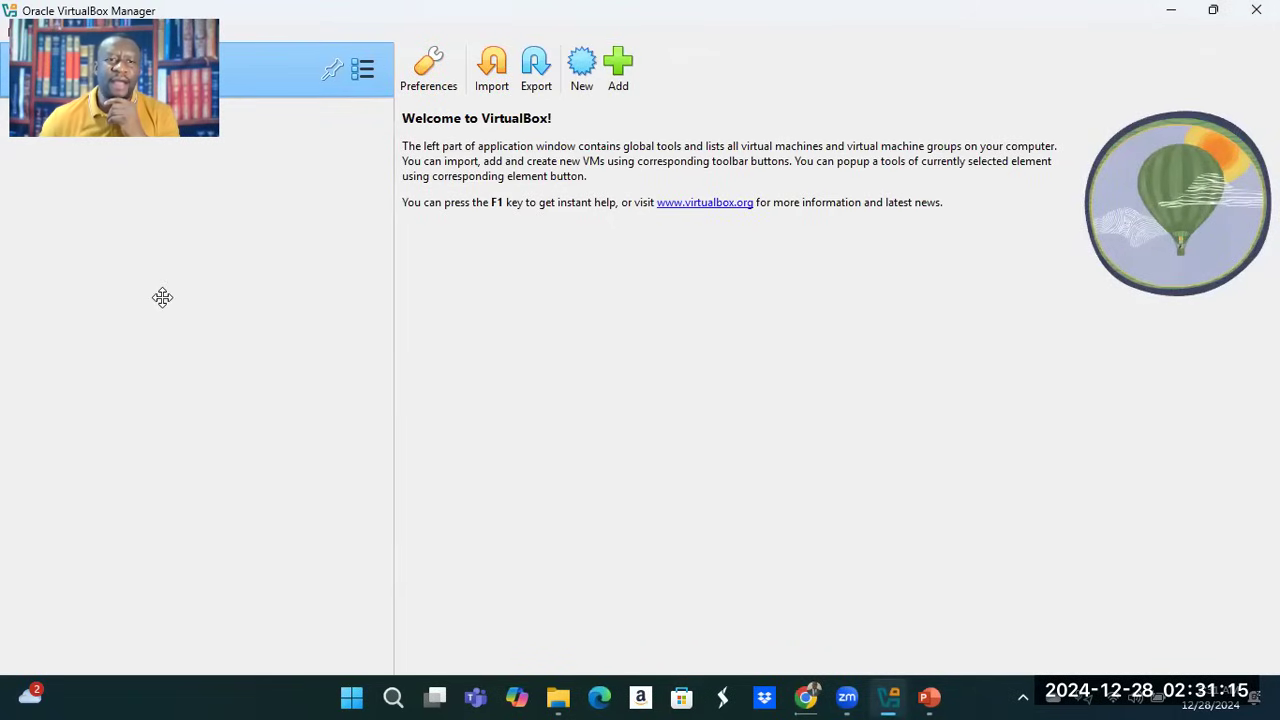
mouse_move(148, 536)
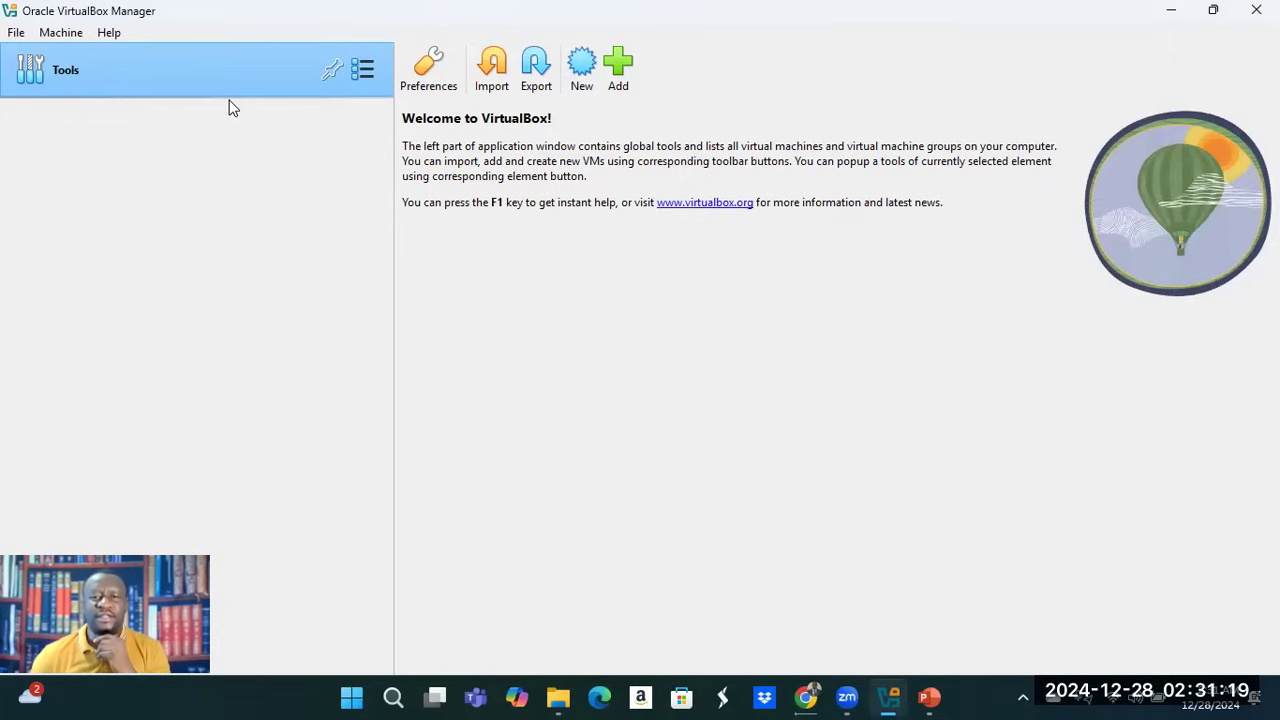
mouse_move(592, 302)
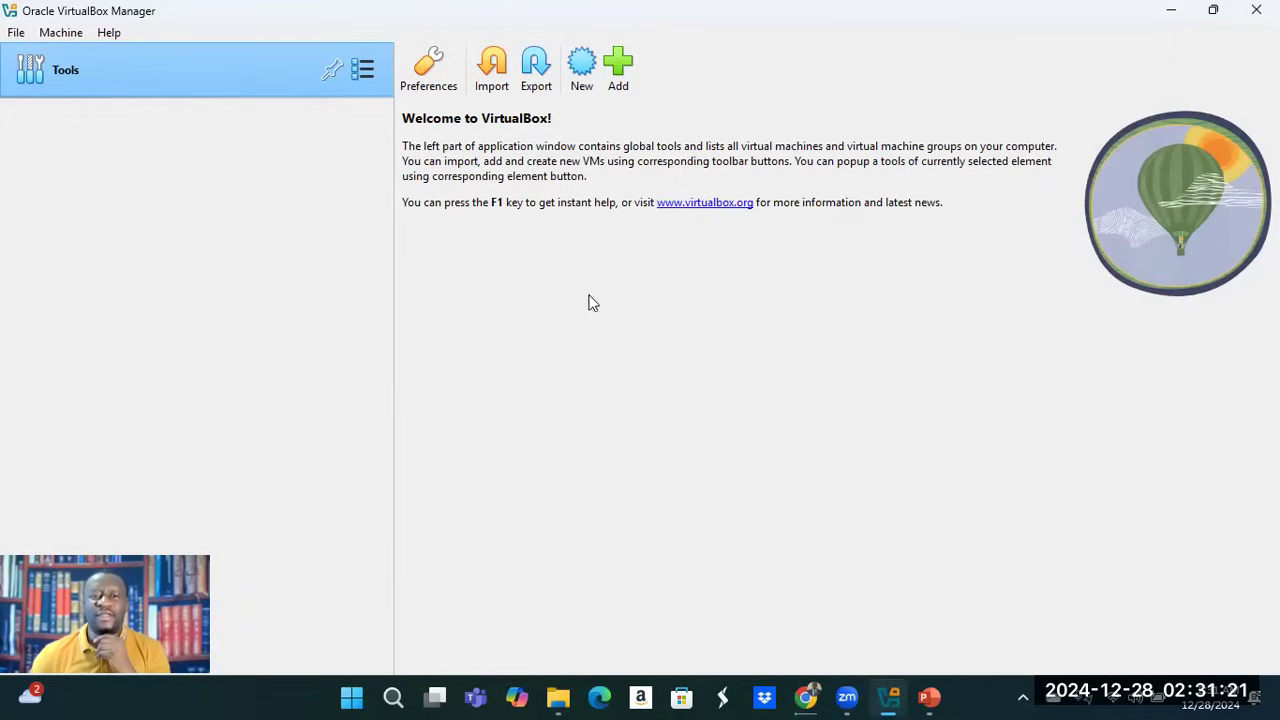
mouse_move(796, 224)
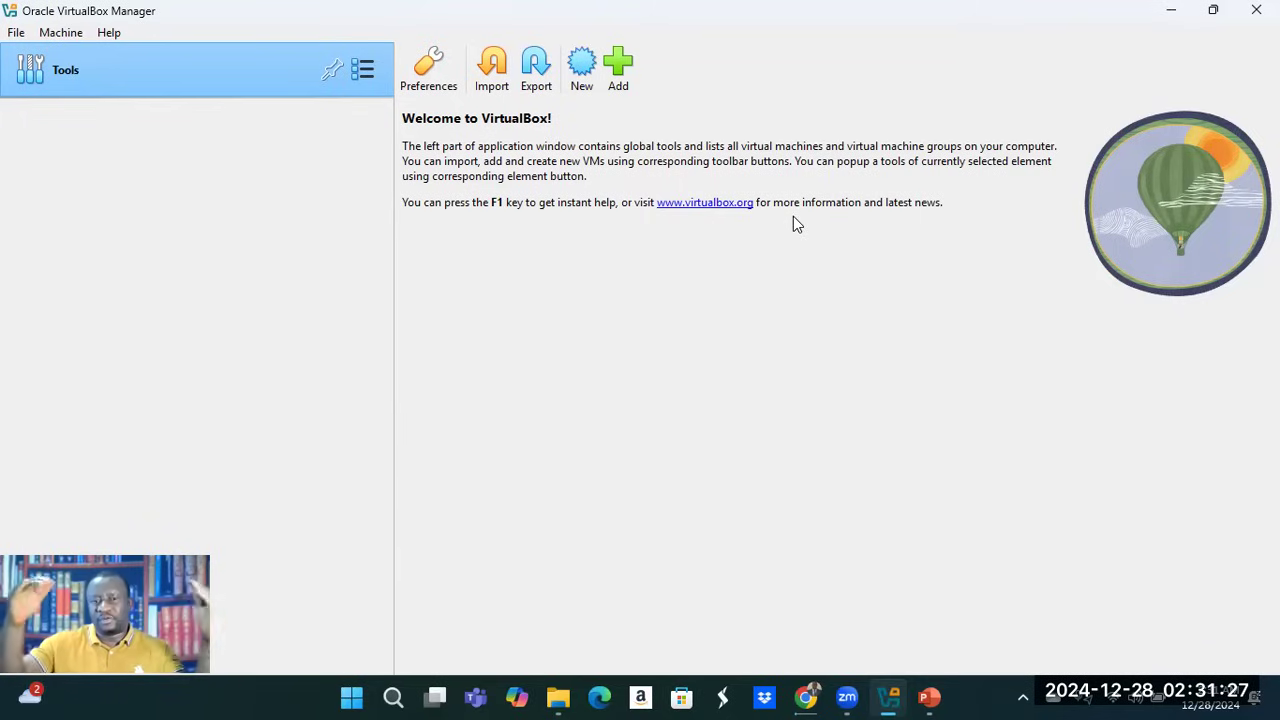
mouse_move(788, 228)
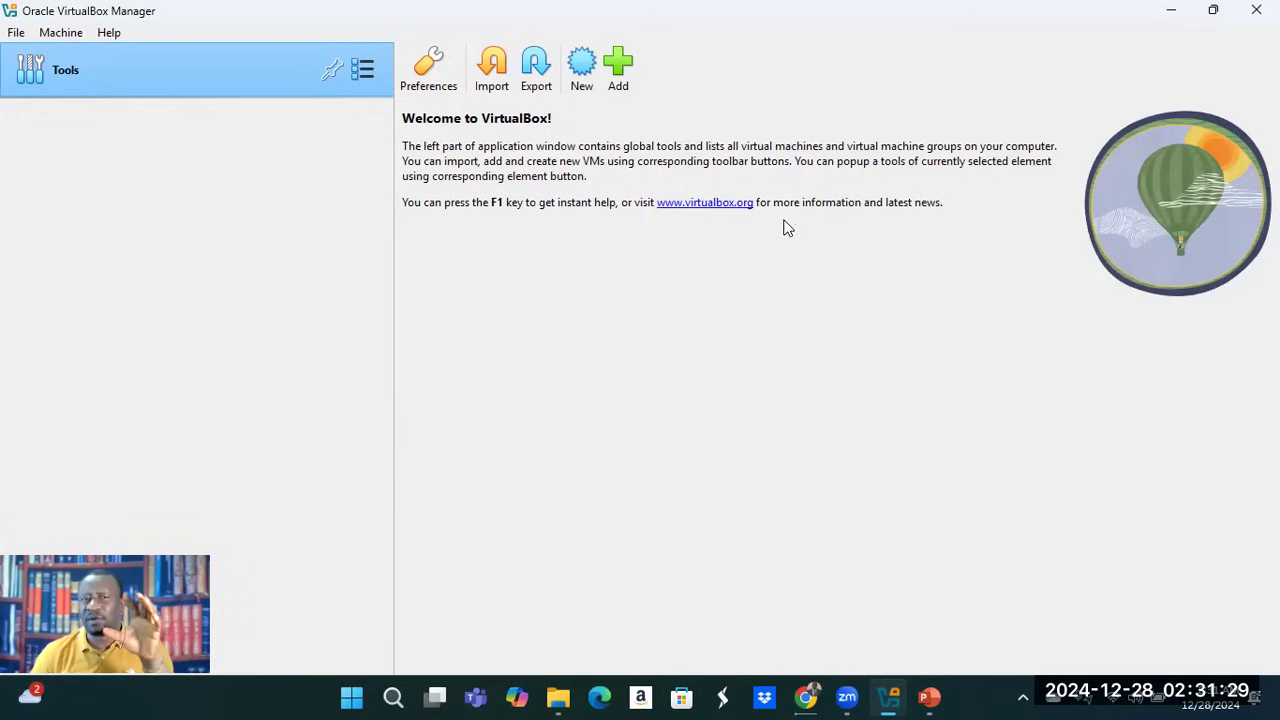
mouse_move(782, 230)
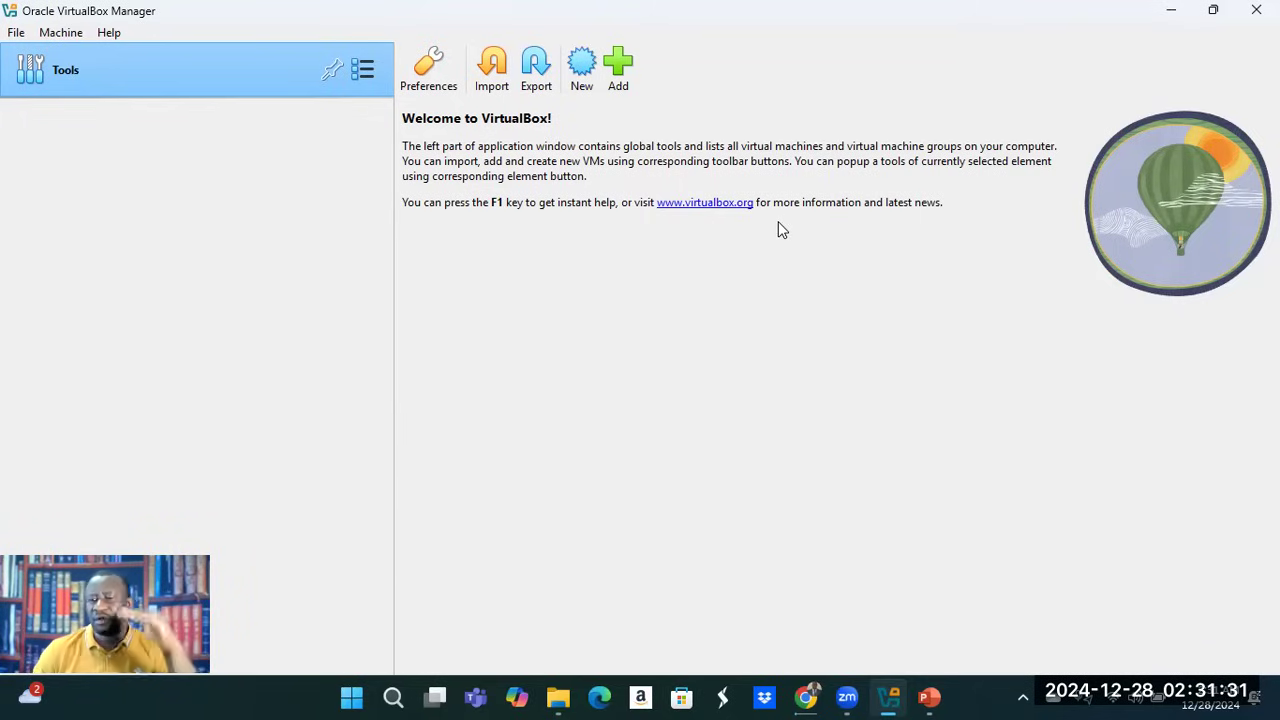
mouse_move(616, 336)
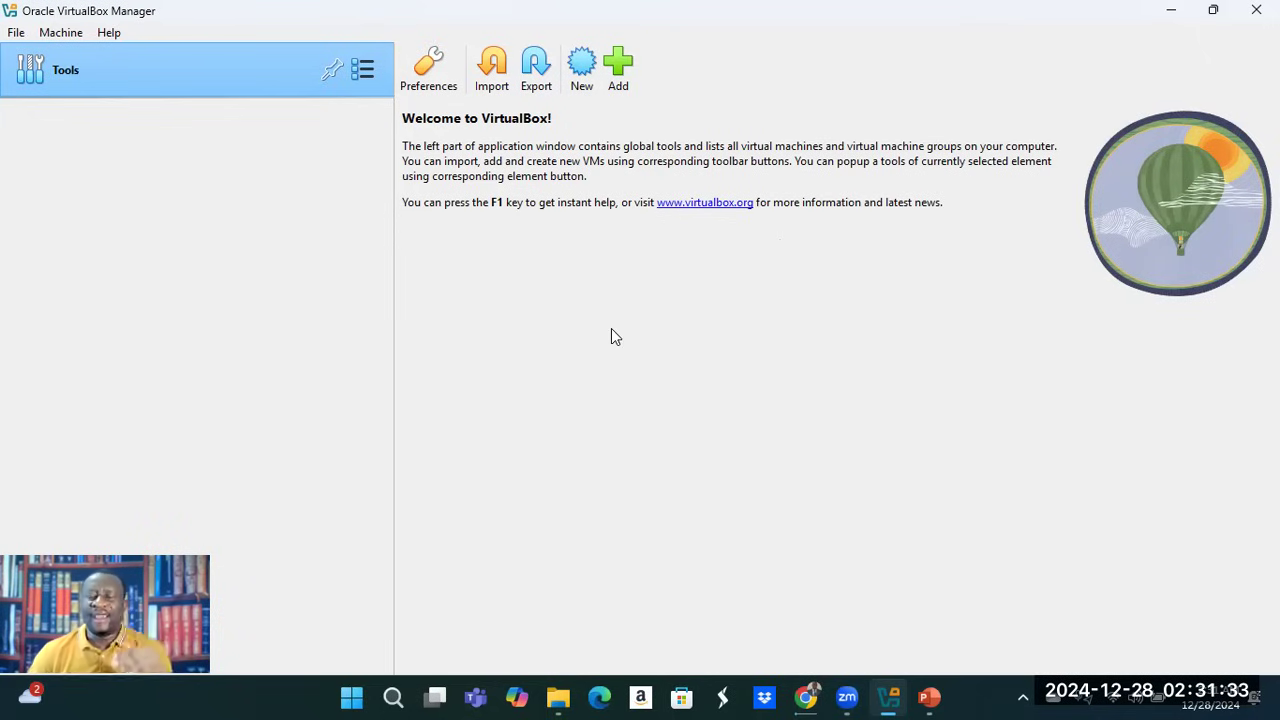
mouse_move(340, 304)
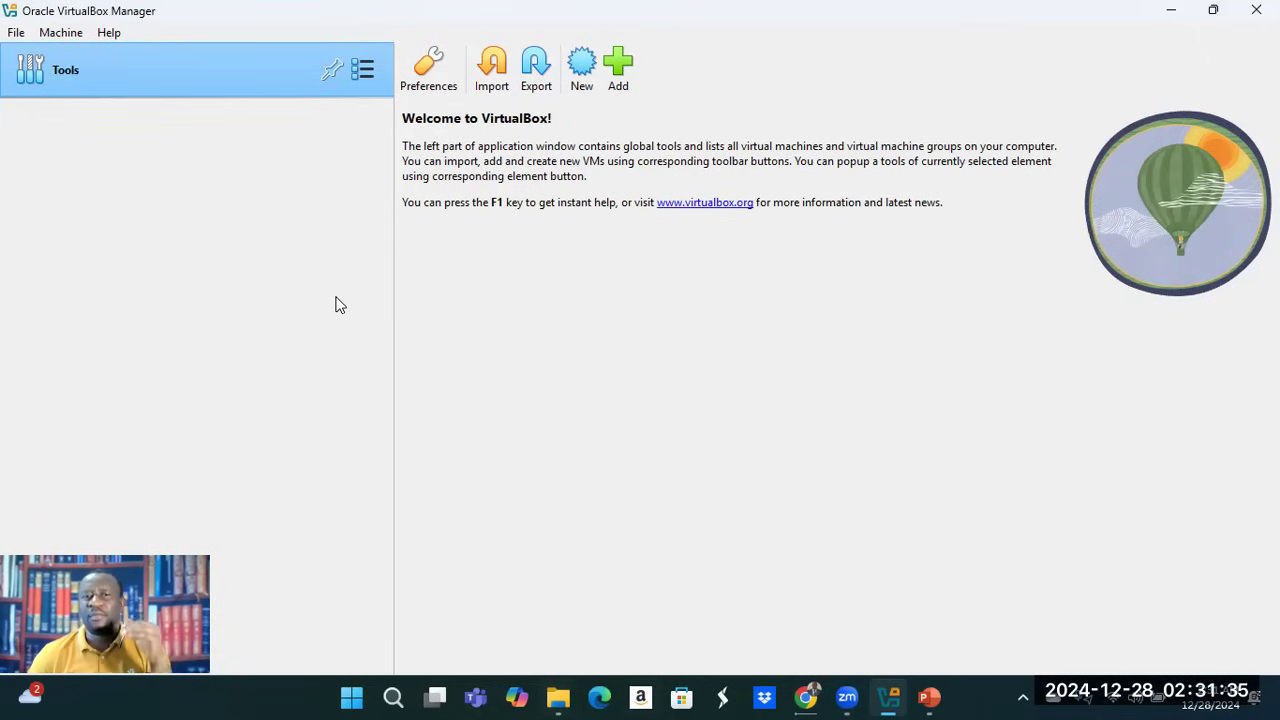
mouse_move(582, 70)
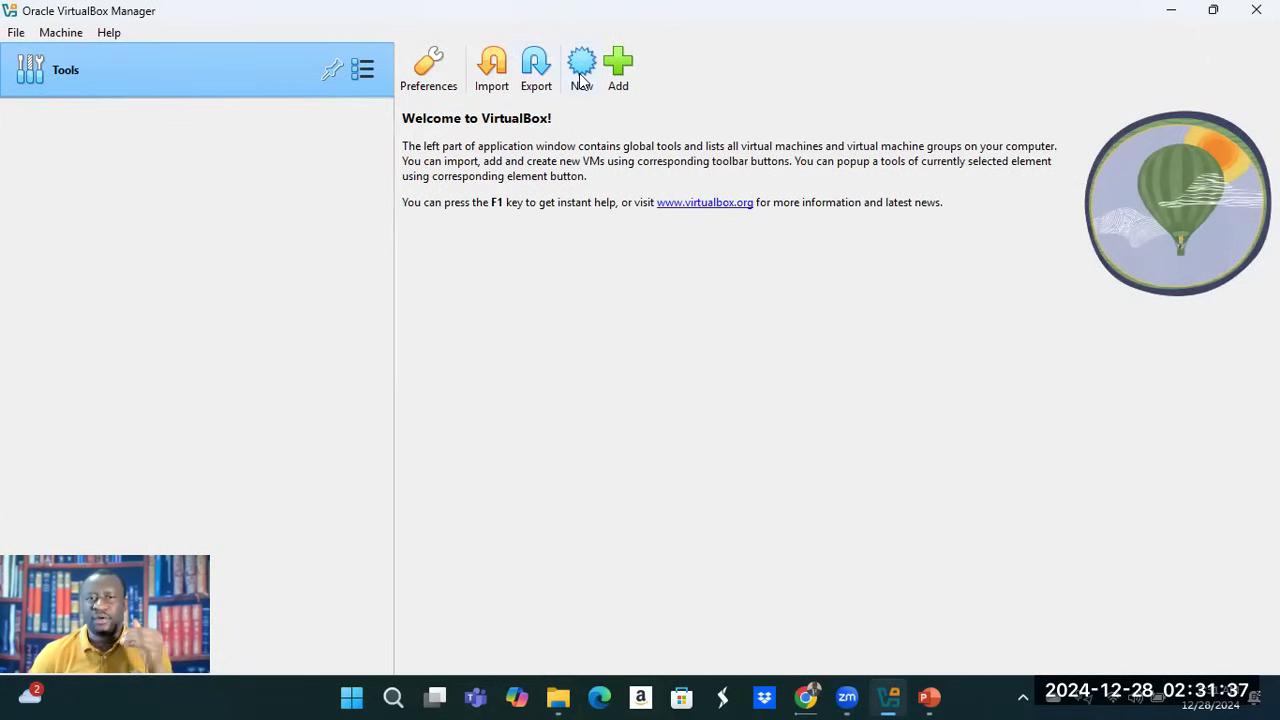
Create a new virtual machine named Kali Linux with the Debian Linux subtype
left_click(582, 60)
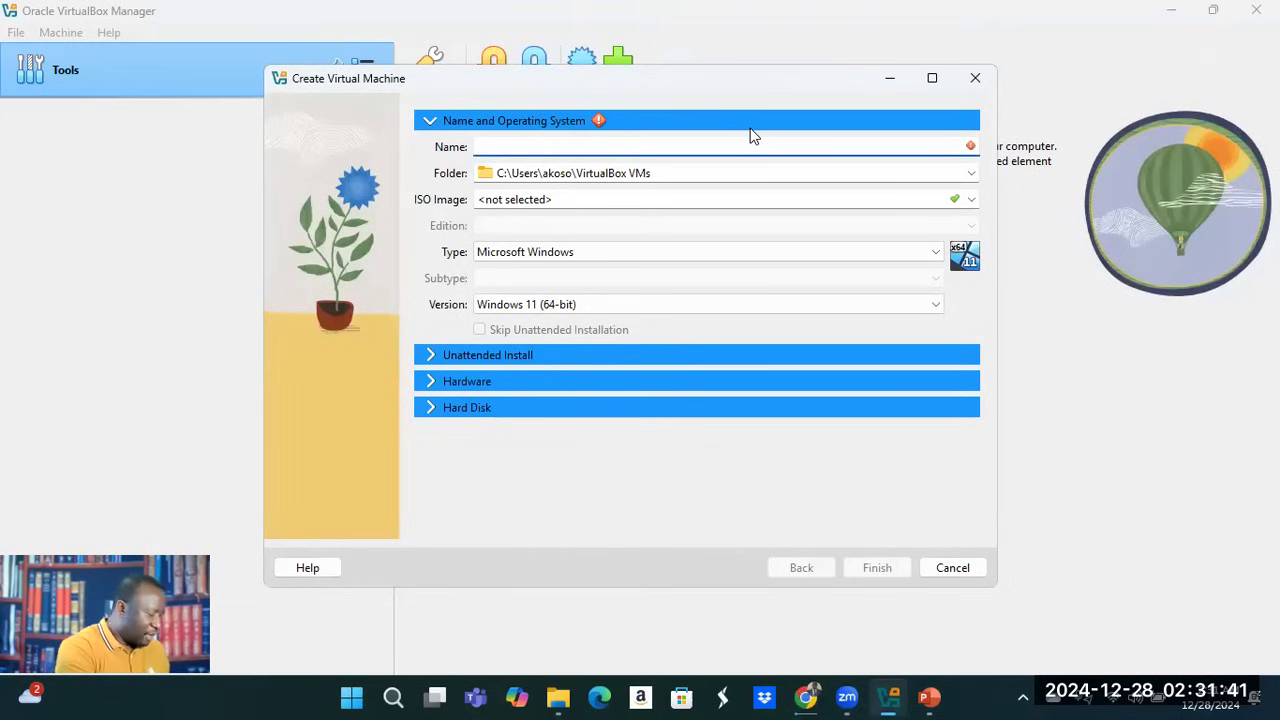
type("Kali Li")
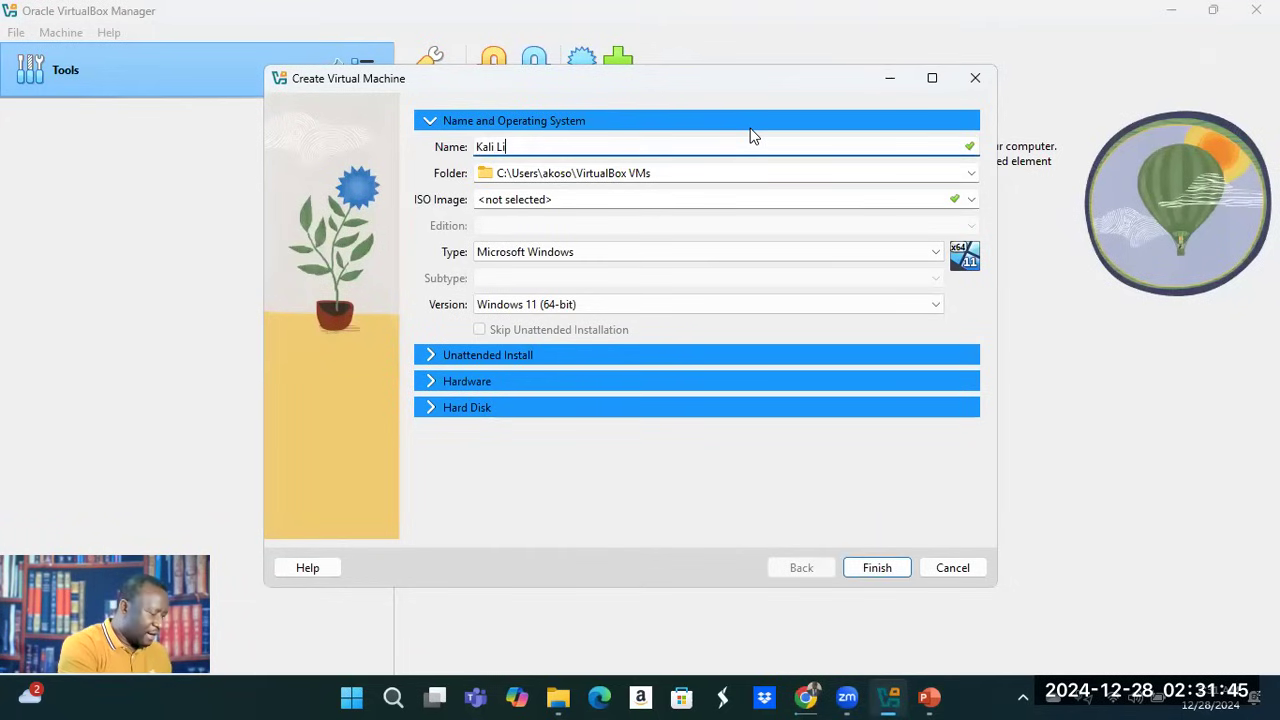
type("nux")
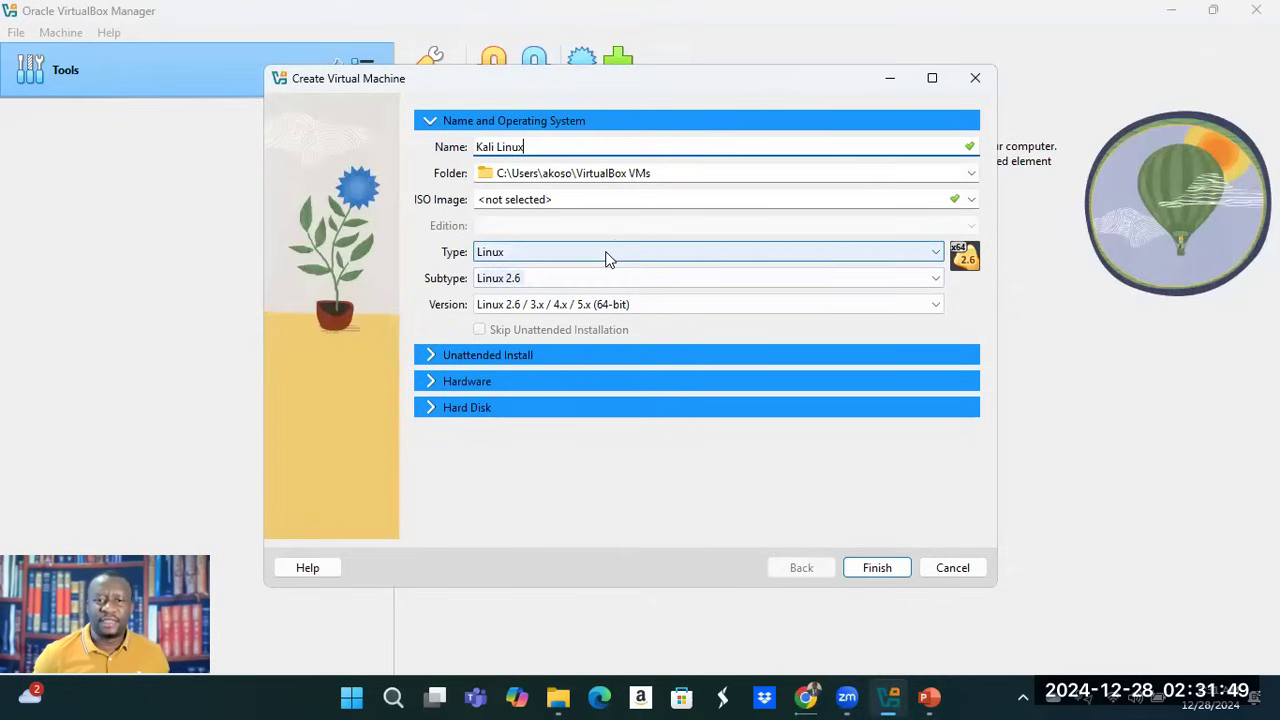
mouse_move(660, 288)
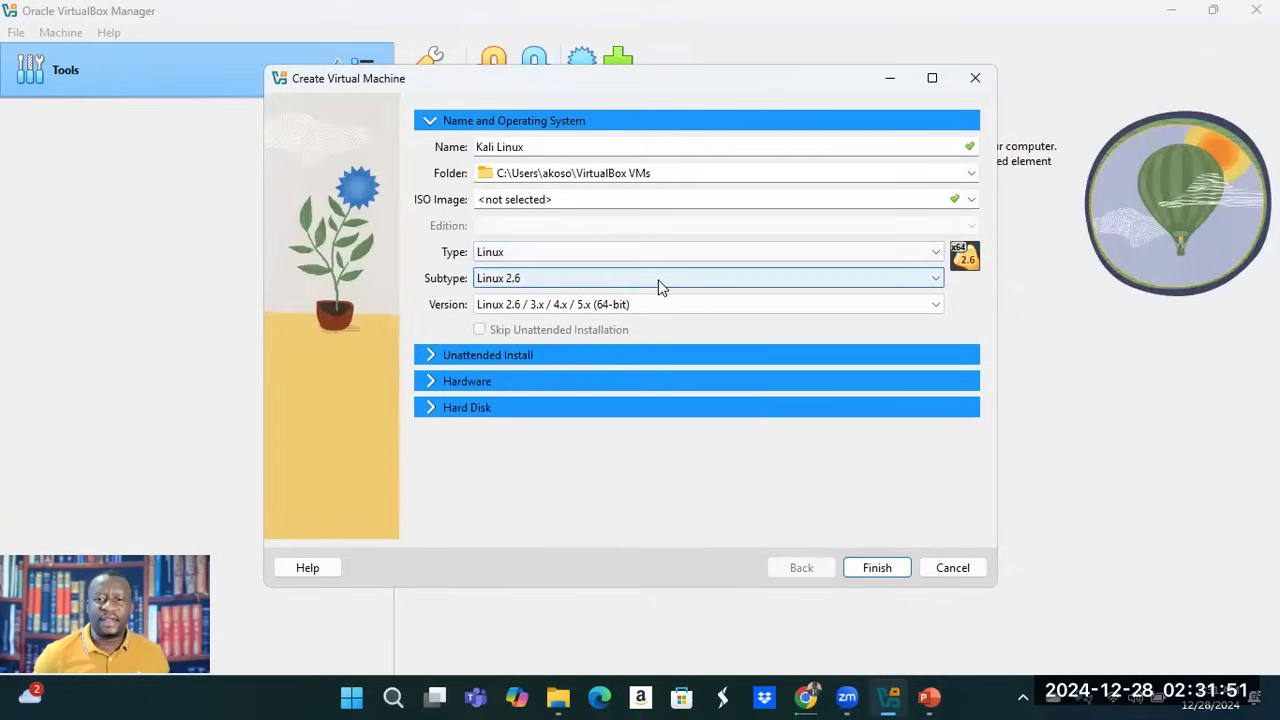
left_click(932, 278)
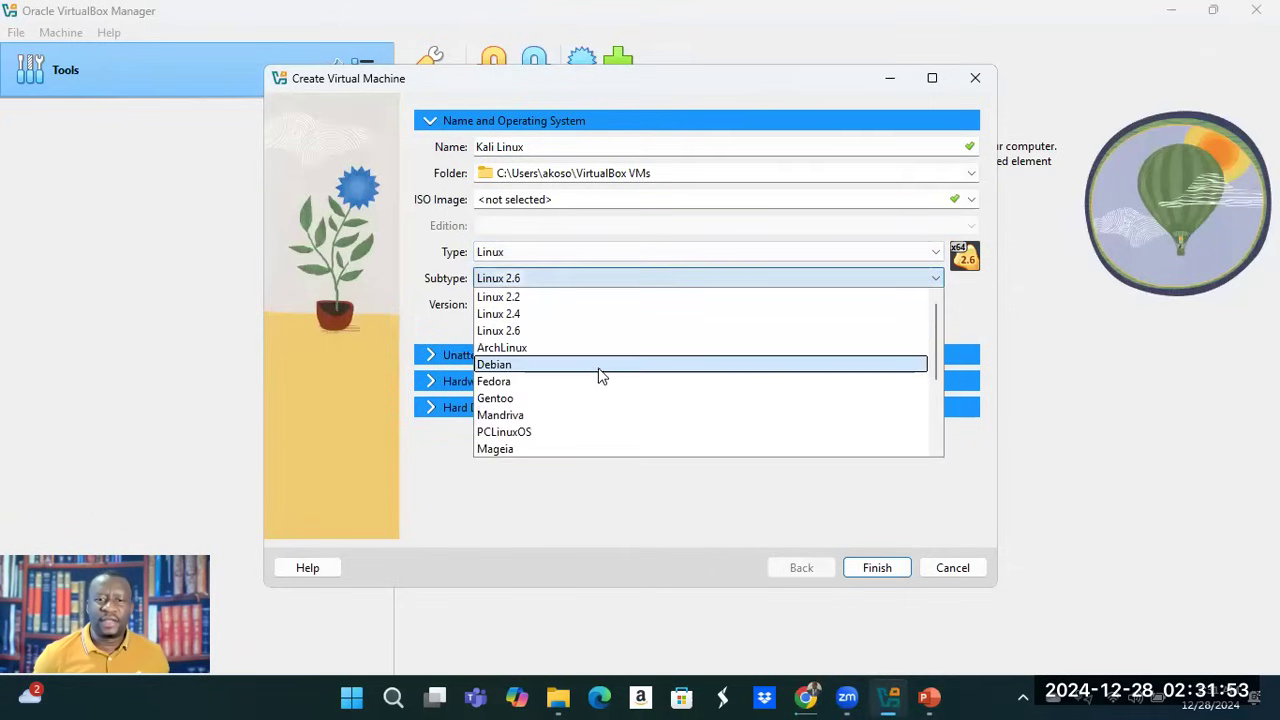
left_click(492, 364)
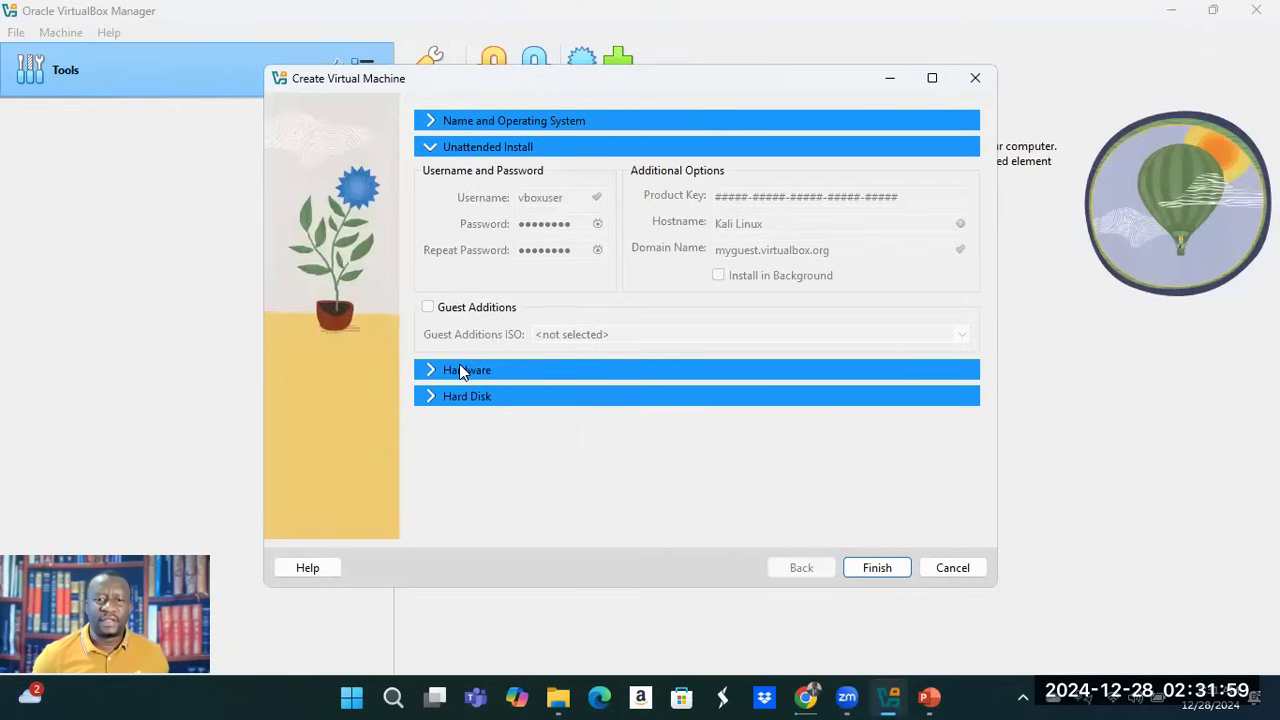
Give the machine 2 processors and show its 20 GB virtual hard disk settings
left_click(466, 370)
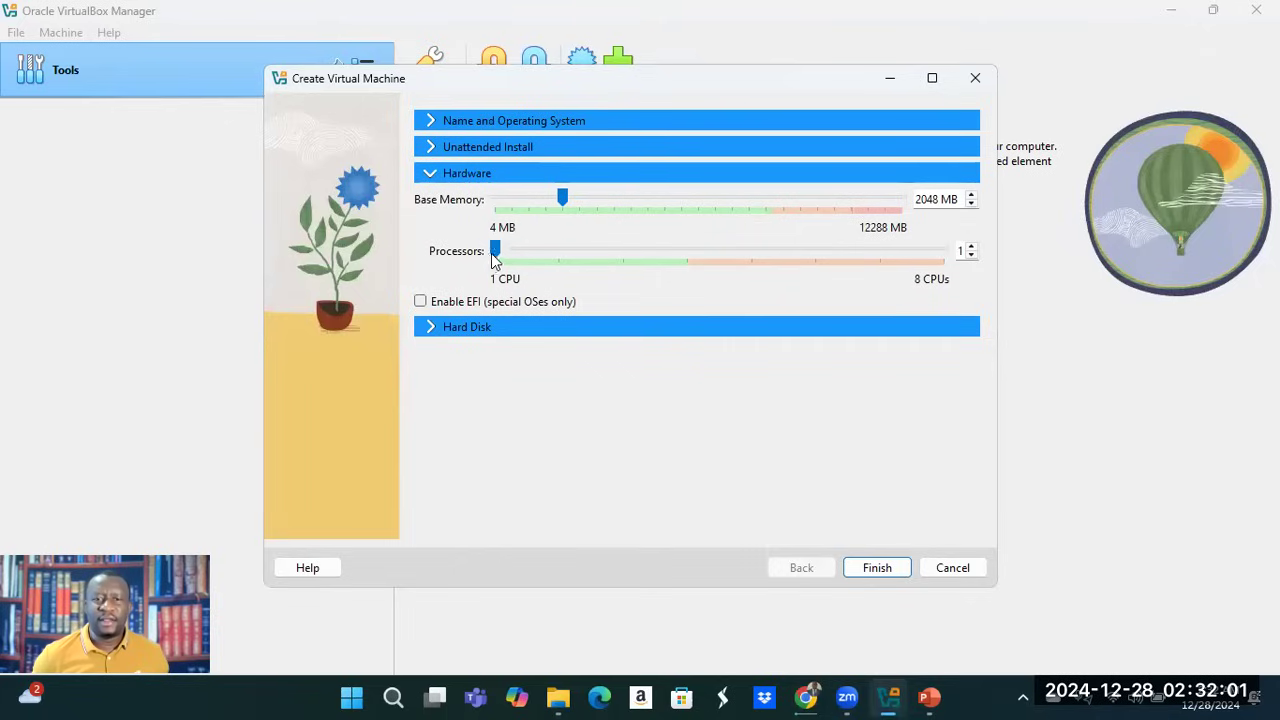
left_click_drag(494, 250, 558, 250)
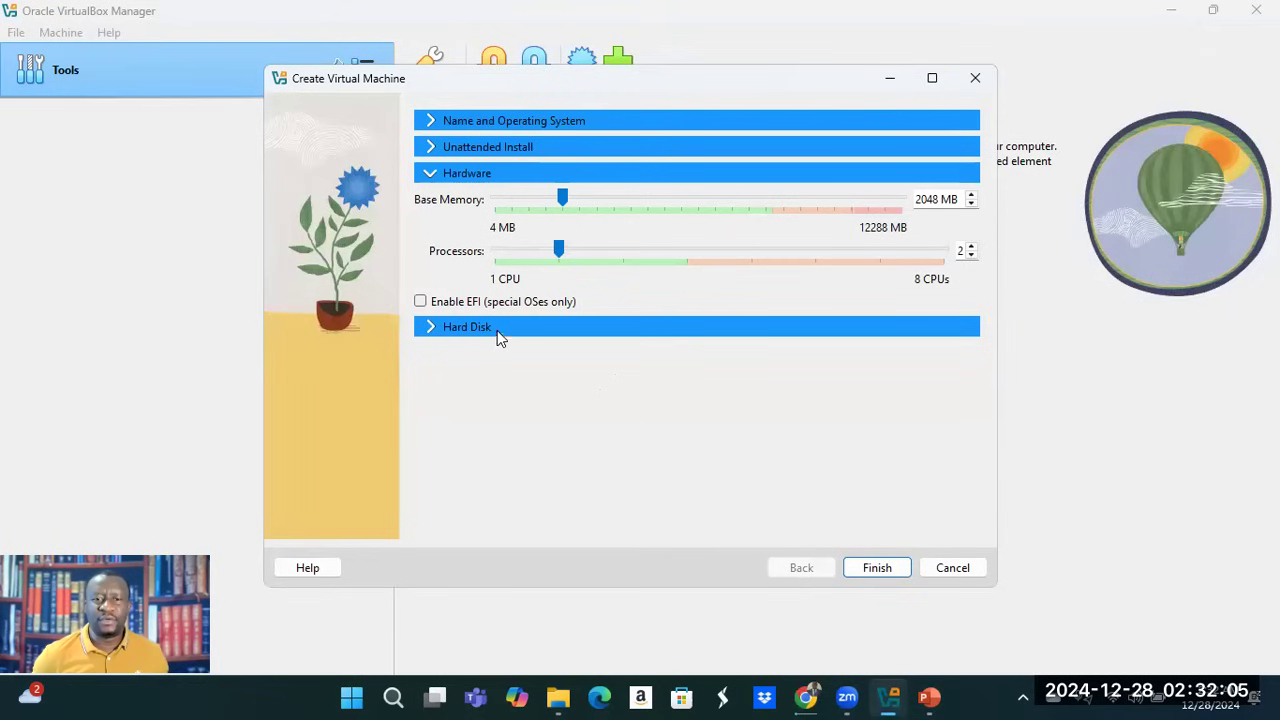
left_click(468, 326)
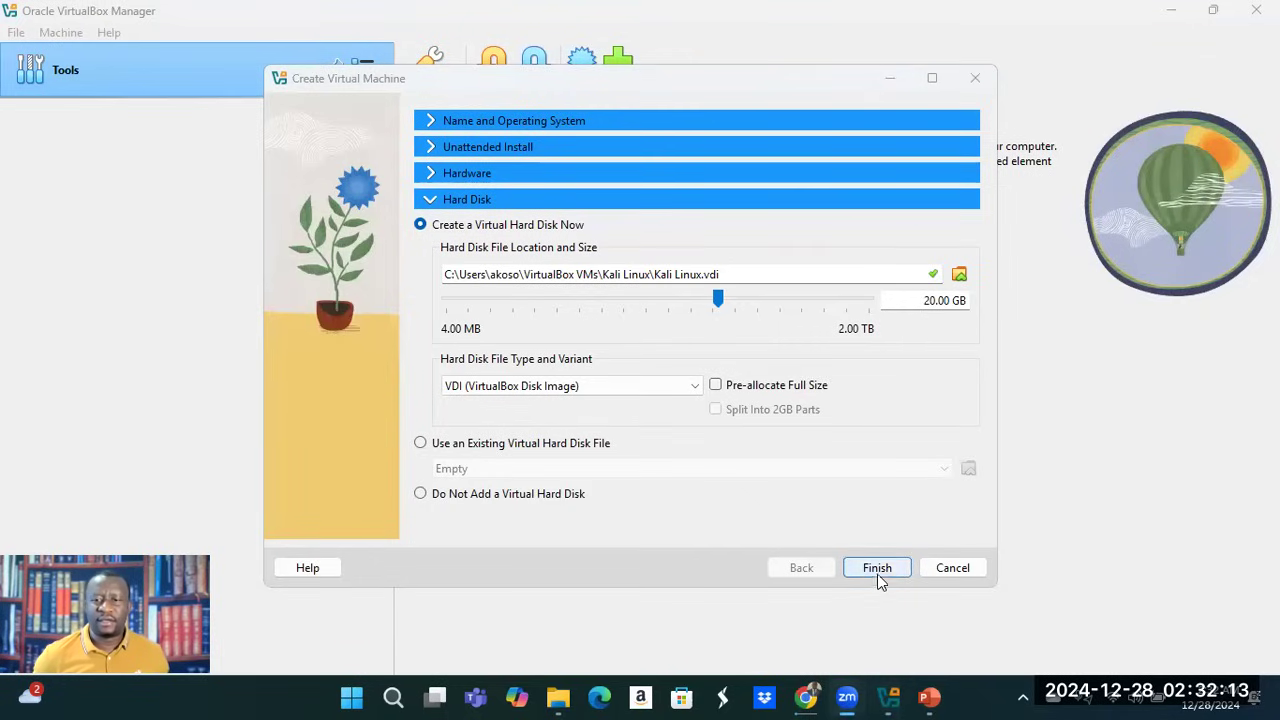
Finish the wizard so Kali Linux is listed powered off with 2048 MB and 2 CPUs
left_click(876, 568)
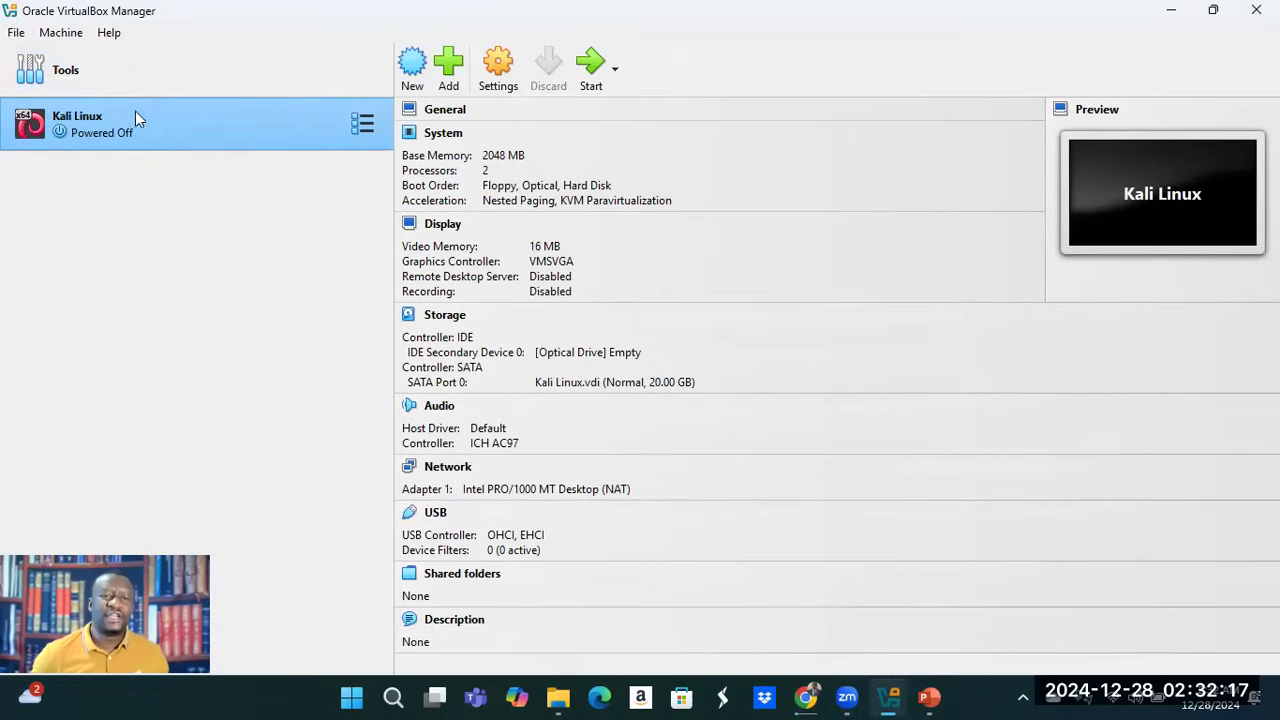
mouse_move(188, 138)
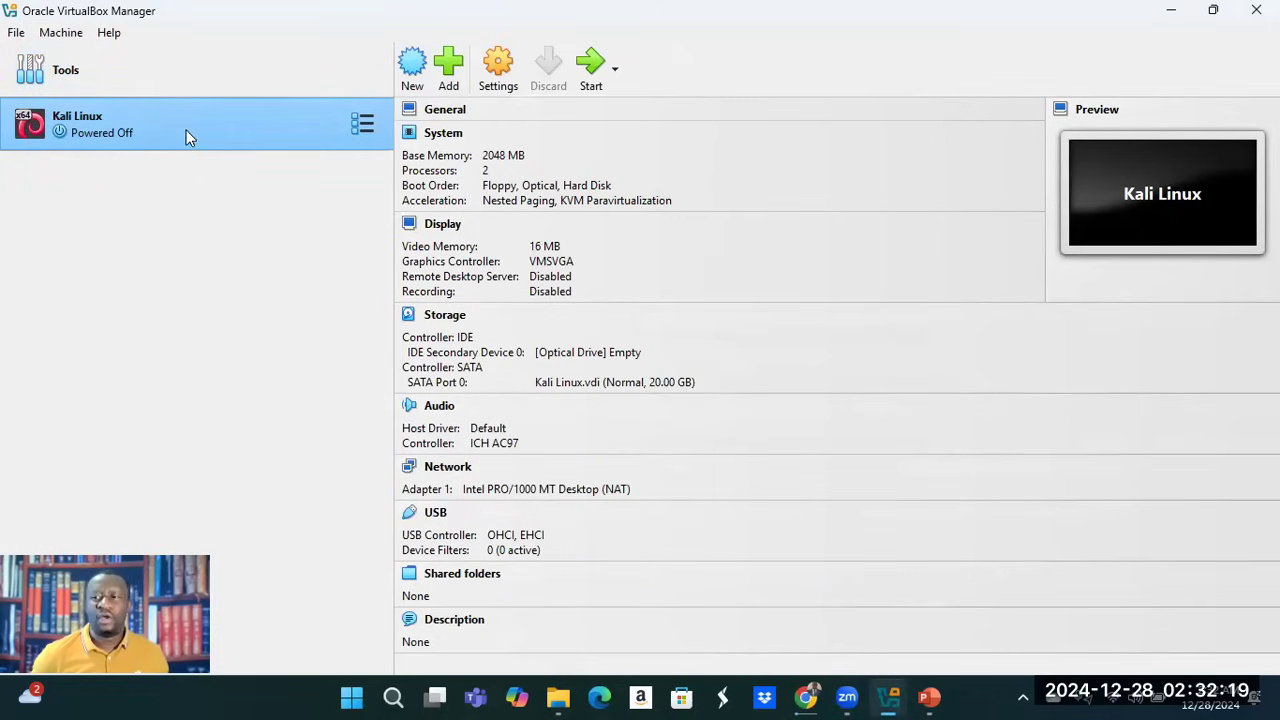
mouse_move(164, 128)
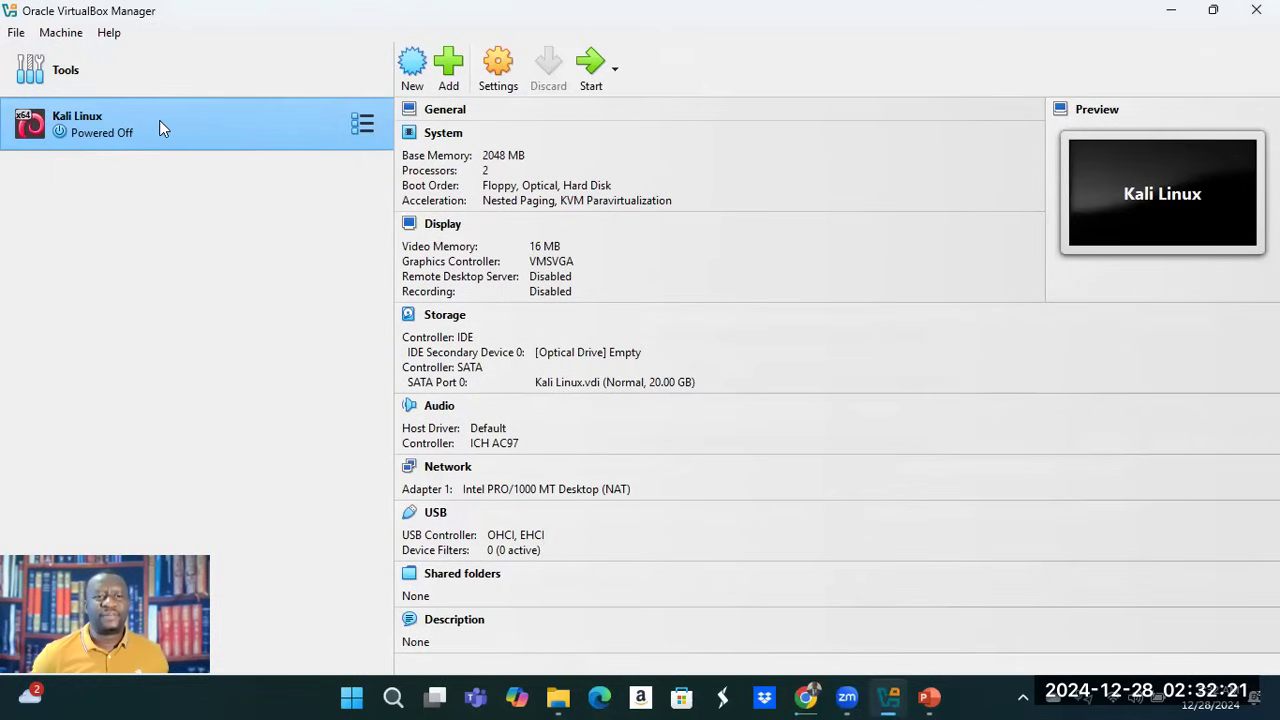
mouse_move(78, 136)
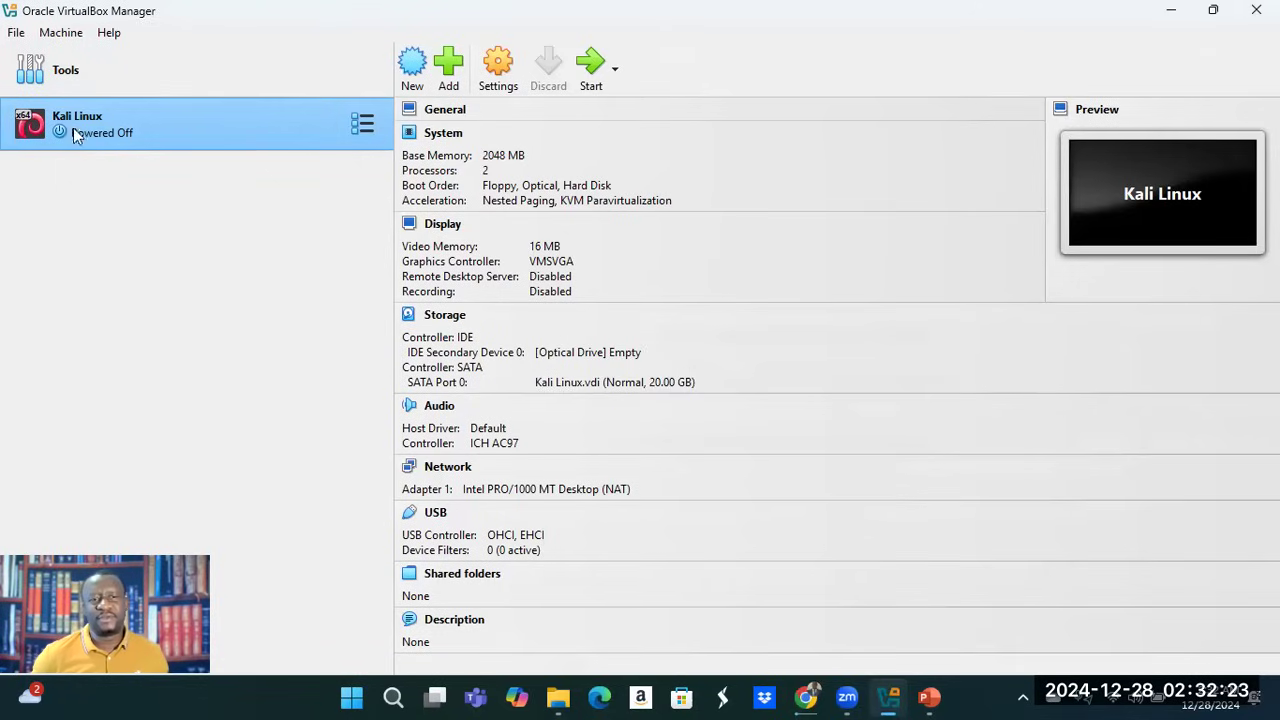
mouse_move(124, 132)
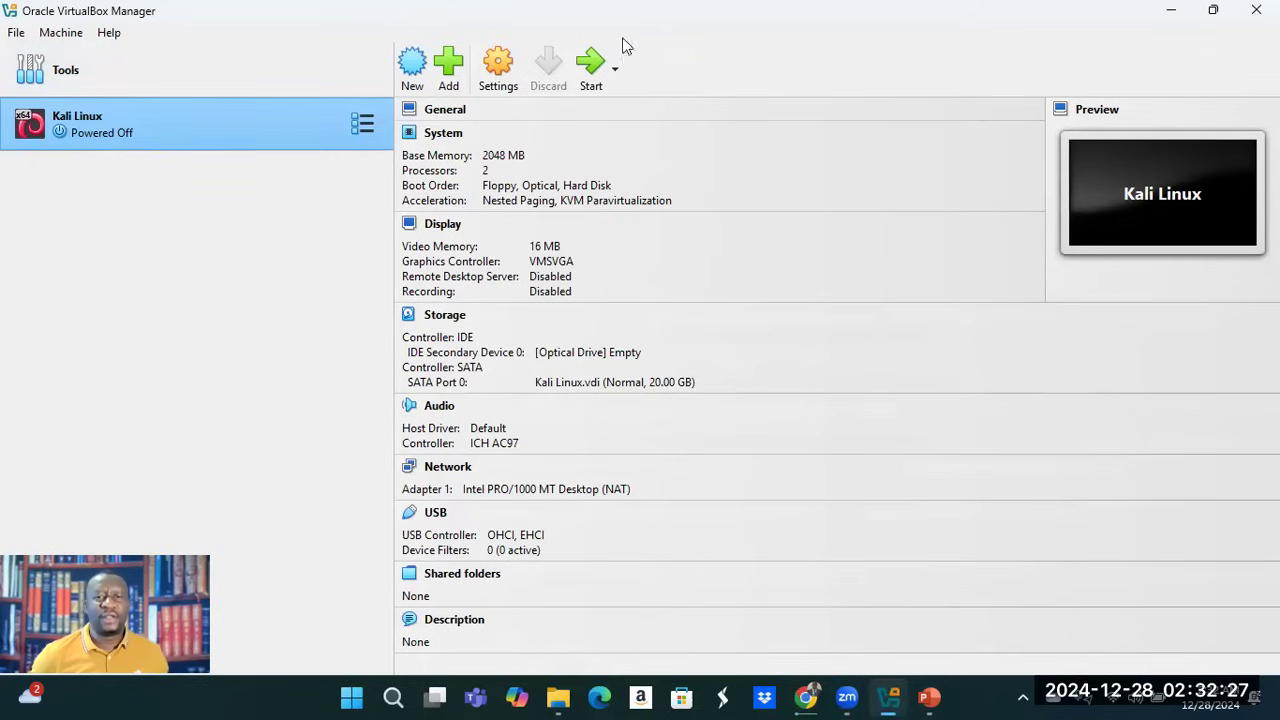
mouse_move(500, 84)
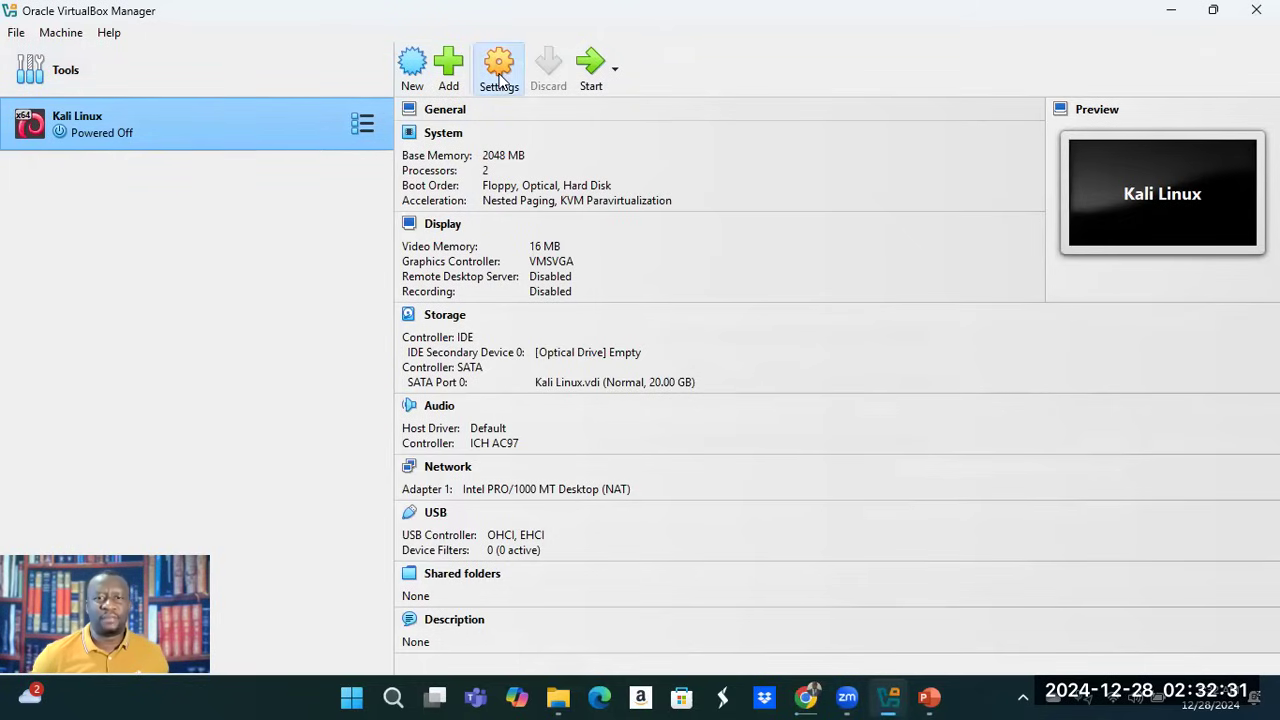
Raise the Kali Linux machine's video memory to 128 MB in its Display settings
left_click(498, 58)
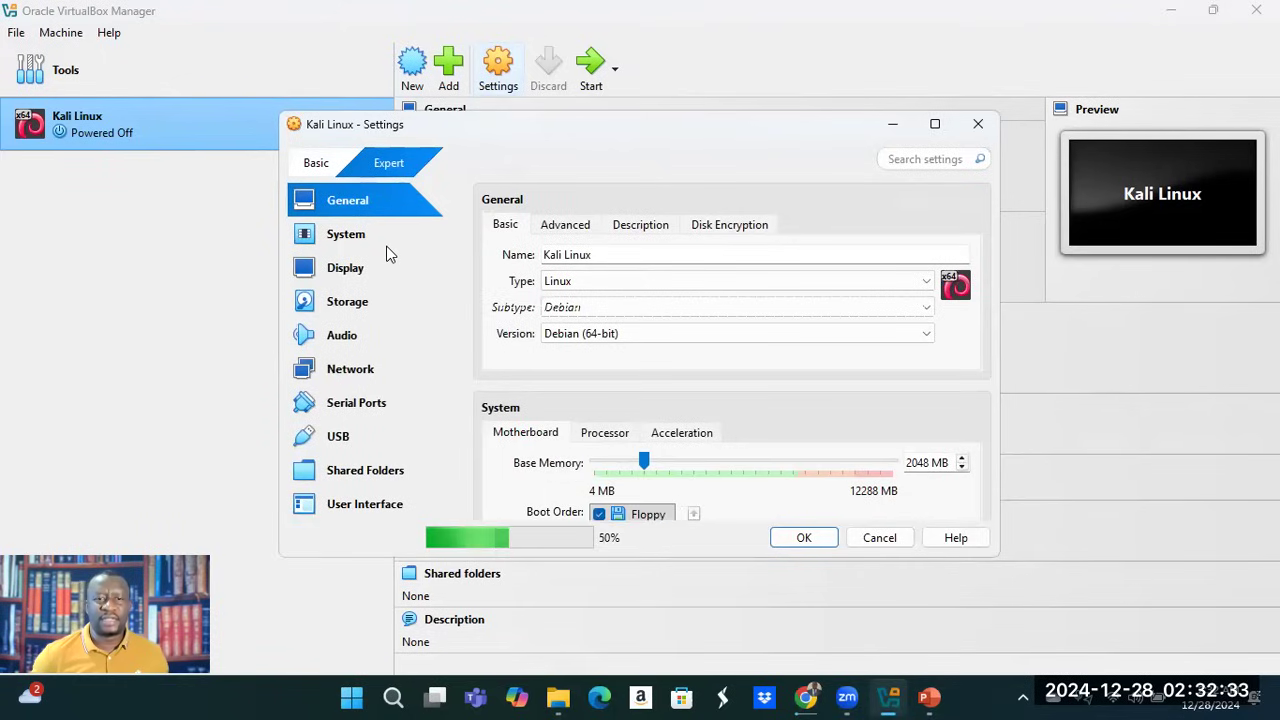
left_click(344, 268)
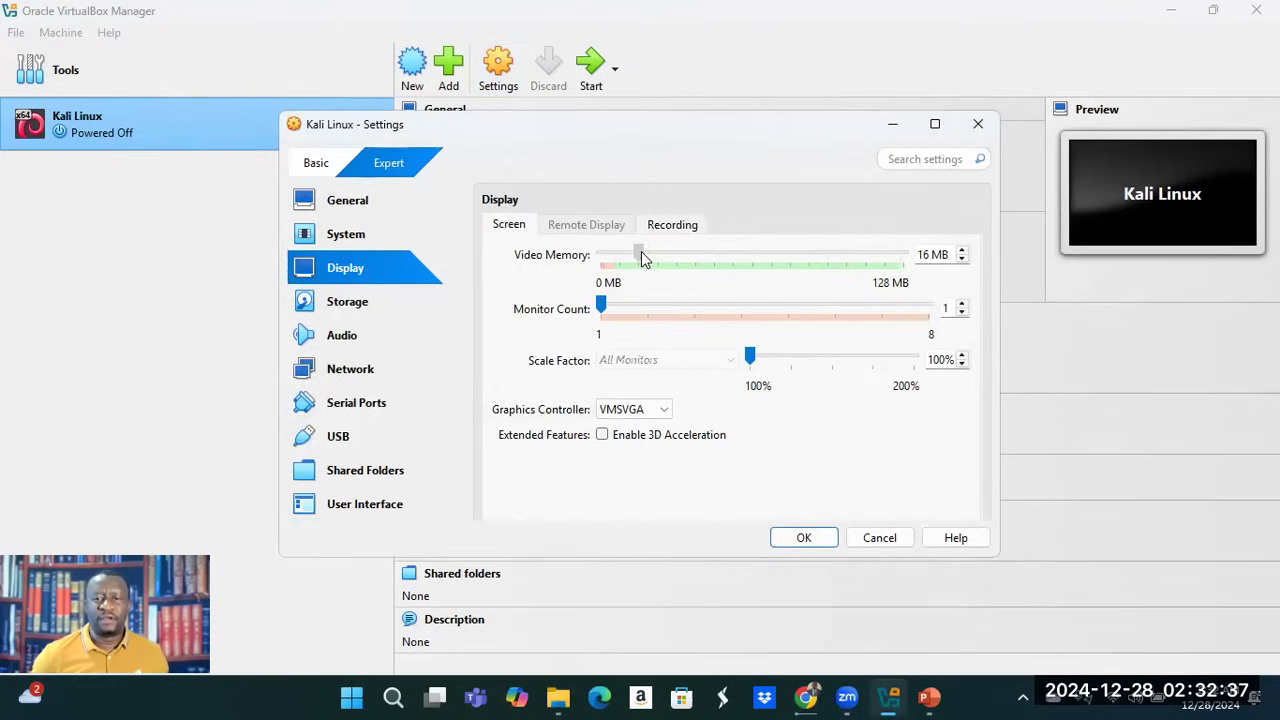
left_click_drag(640, 254, 904, 254)
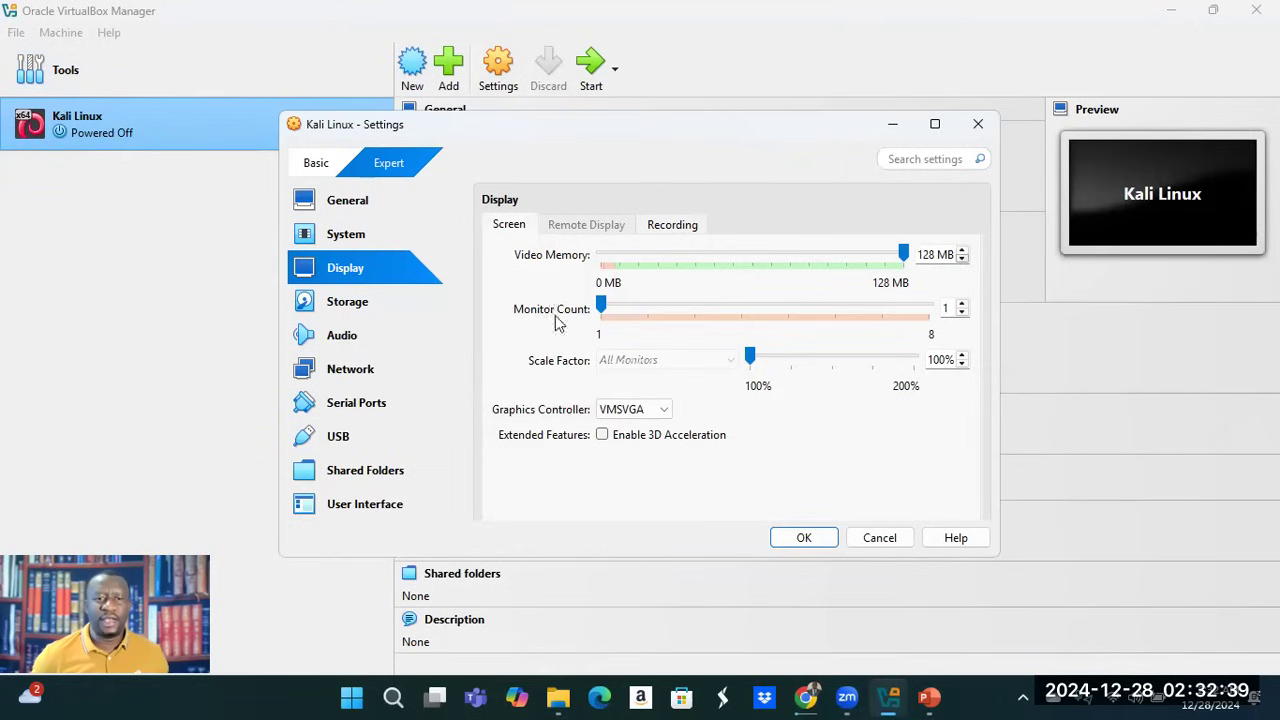
Load the Kali 2024.4 installer ISO into the empty optical drive under Storage
left_click(348, 300)
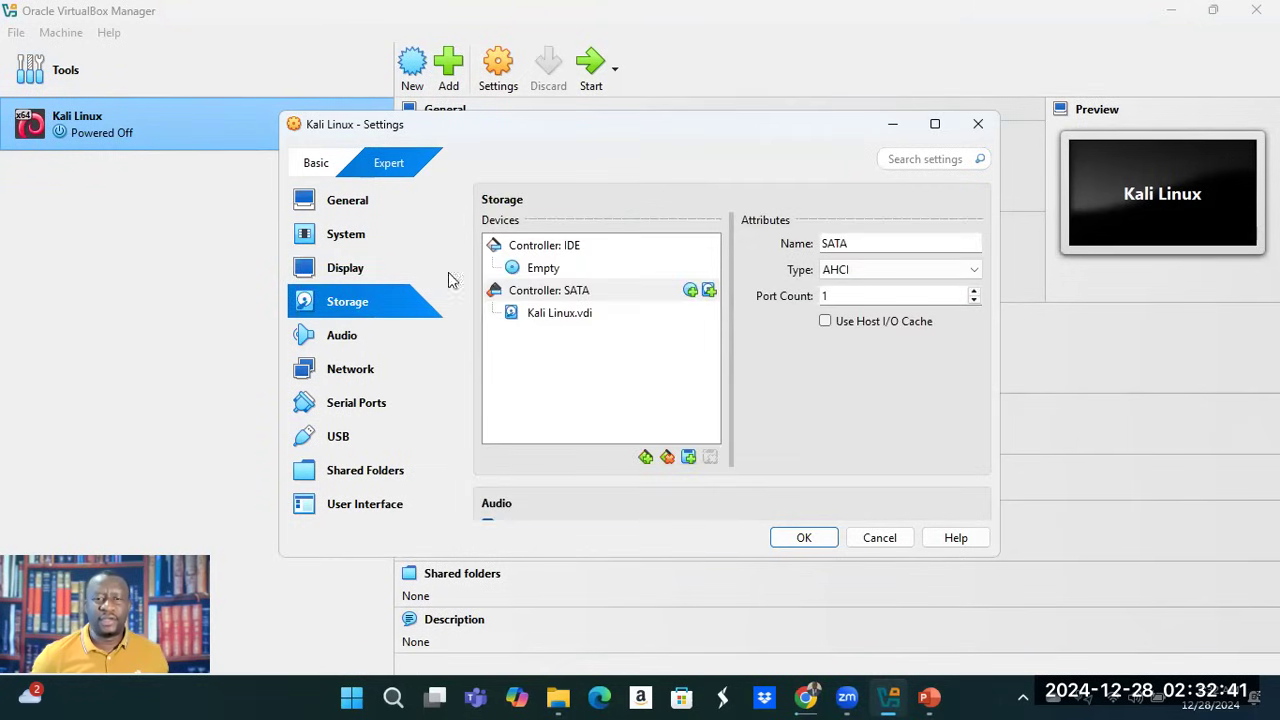
left_click(544, 268)
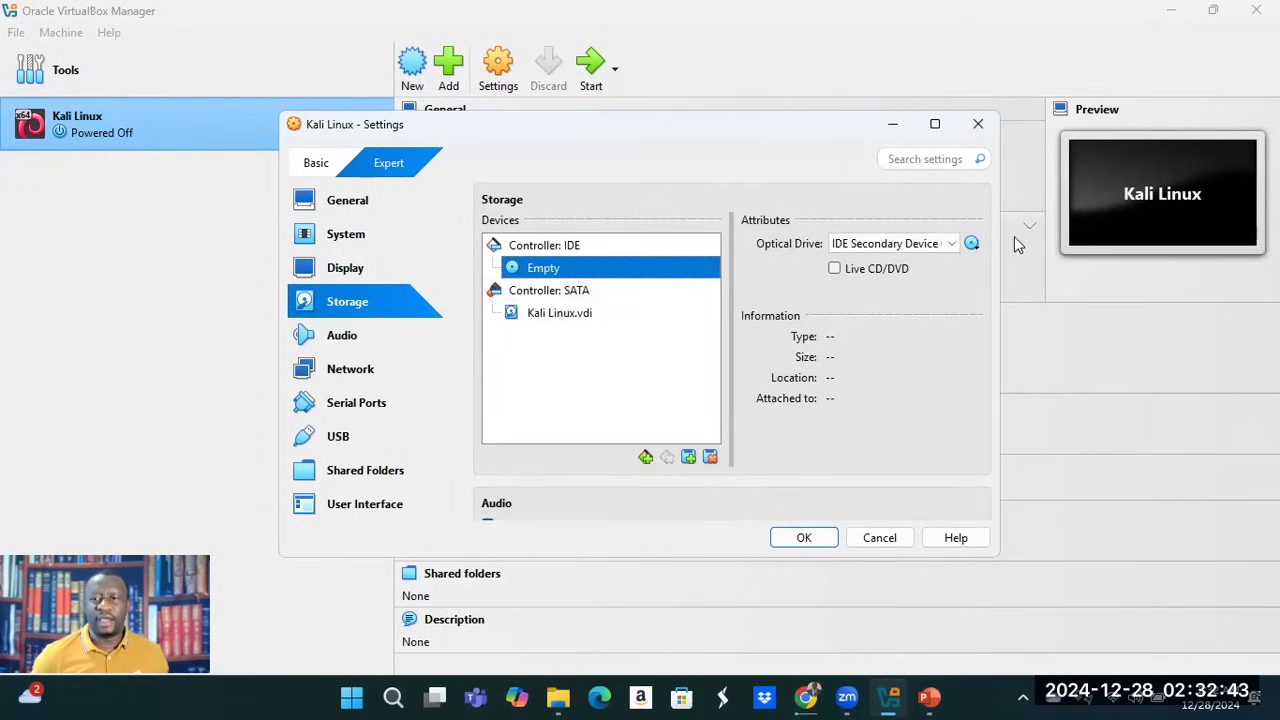
left_click(972, 244)
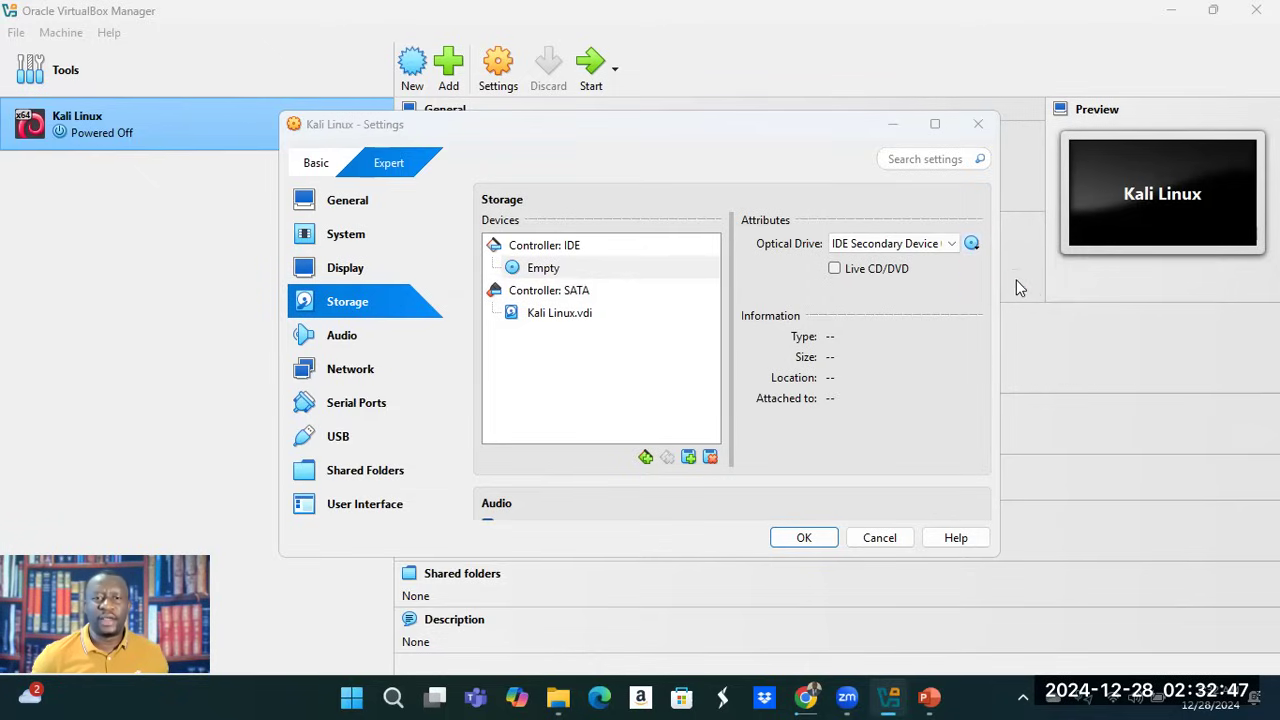
left_click(972, 244)
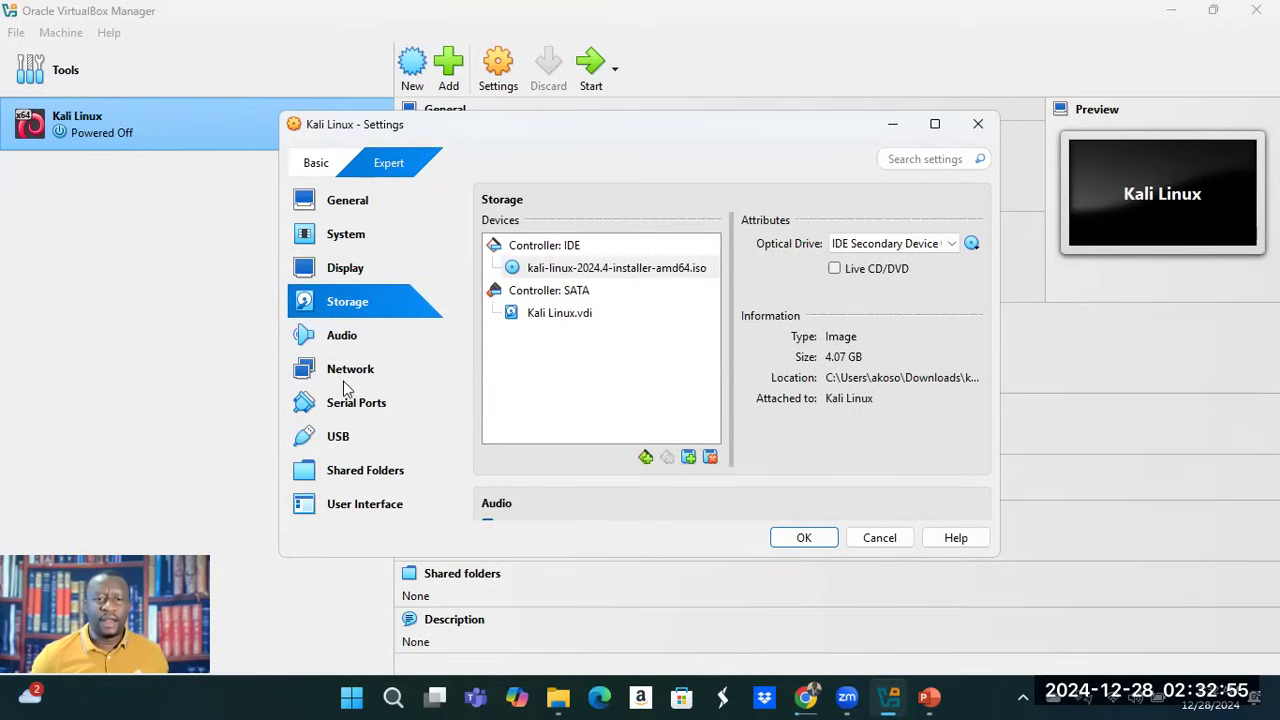
Attach Adapter 1 as a Bridged Adapter to the host's Wi-Fi and save the settings
left_click(350, 368)
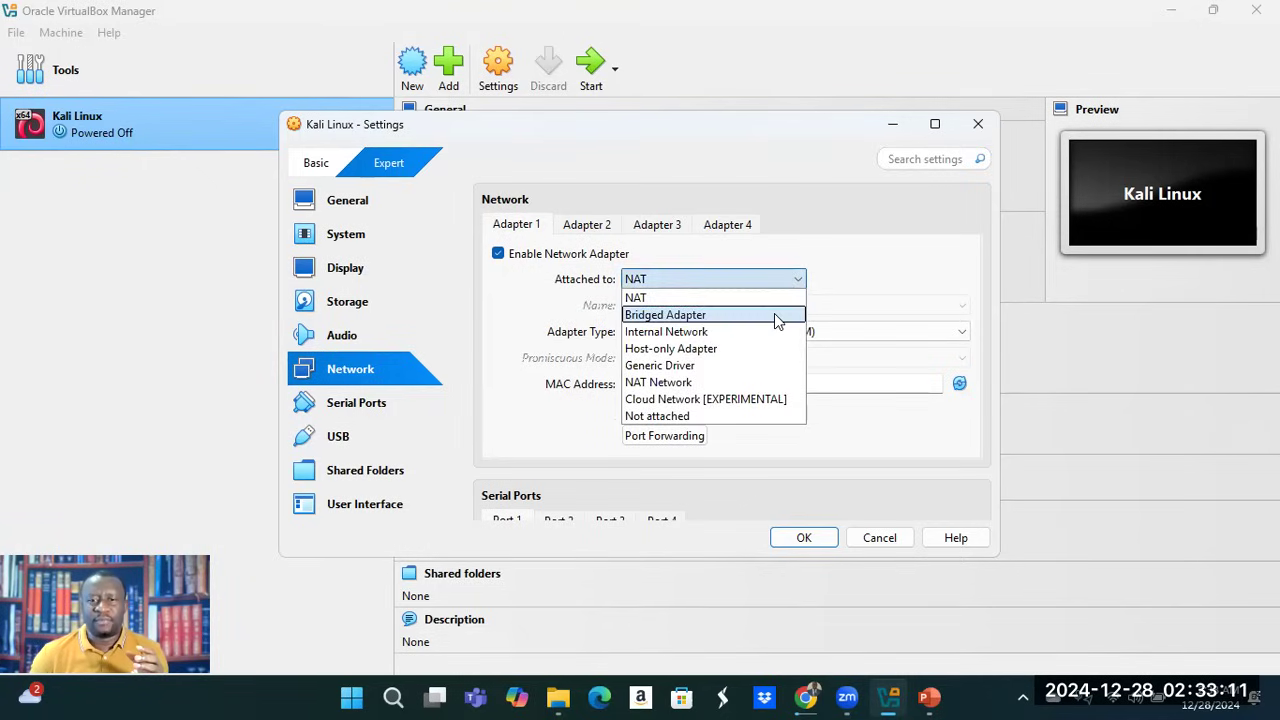
left_click(664, 316)
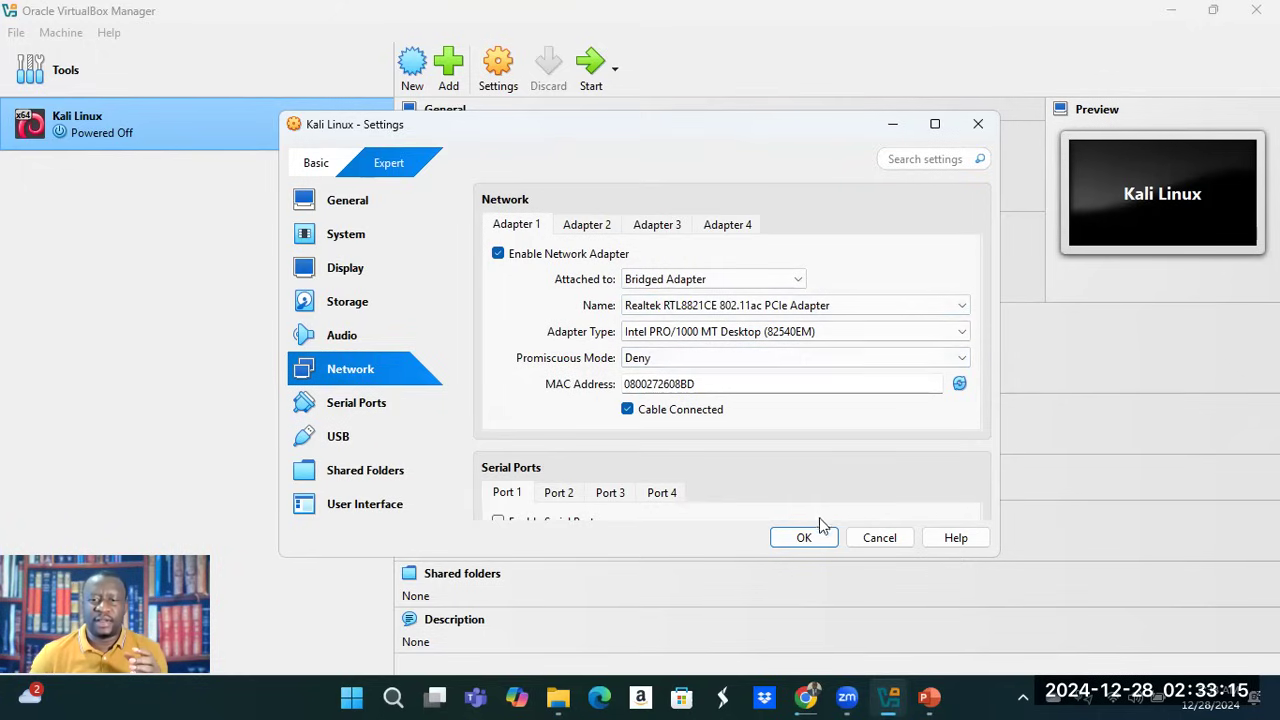
left_click(804, 536)
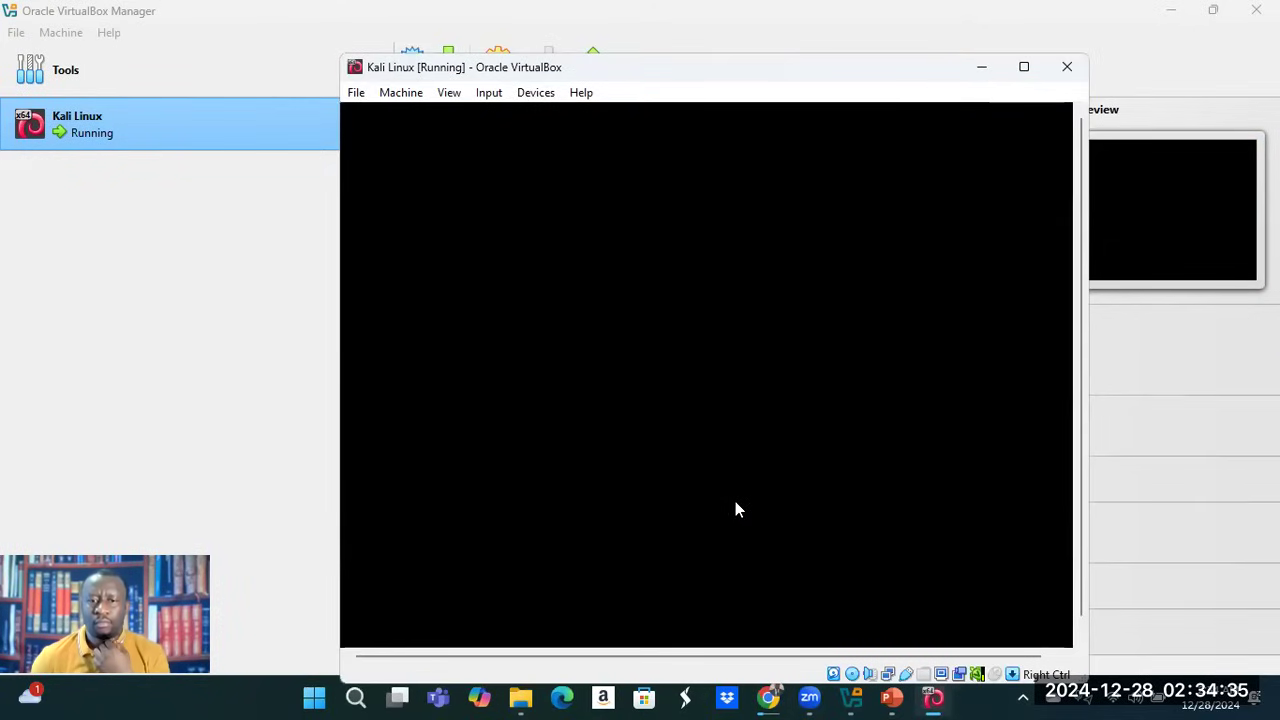
mouse_move(696, 464)
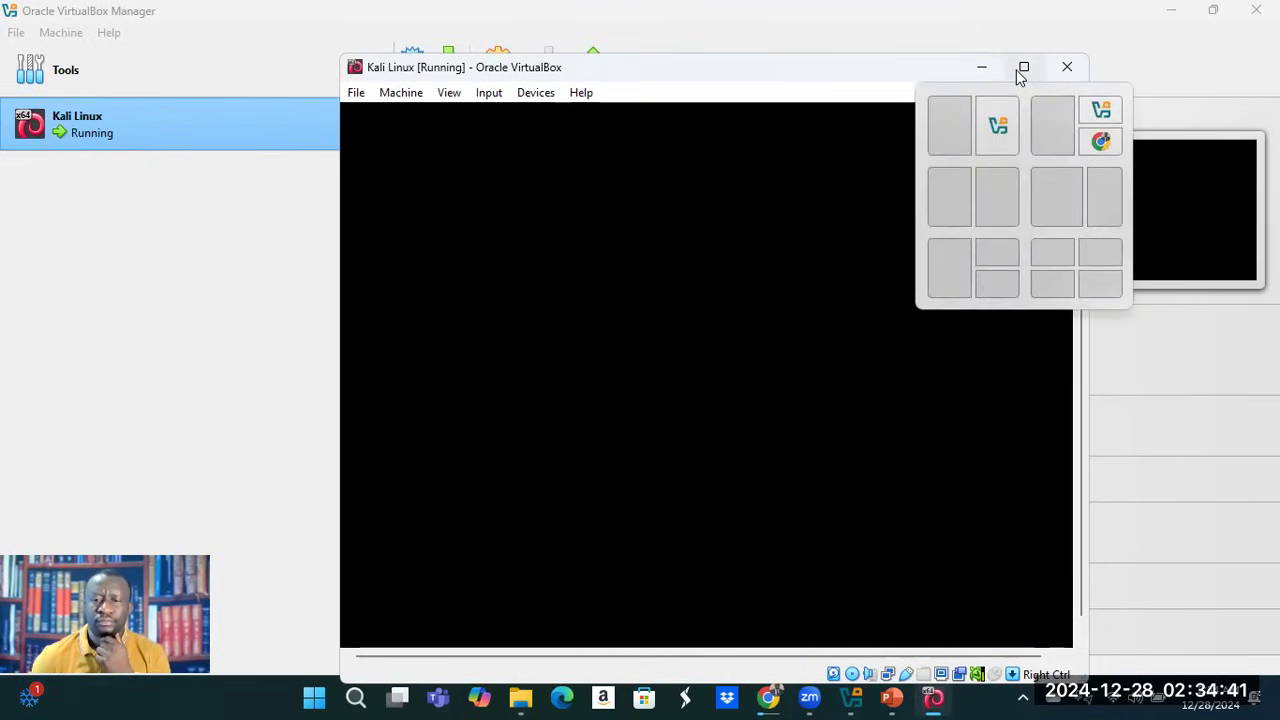
Maximize the running Kali Linux VM window while the installer loads
left_click(1024, 68)
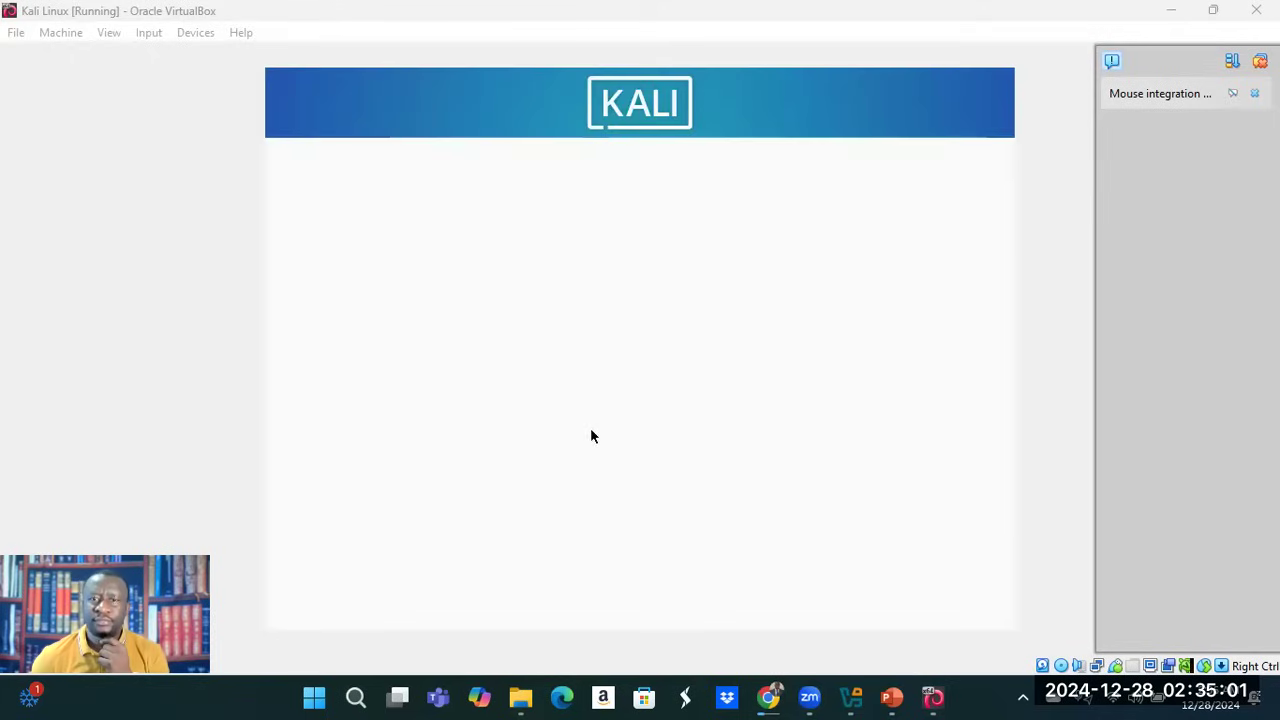
mouse_move(476, 468)
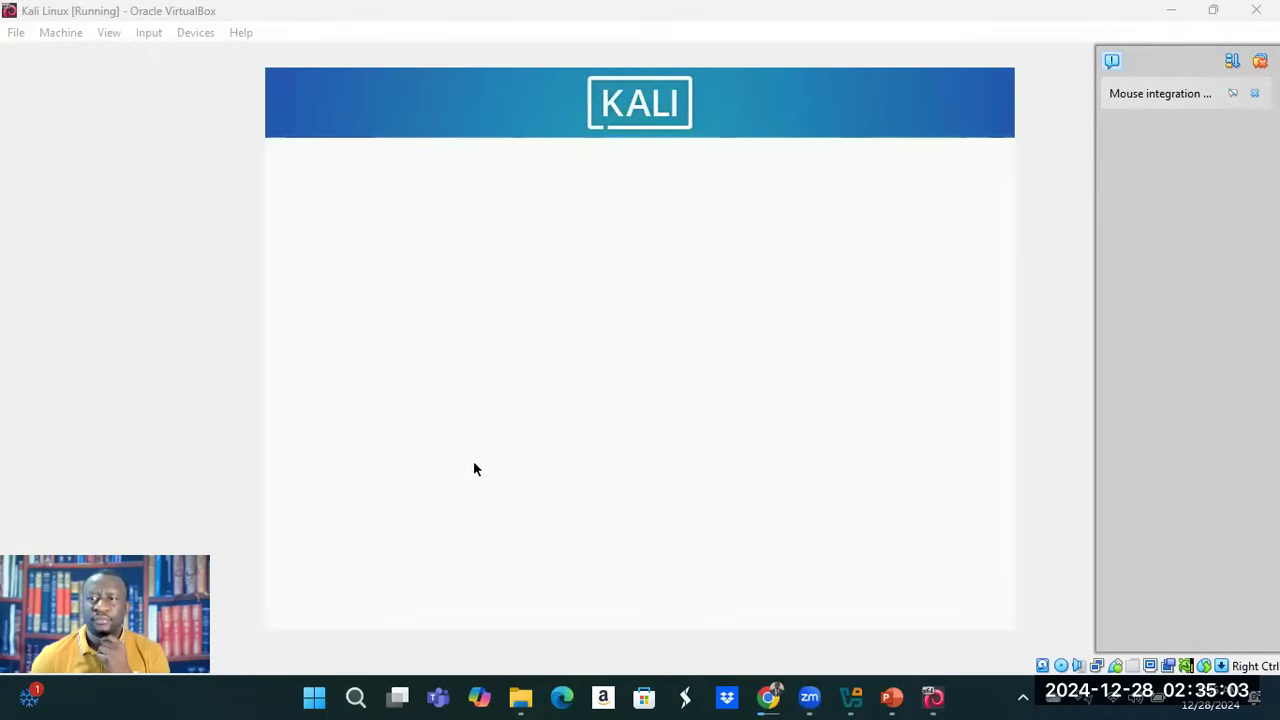
mouse_move(1008, 272)
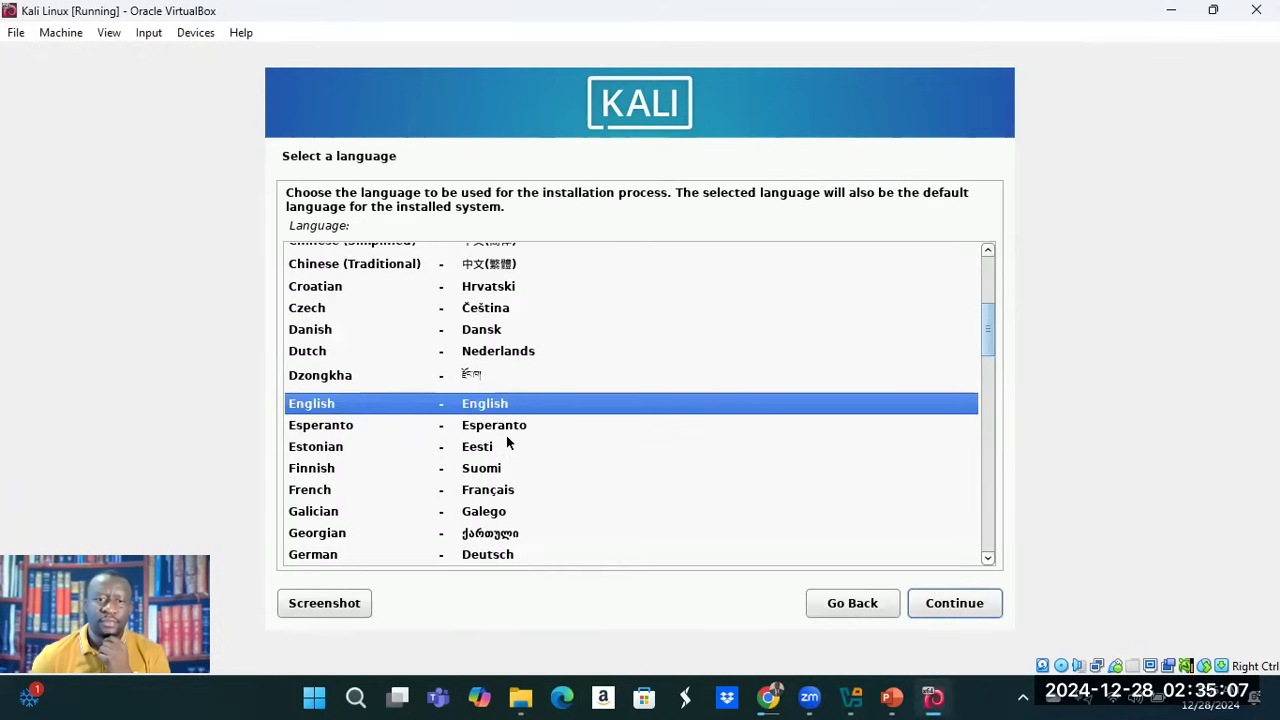
mouse_move(790, 220)
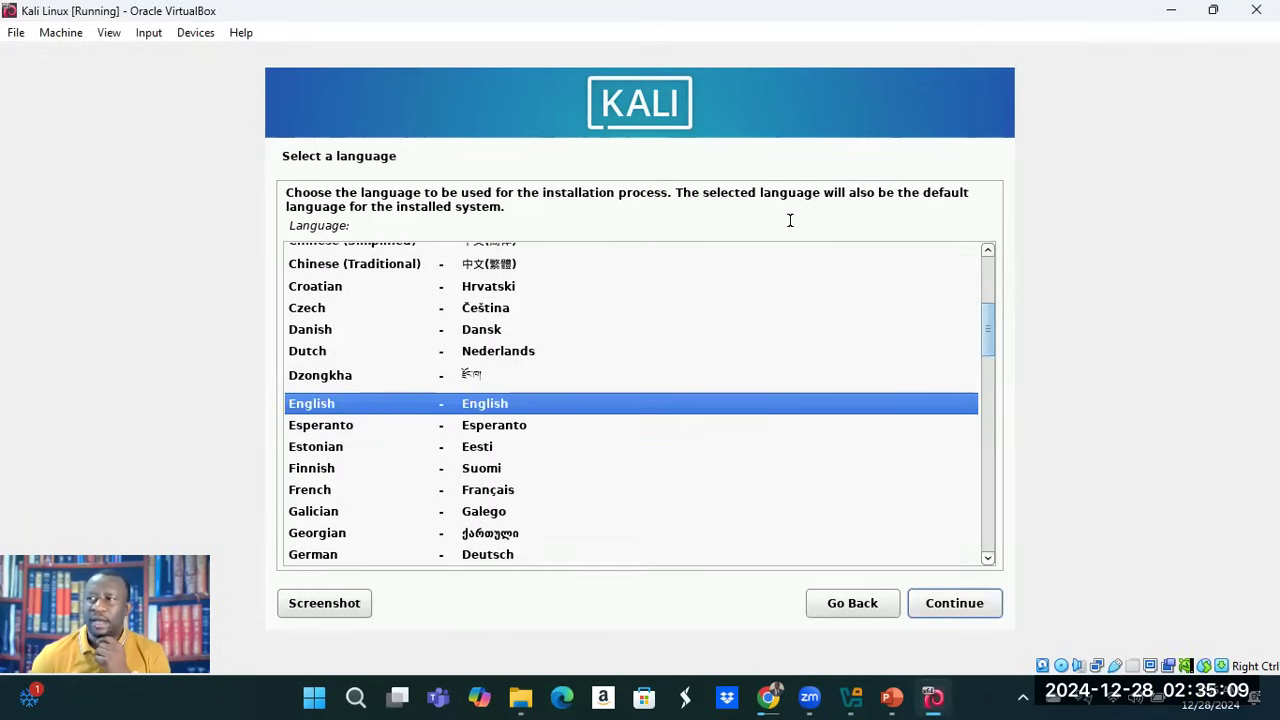
mouse_move(248, 78)
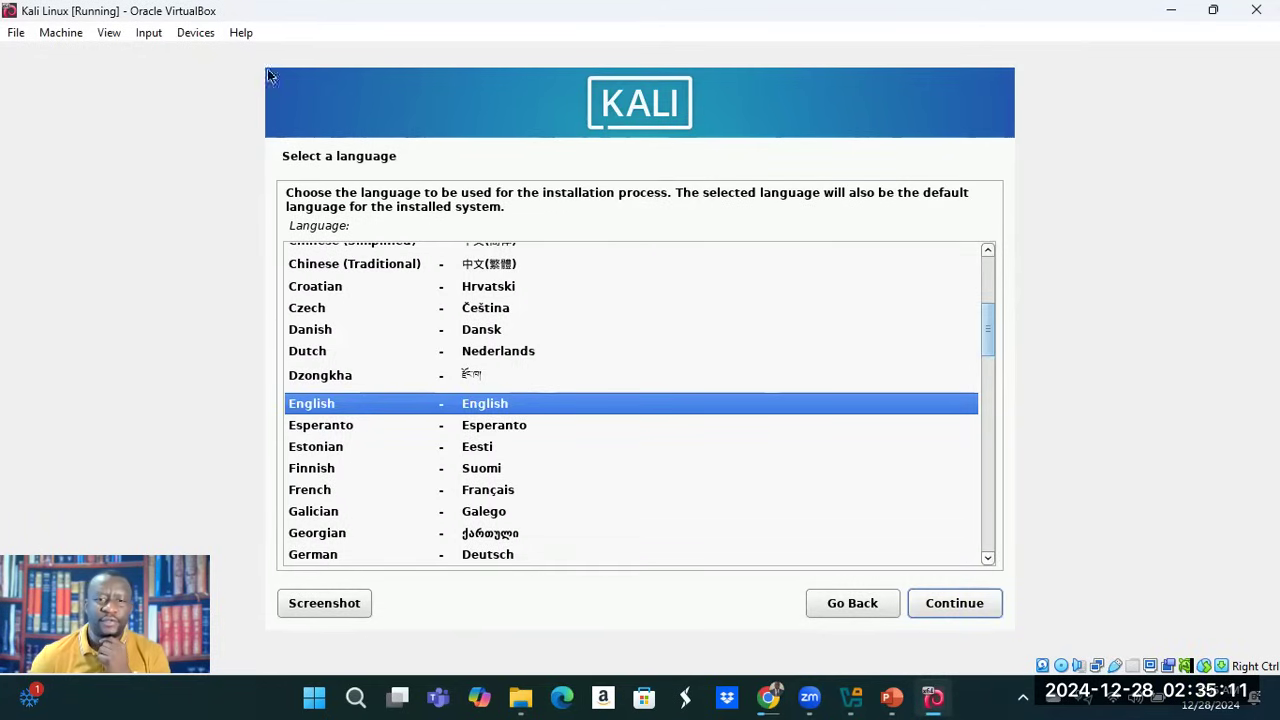
Accept English, the default location and the American English keymap in the installer
left_click(954, 604)
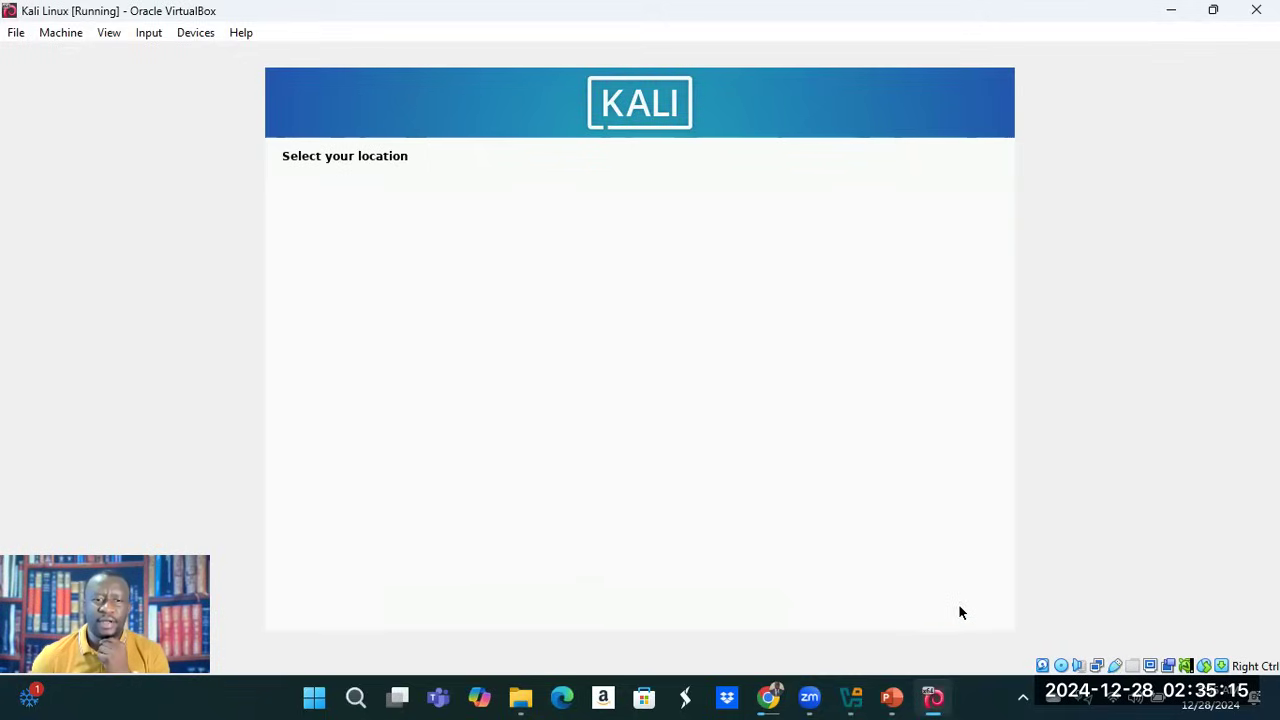
left_click(954, 604)
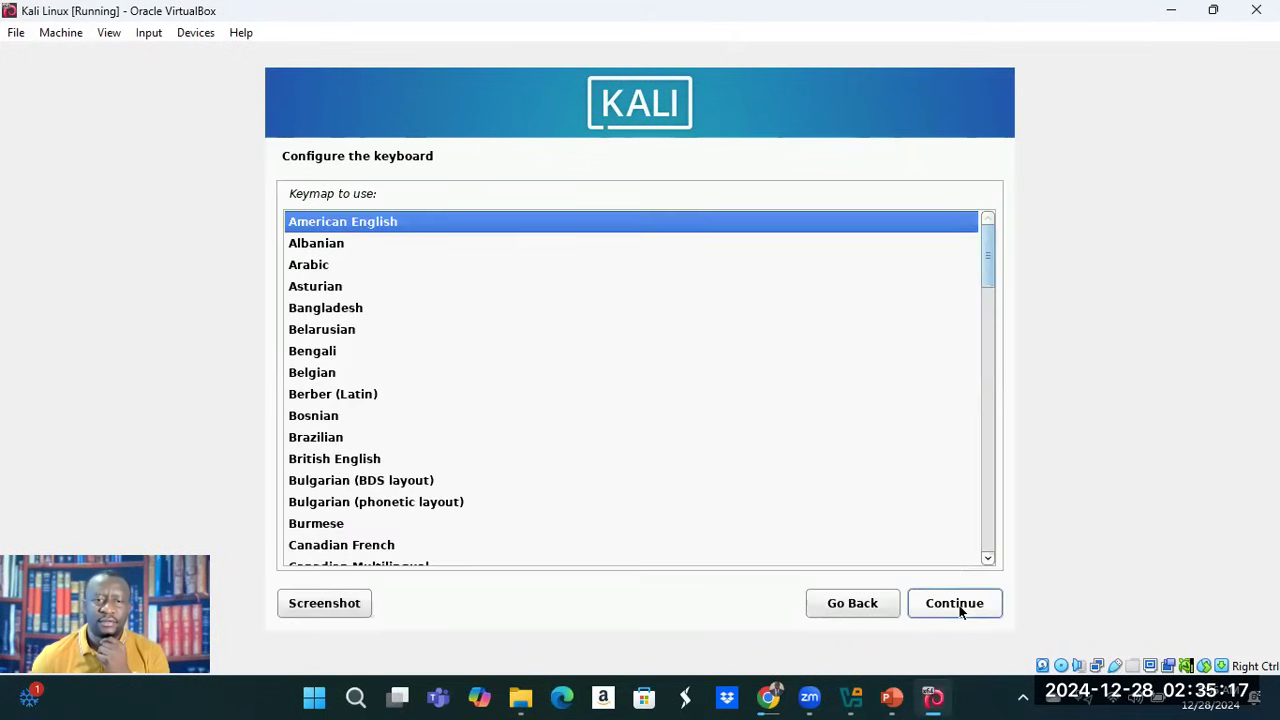
left_click(954, 604)
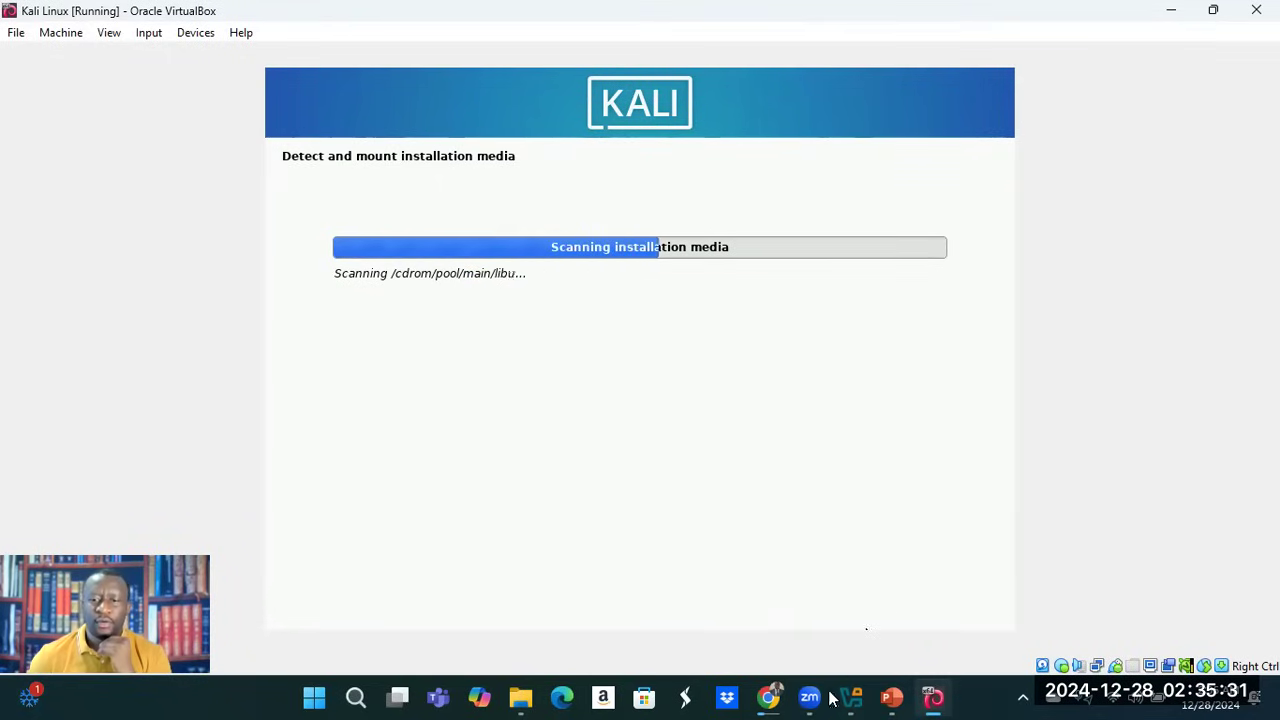
mouse_move(952, 552)
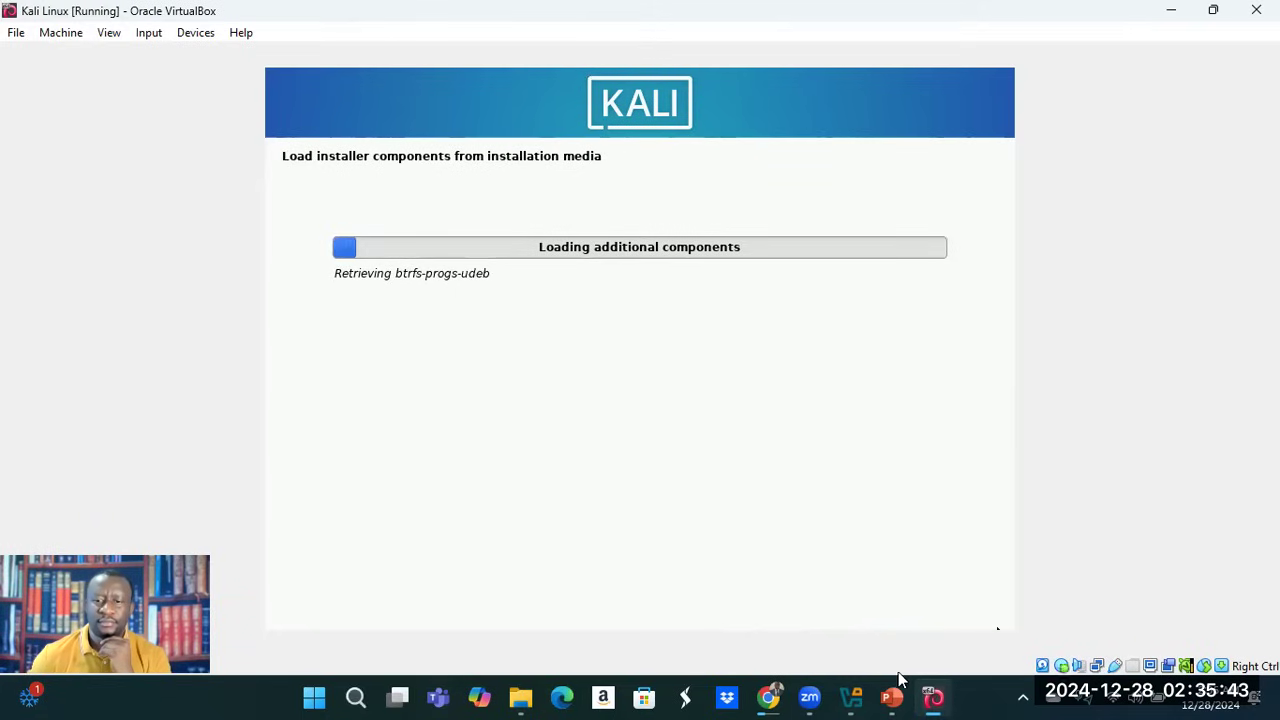
mouse_move(932, 696)
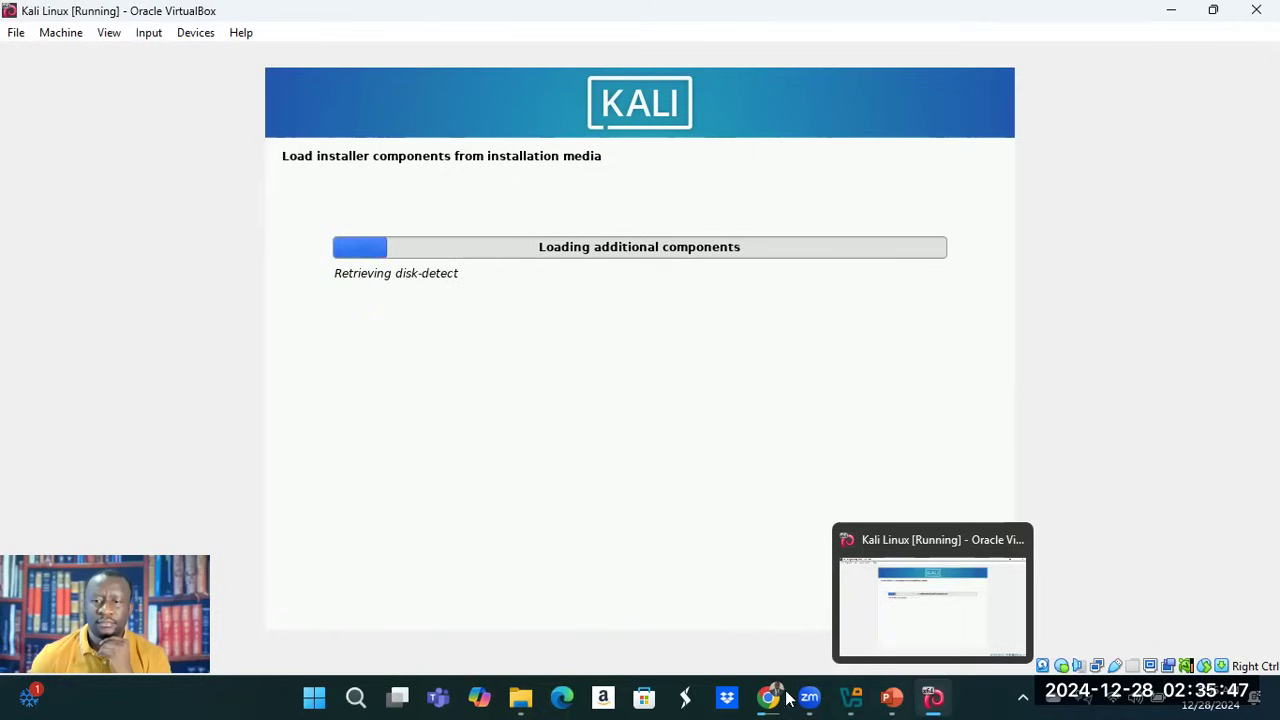
mouse_move(808, 696)
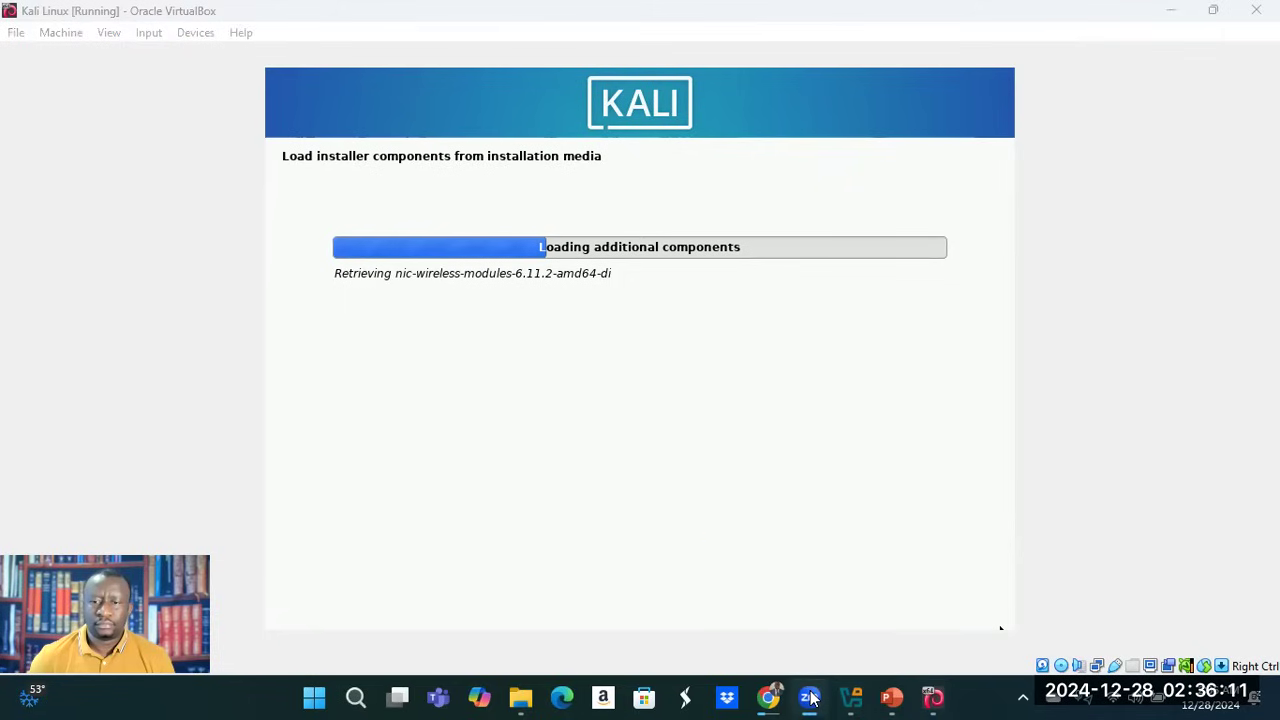
Wait for the installer to detect media and load components until the hostname prompt appears
right_click(808, 696)
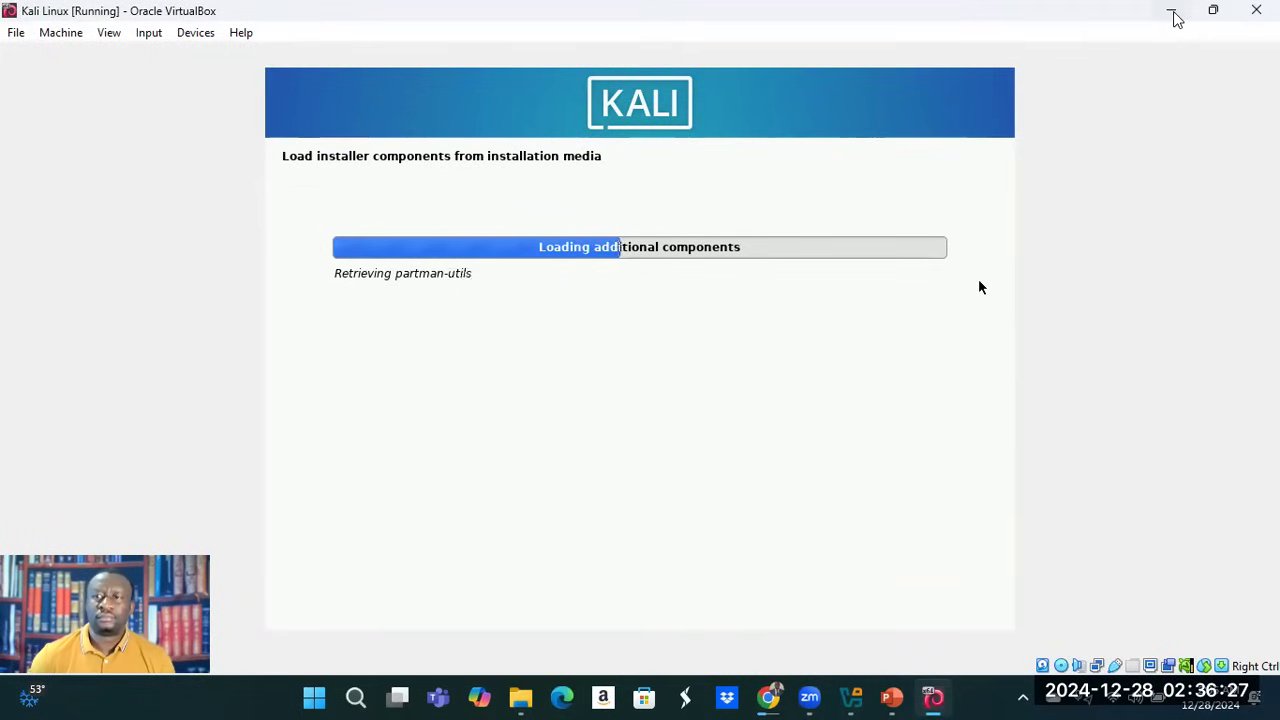
left_click(1172, 12)
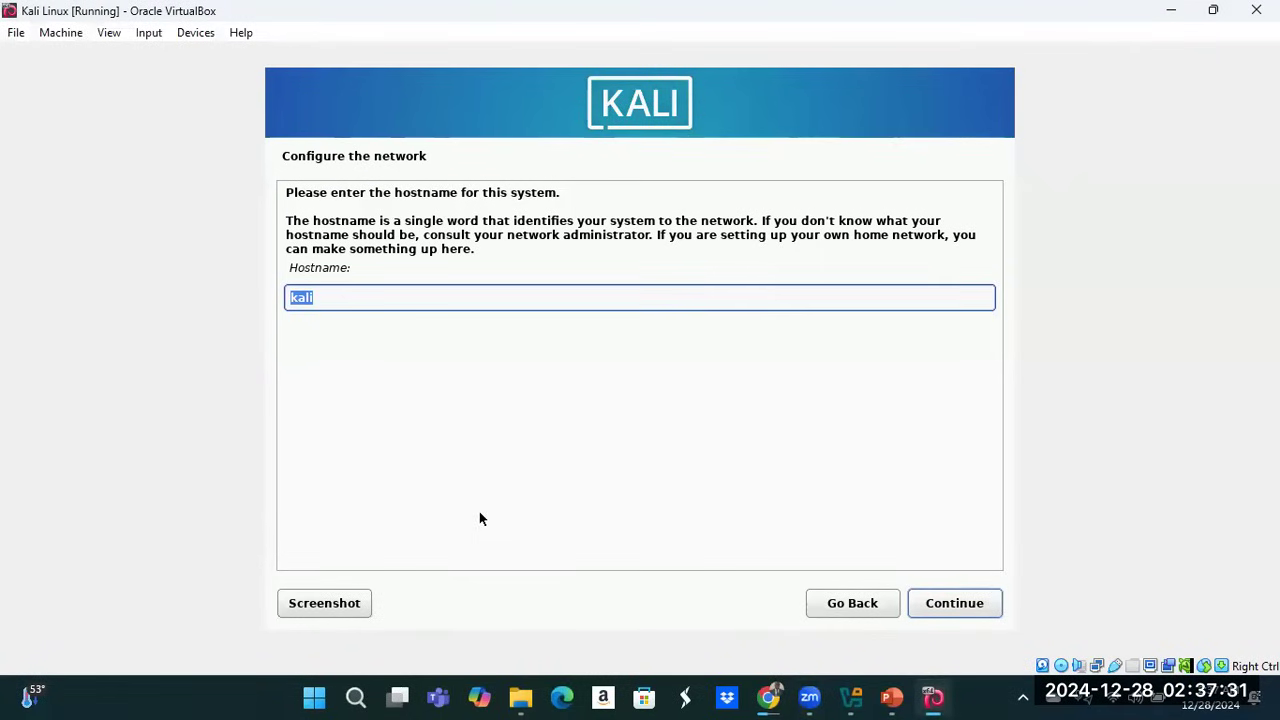
mouse_move(484, 500)
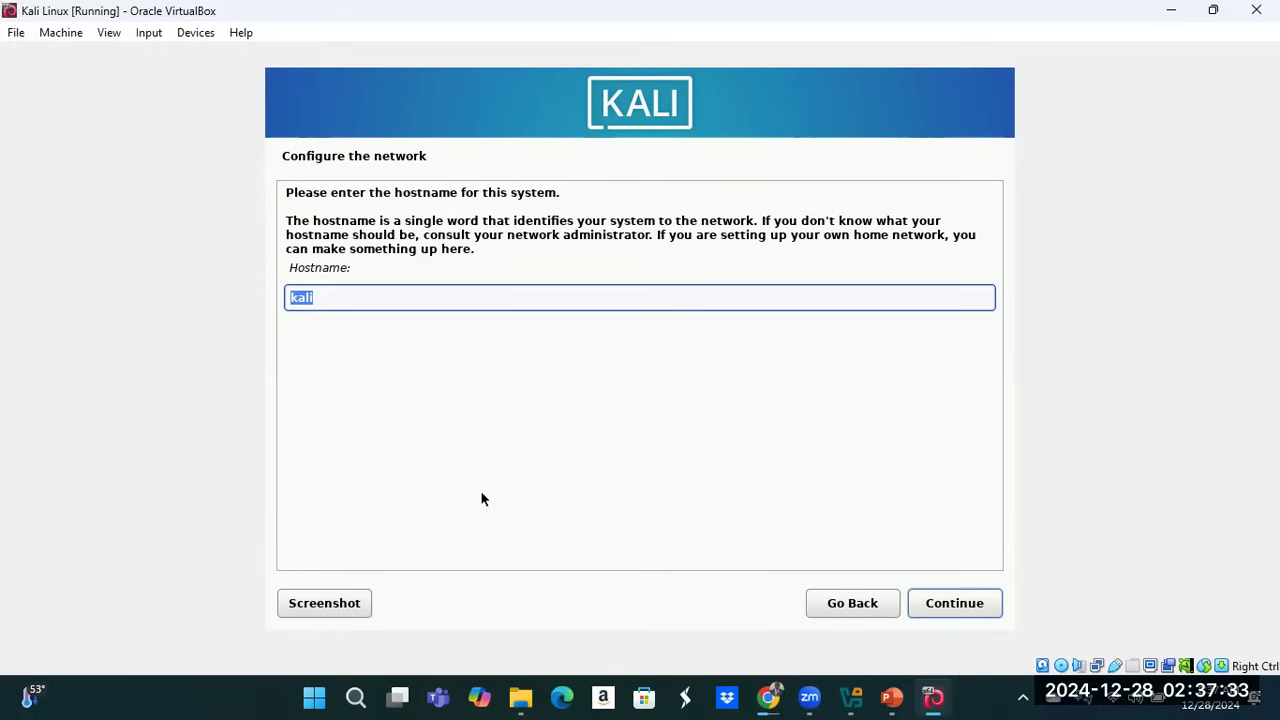
mouse_move(744, 536)
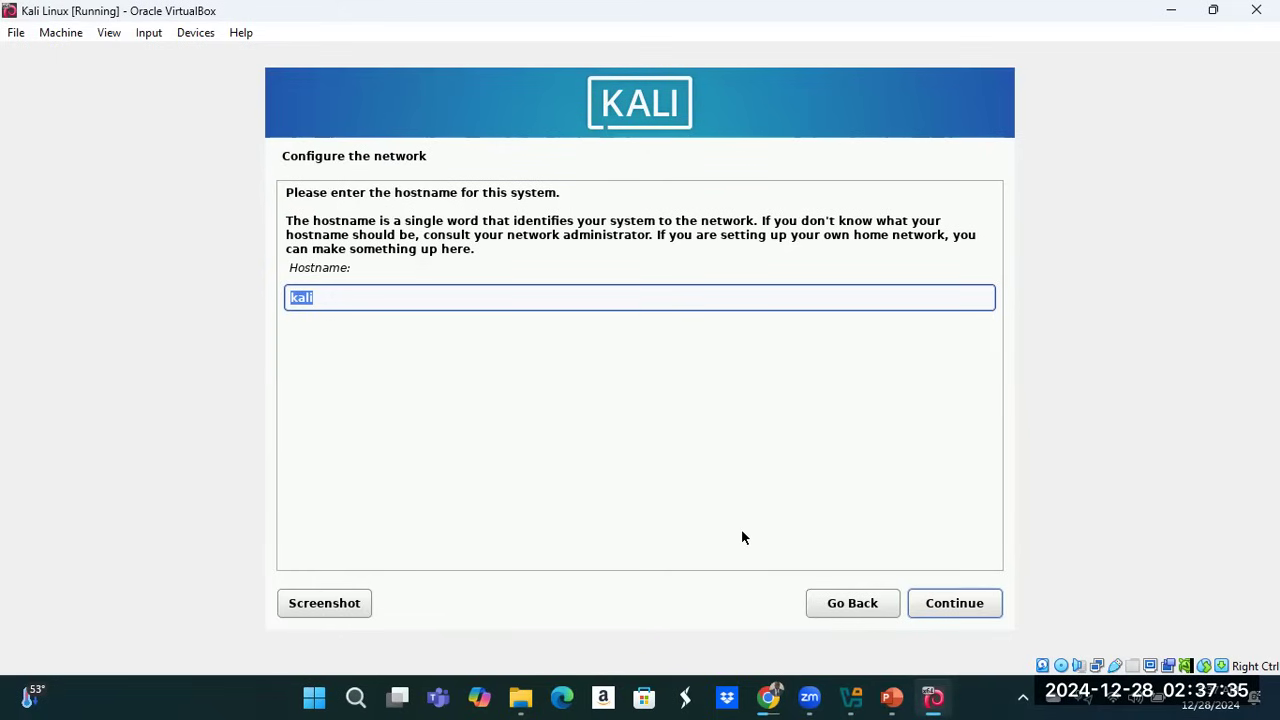
mouse_move(984, 582)
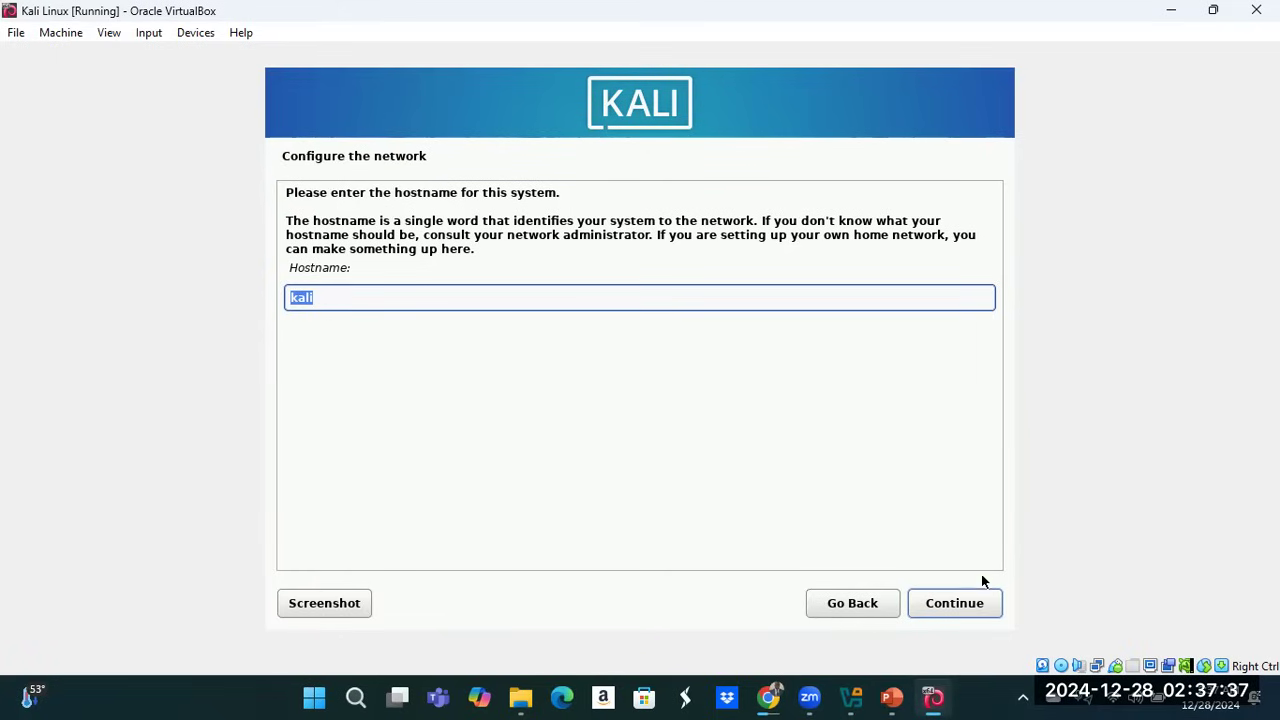
Accept 'kali' as hostname and continue with a blank domain name
left_click(954, 604)
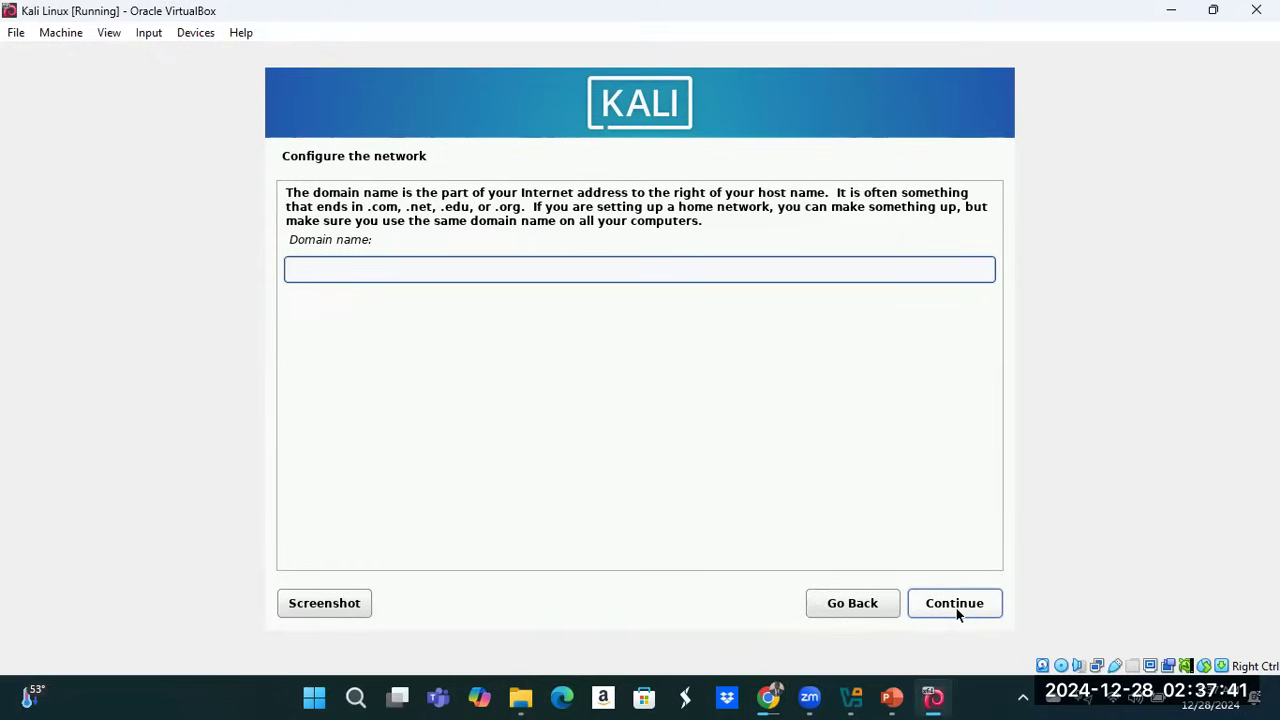
left_click(954, 604)
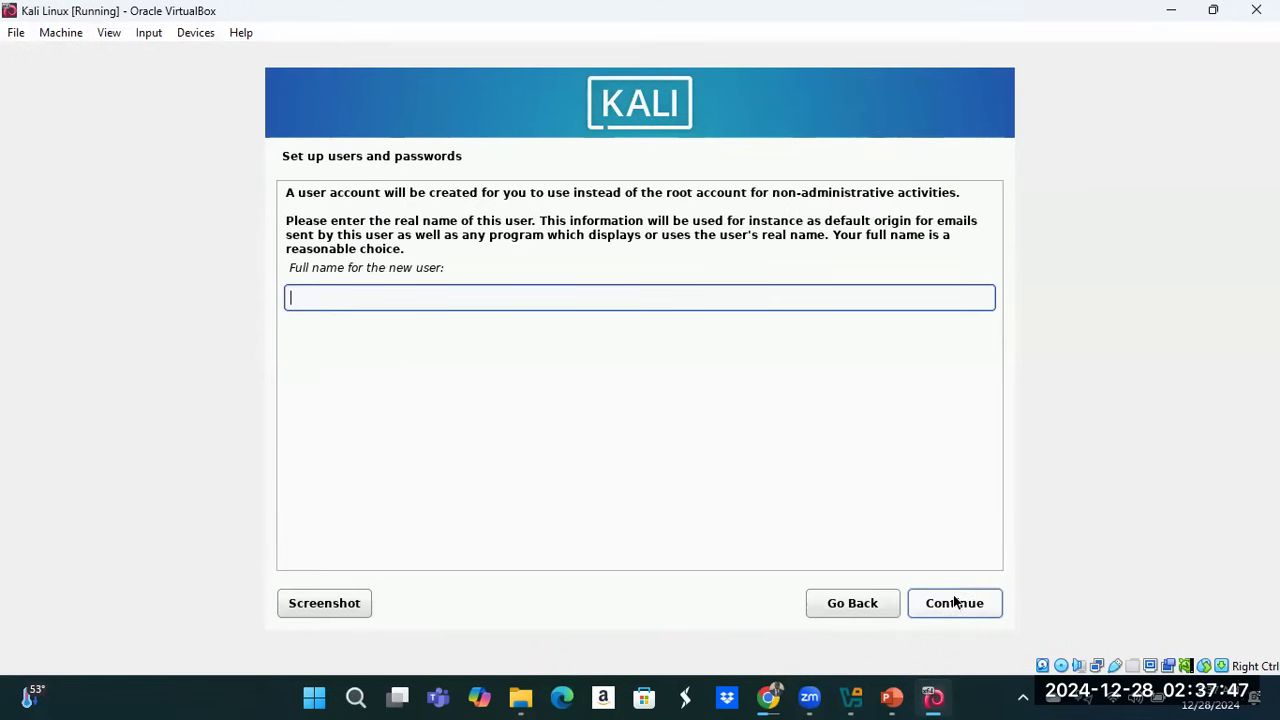
Enter 'Akotarh' as the full name and accept the suggested username
type("Ako")
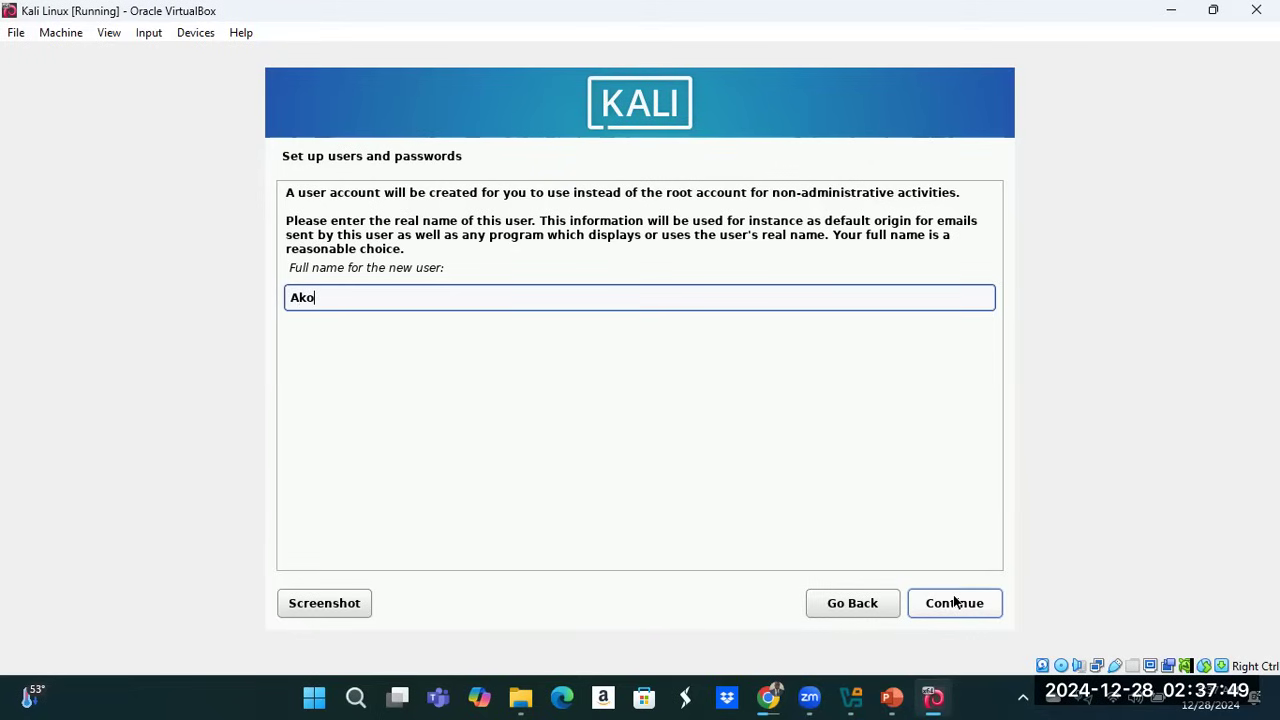
type("tarh")
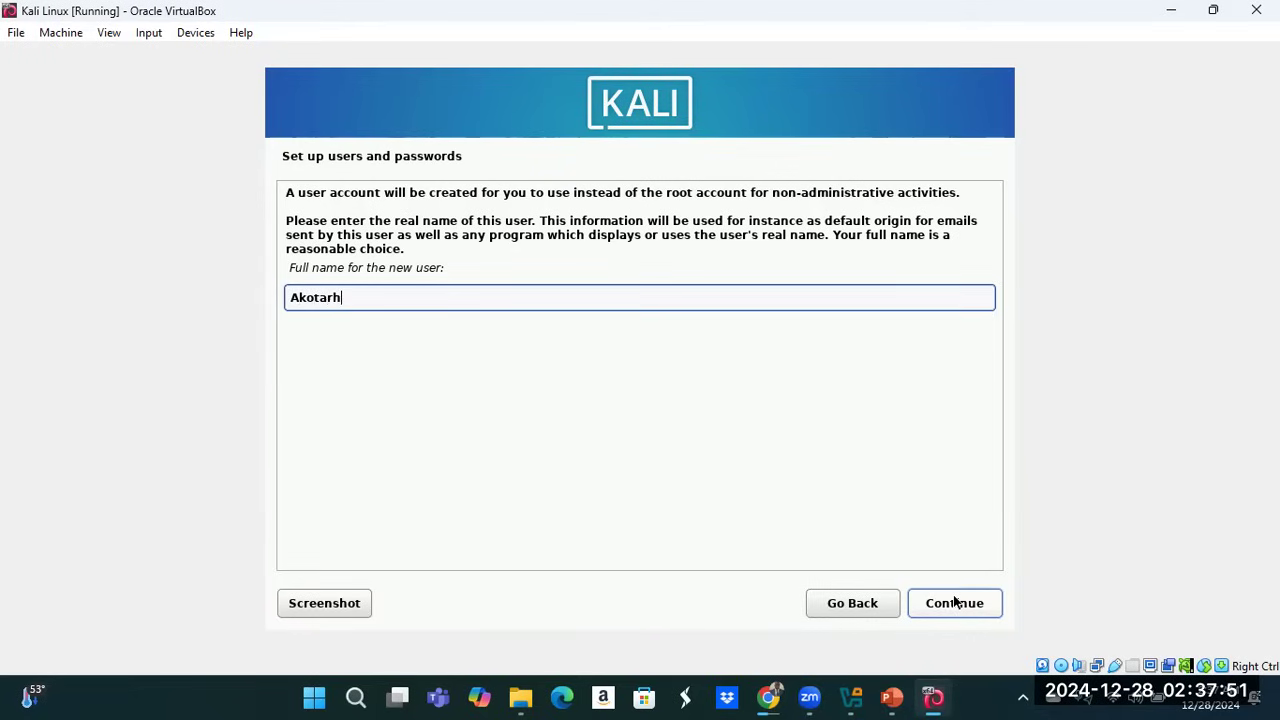
left_click(954, 604)
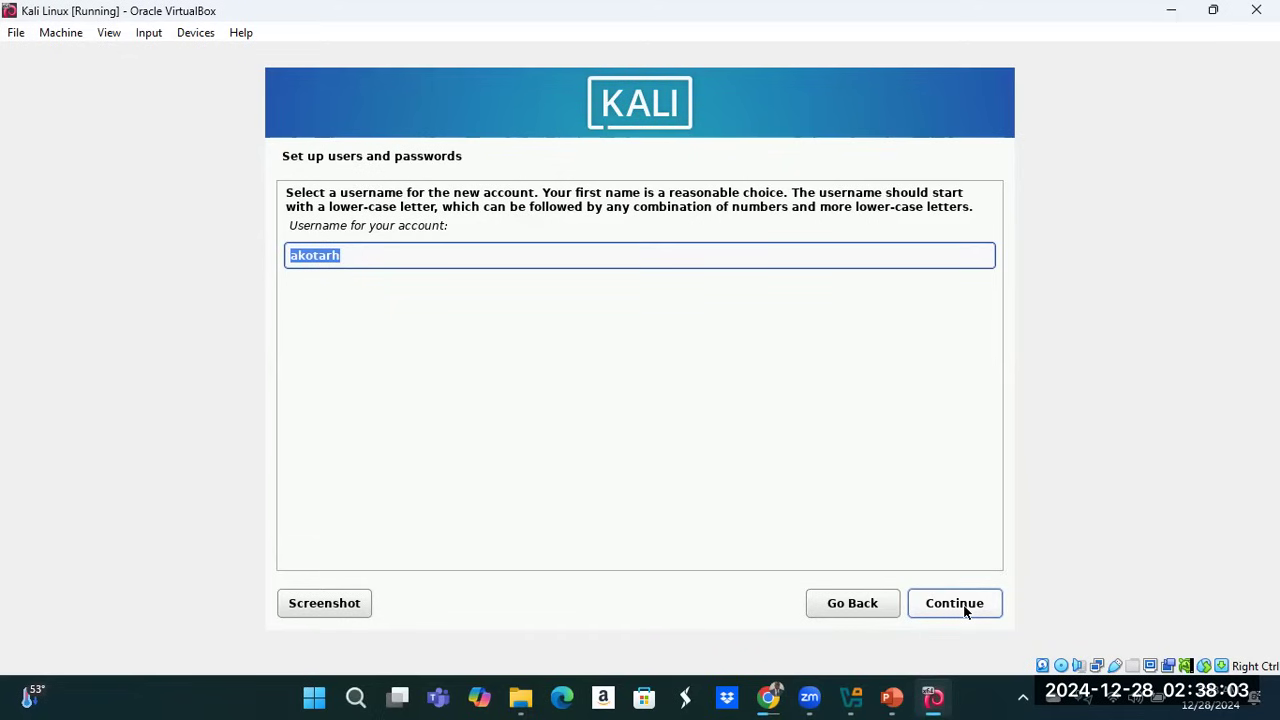
left_click(954, 604)
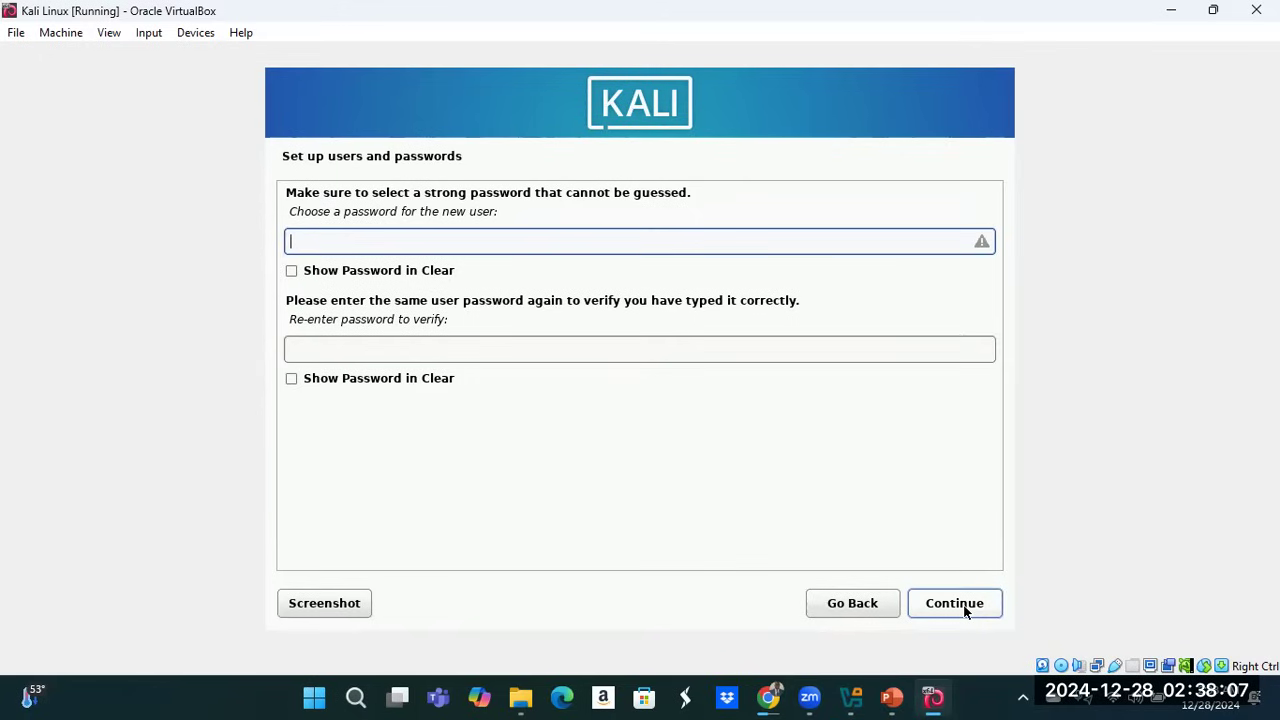
type("password")
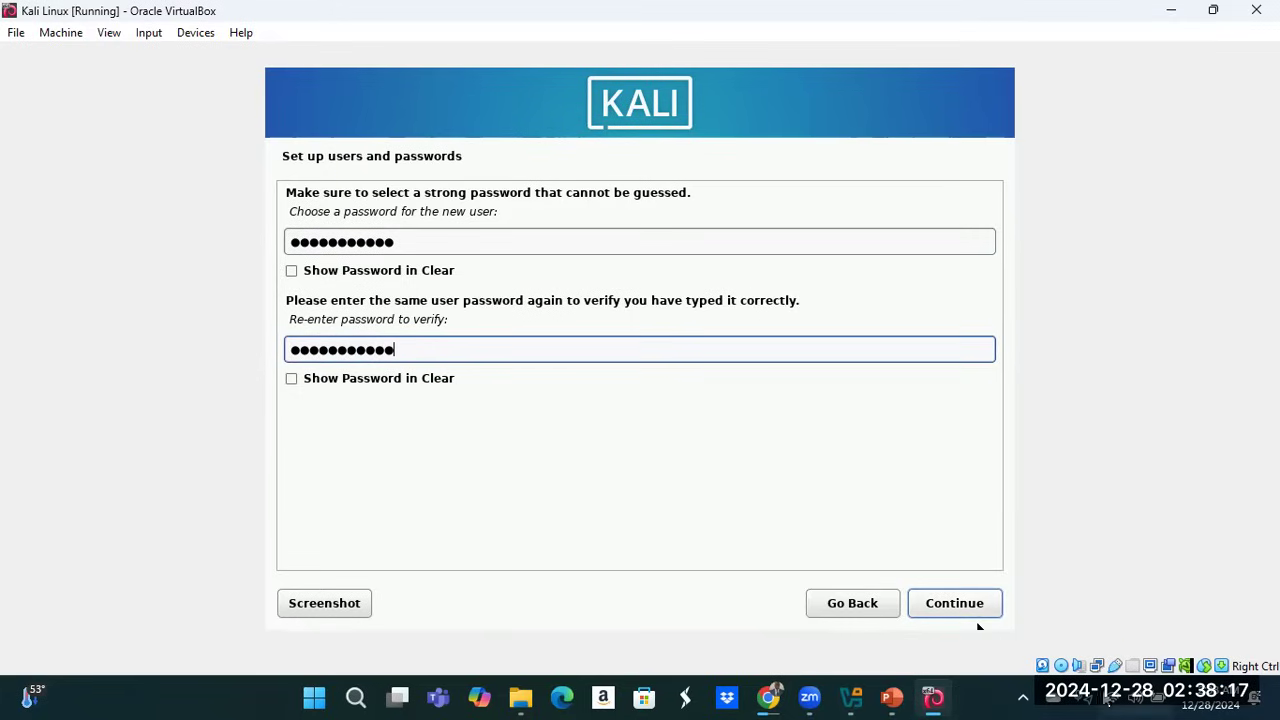
left_click(954, 604)
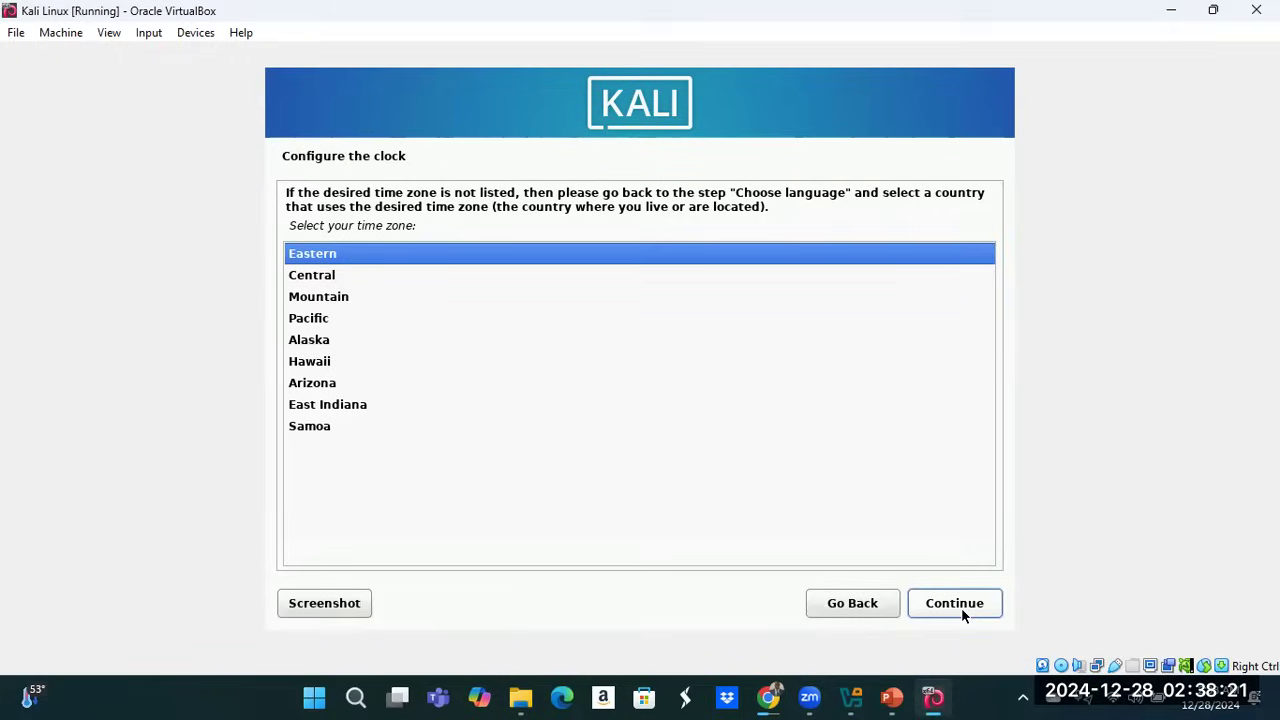
Accept Eastern as the time zone so the installer moves toward disk partitioning
left_click(954, 604)
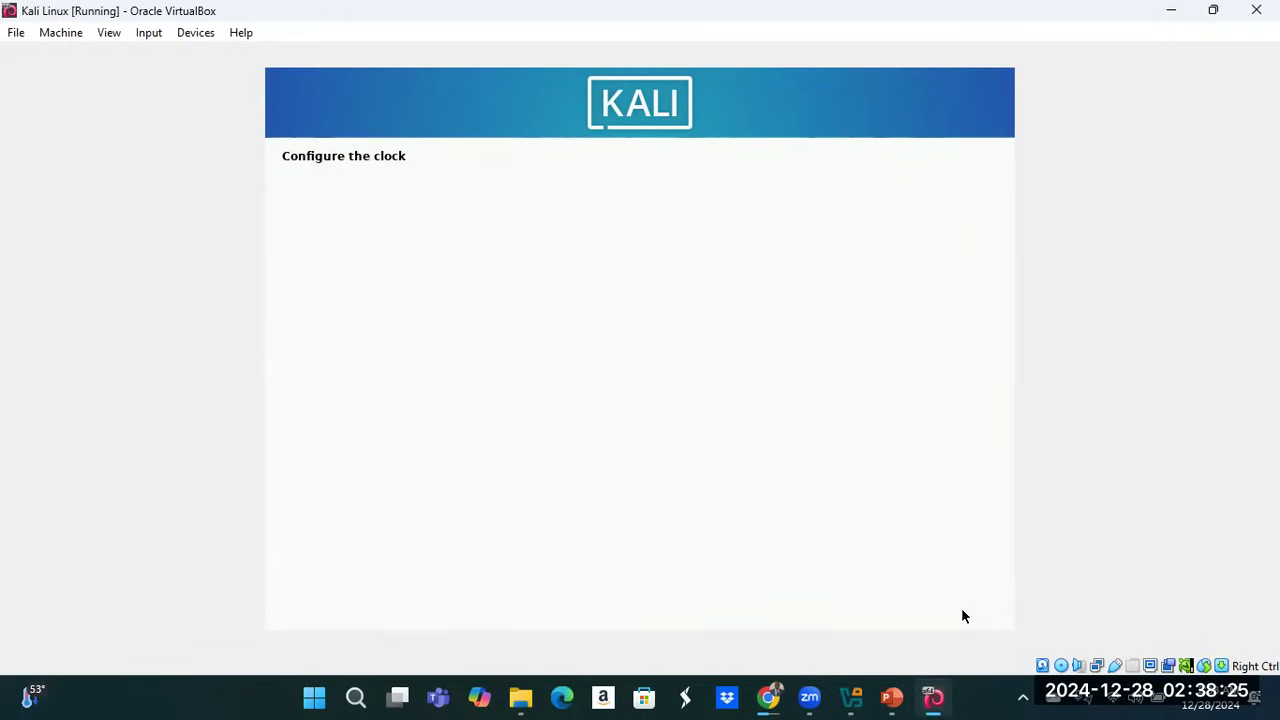
mouse_move(946, 650)
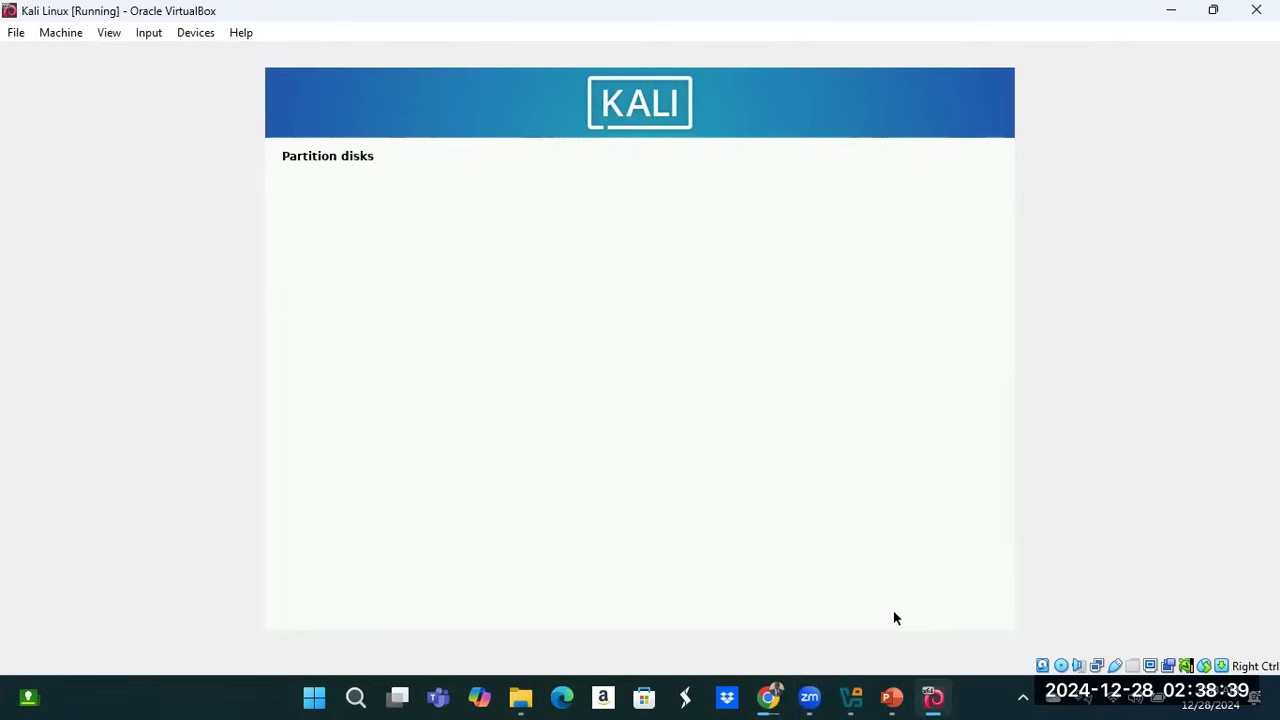
mouse_move(880, 662)
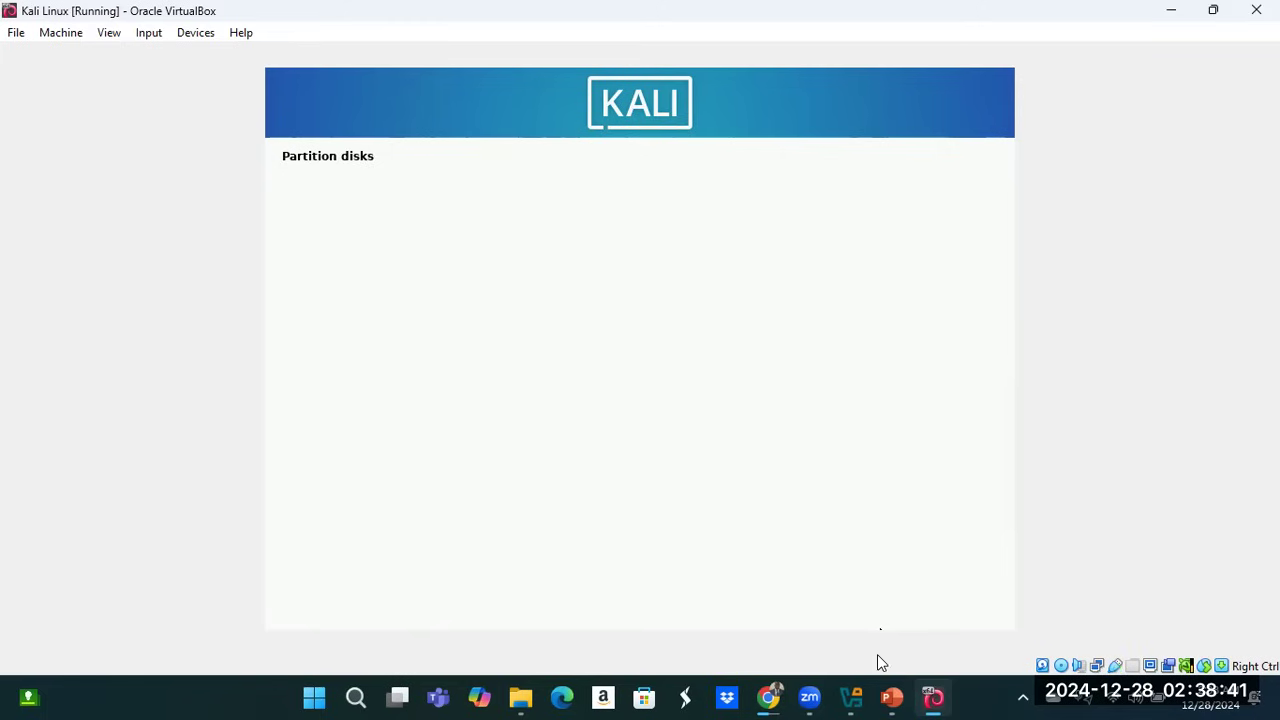
mouse_move(852, 696)
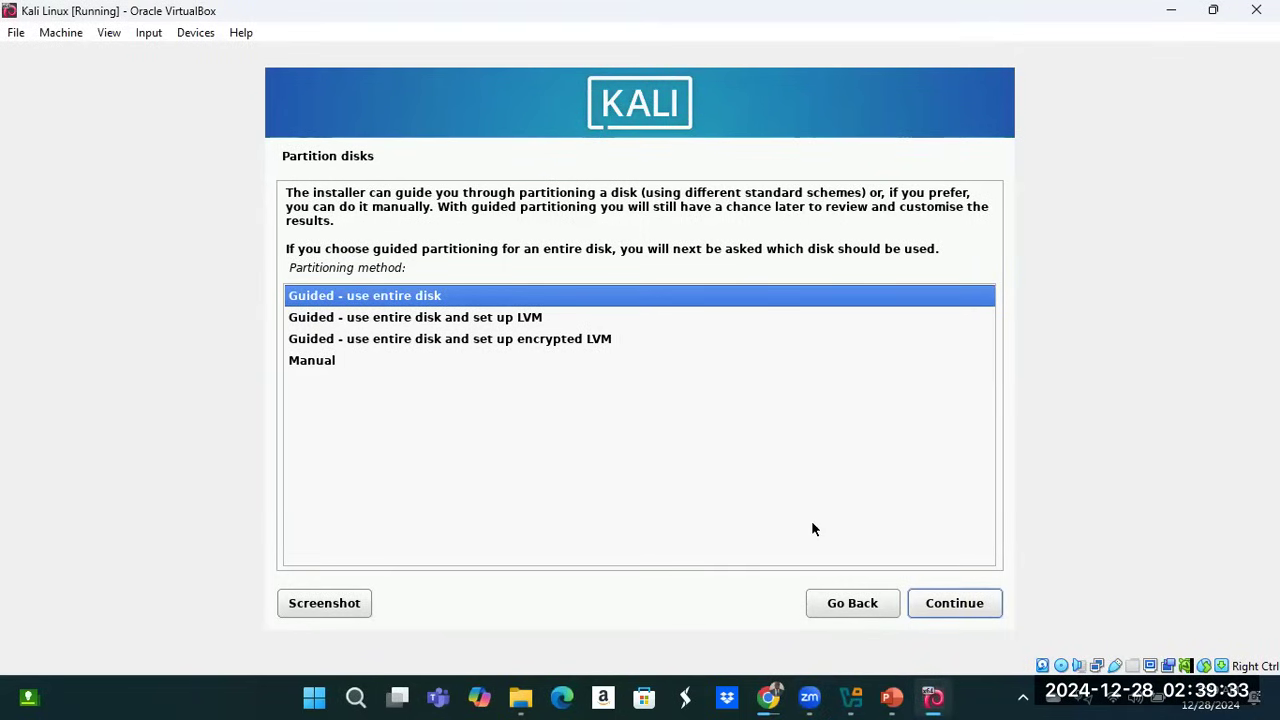
mouse_move(912, 580)
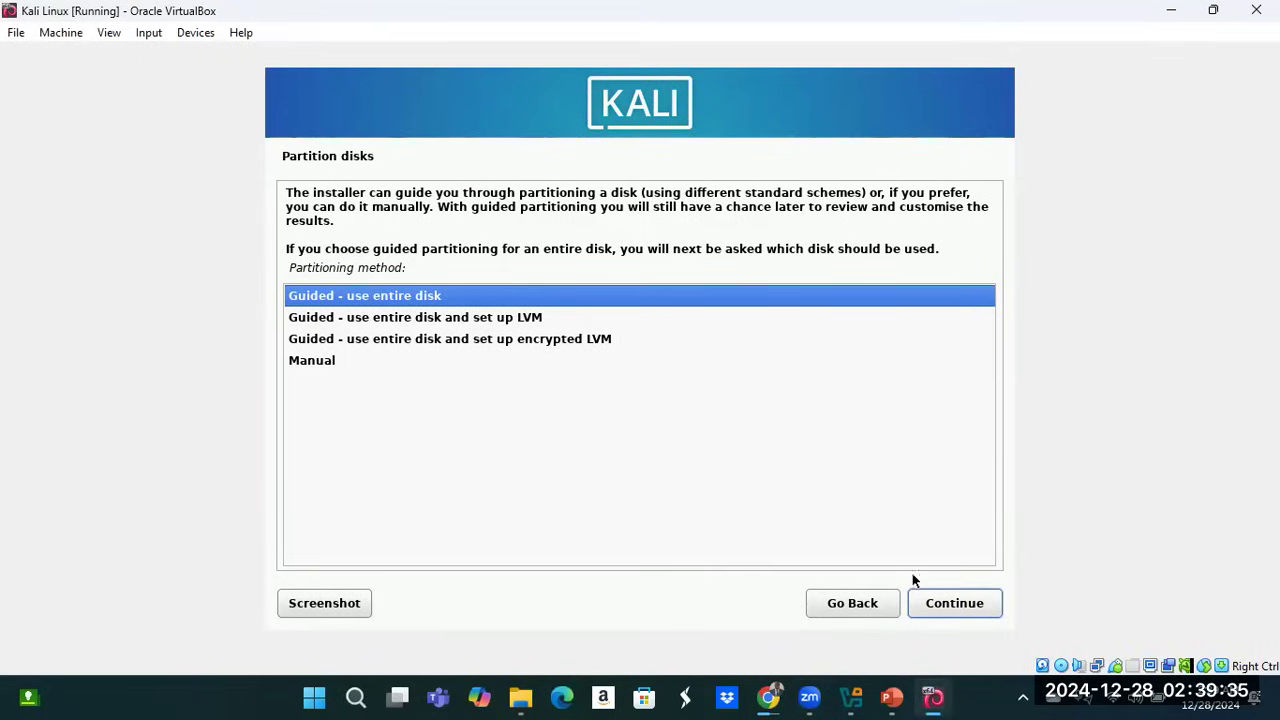
Choose guided partitioning of the entire 21.5 GB VBOX HARDDISK with all files in one partition
left_click(954, 604)
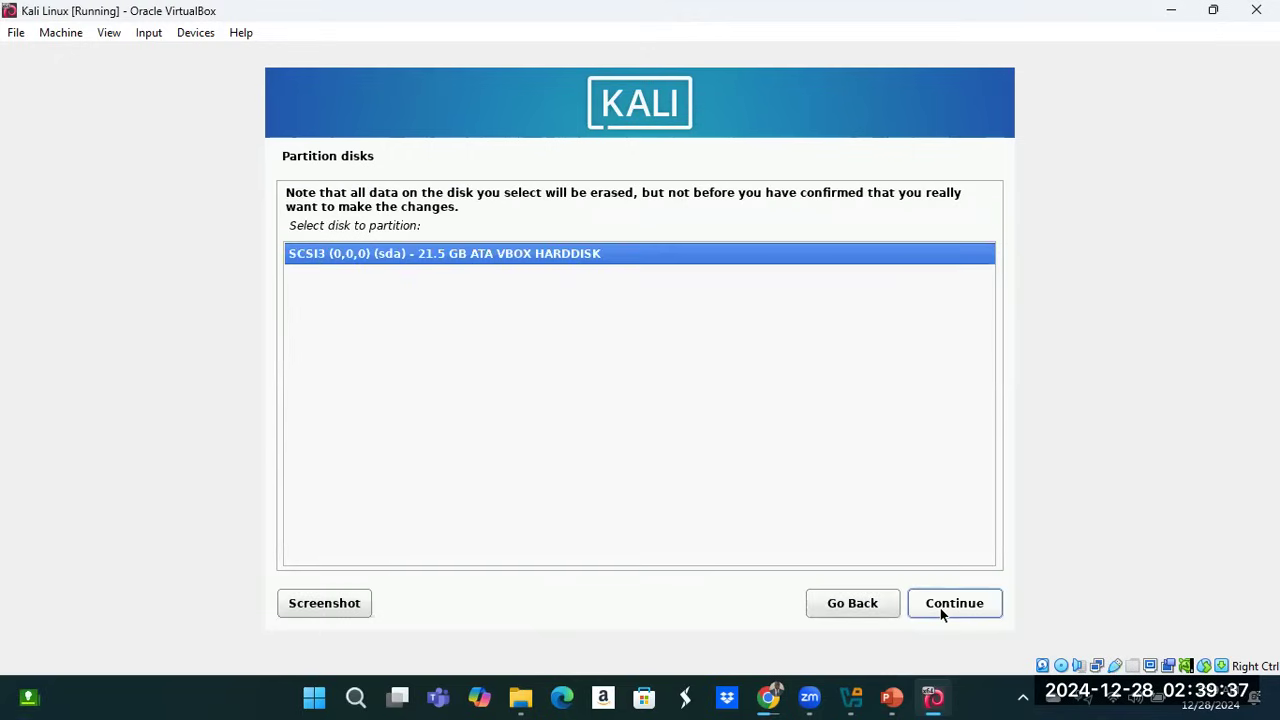
left_click(954, 604)
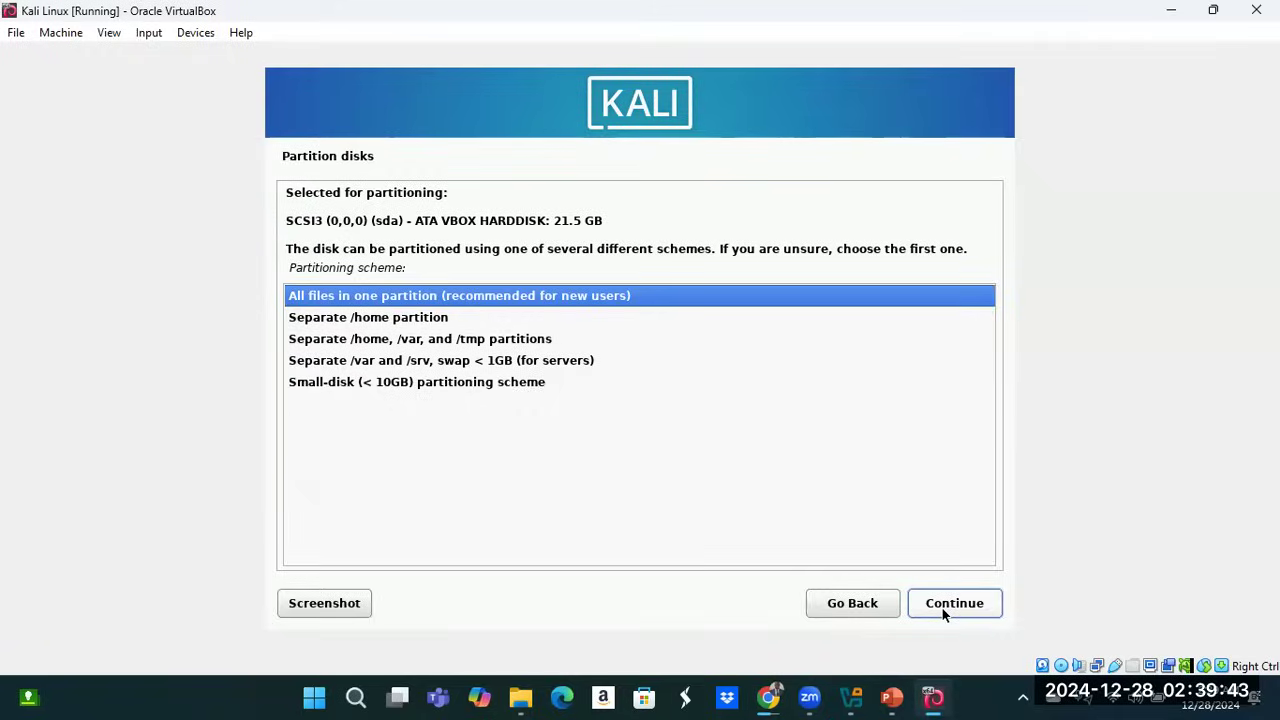
left_click(954, 604)
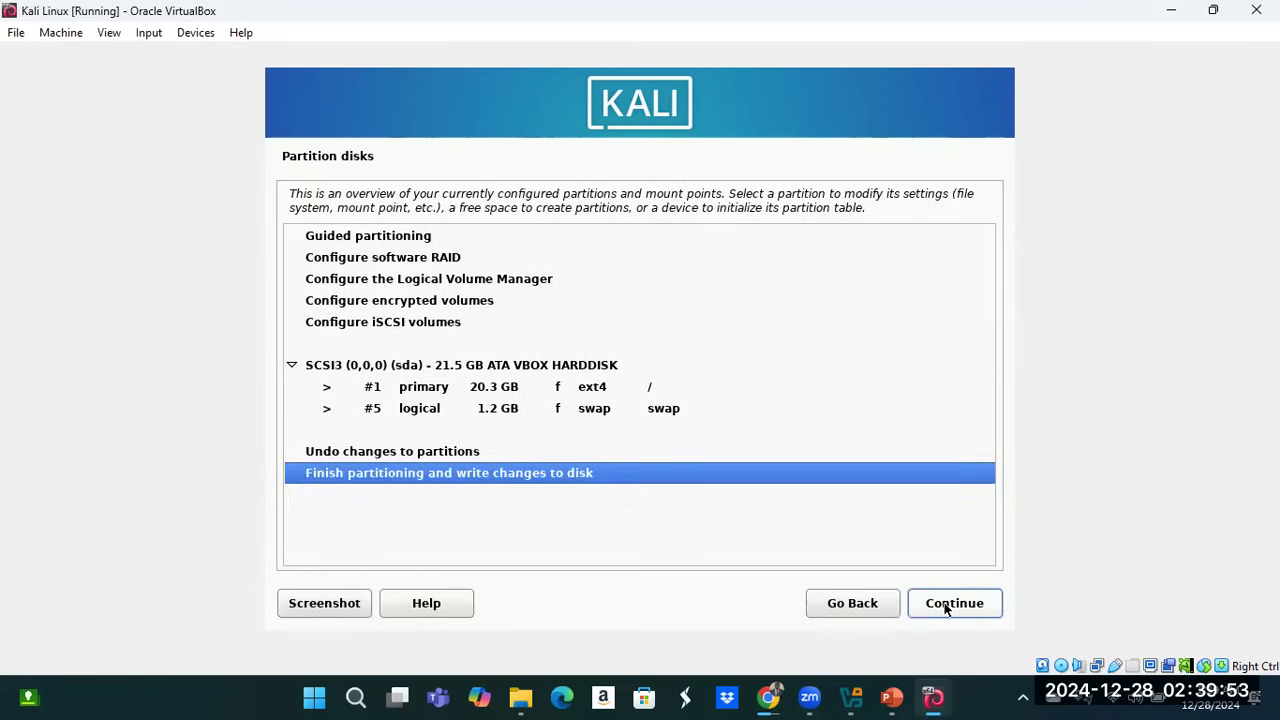
Finish partitioning and answer Yes to write the changes to disk
left_click(954, 604)
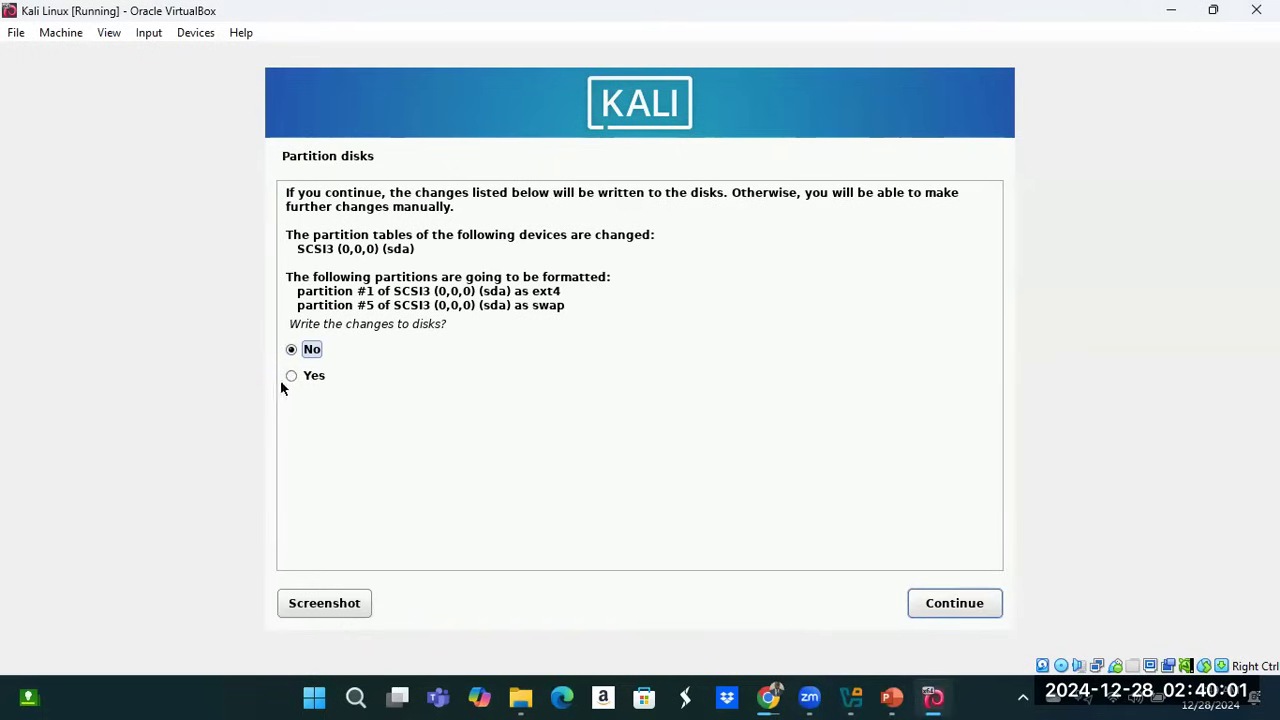
left_click(292, 376)
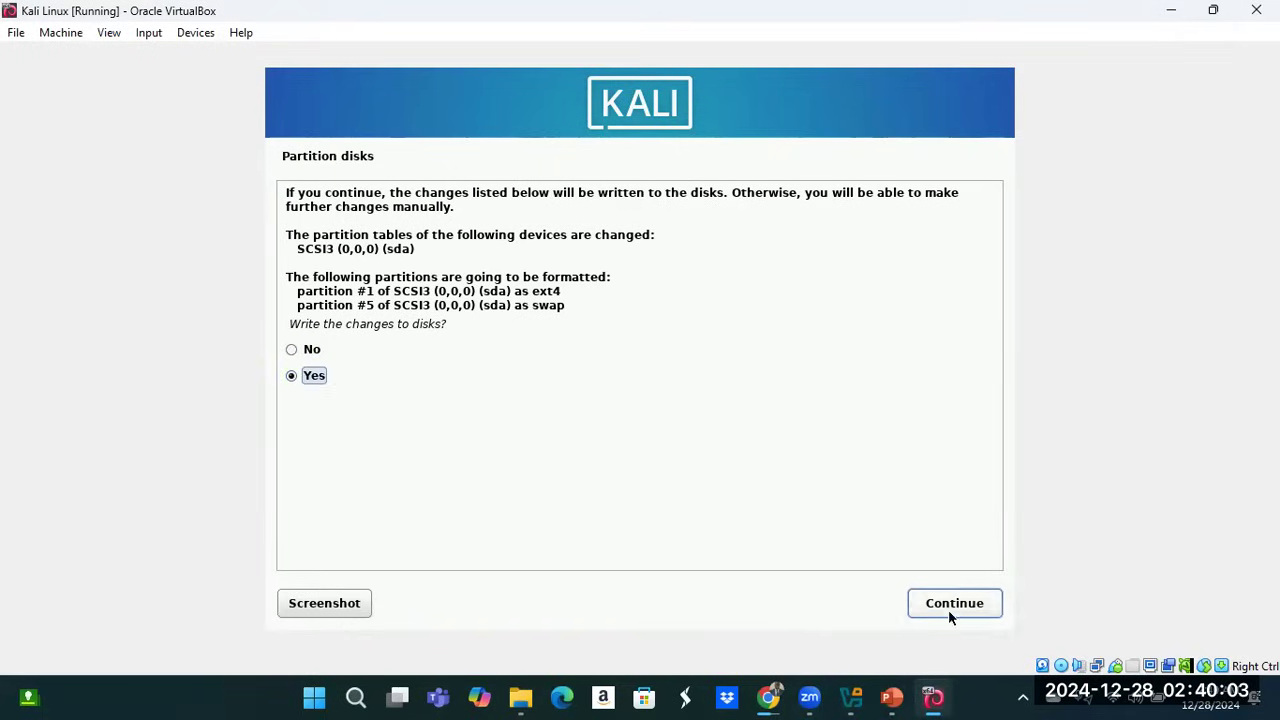
left_click(954, 604)
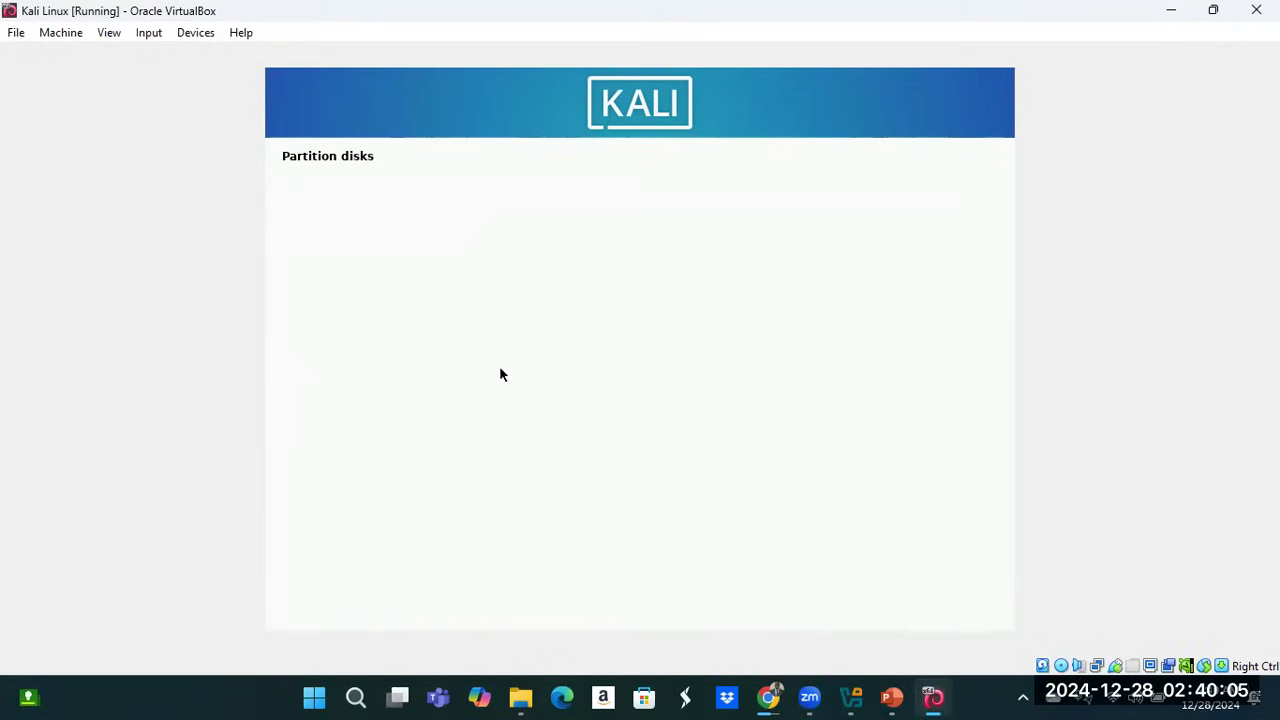
mouse_move(696, 508)
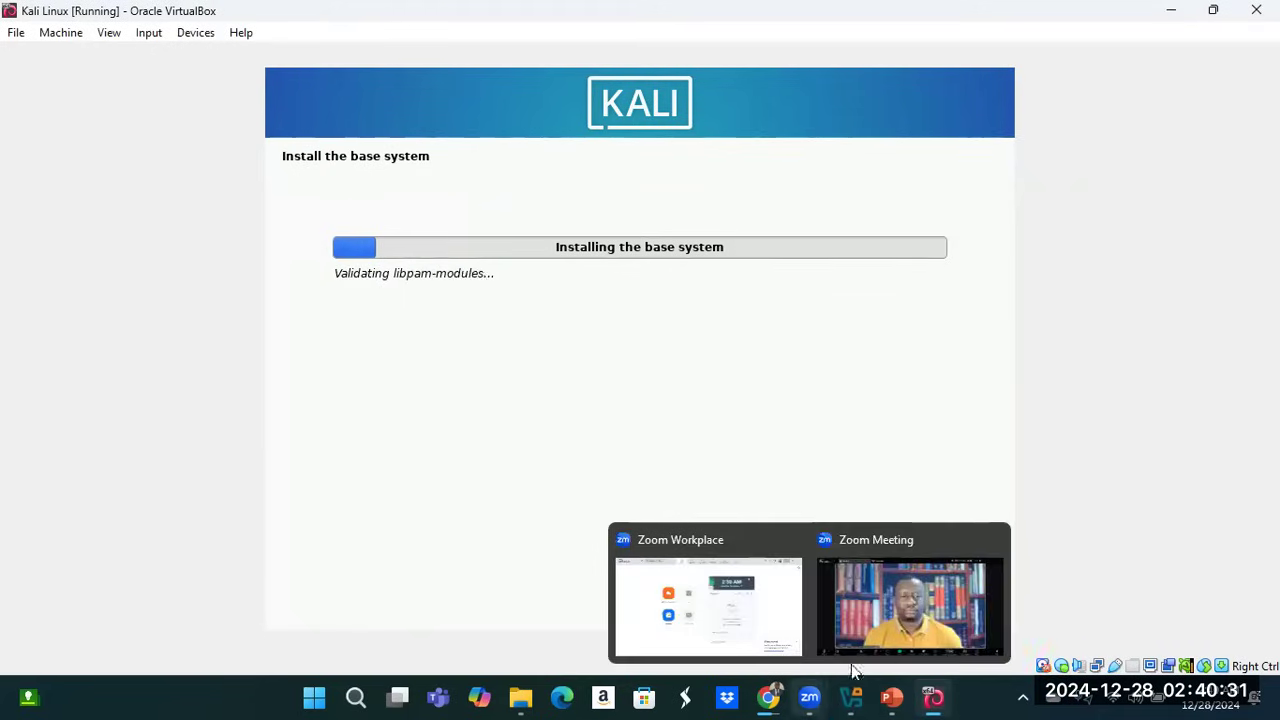
mouse_move(908, 624)
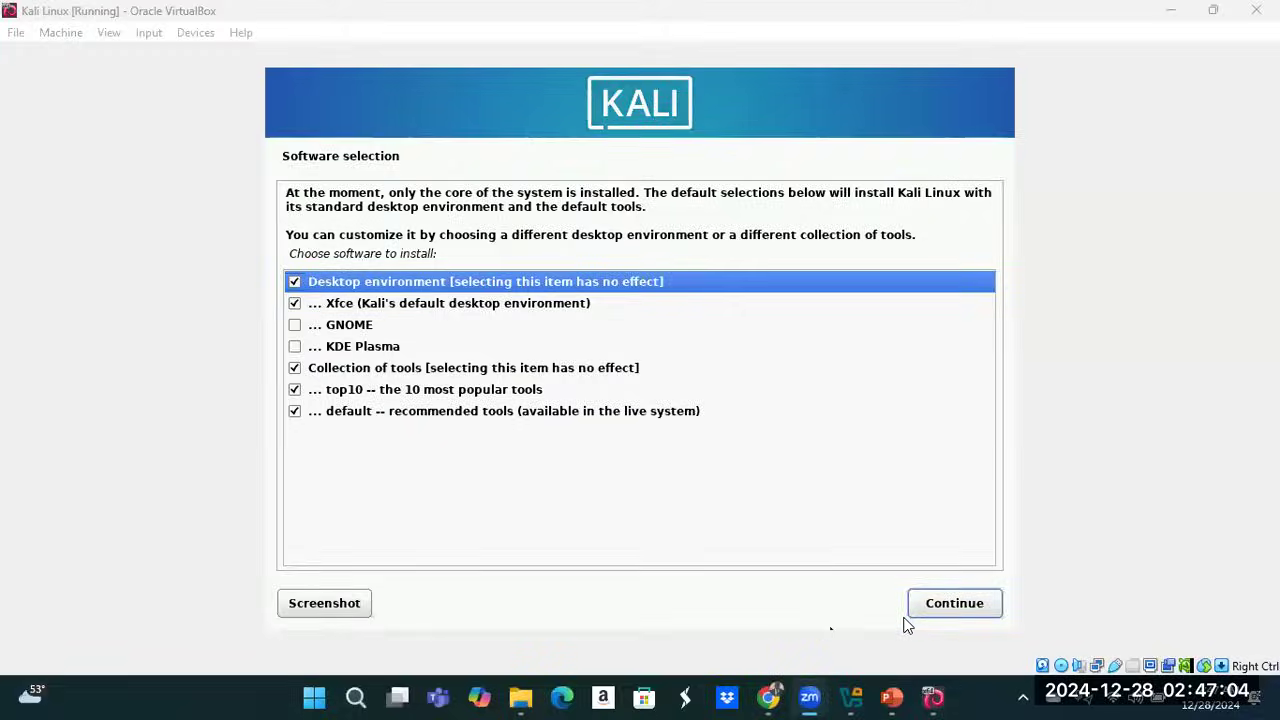
mouse_move(936, 696)
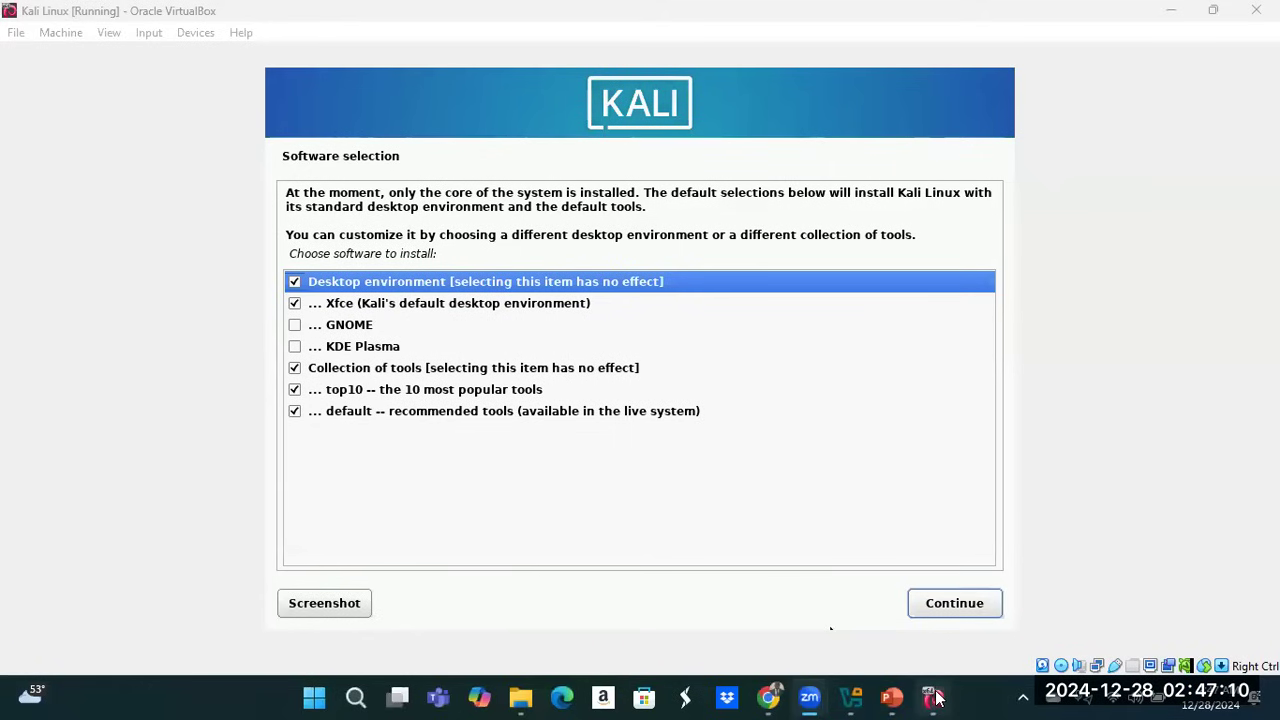
mouse_move(936, 696)
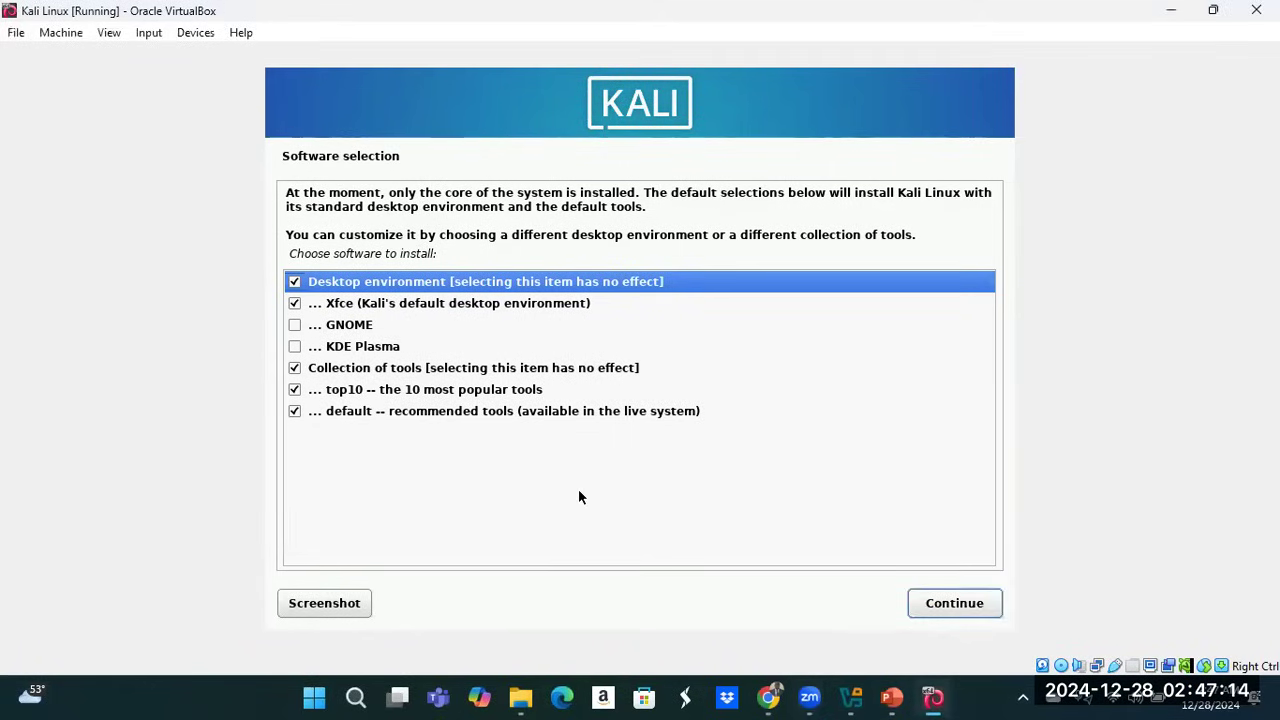
mouse_move(702, 442)
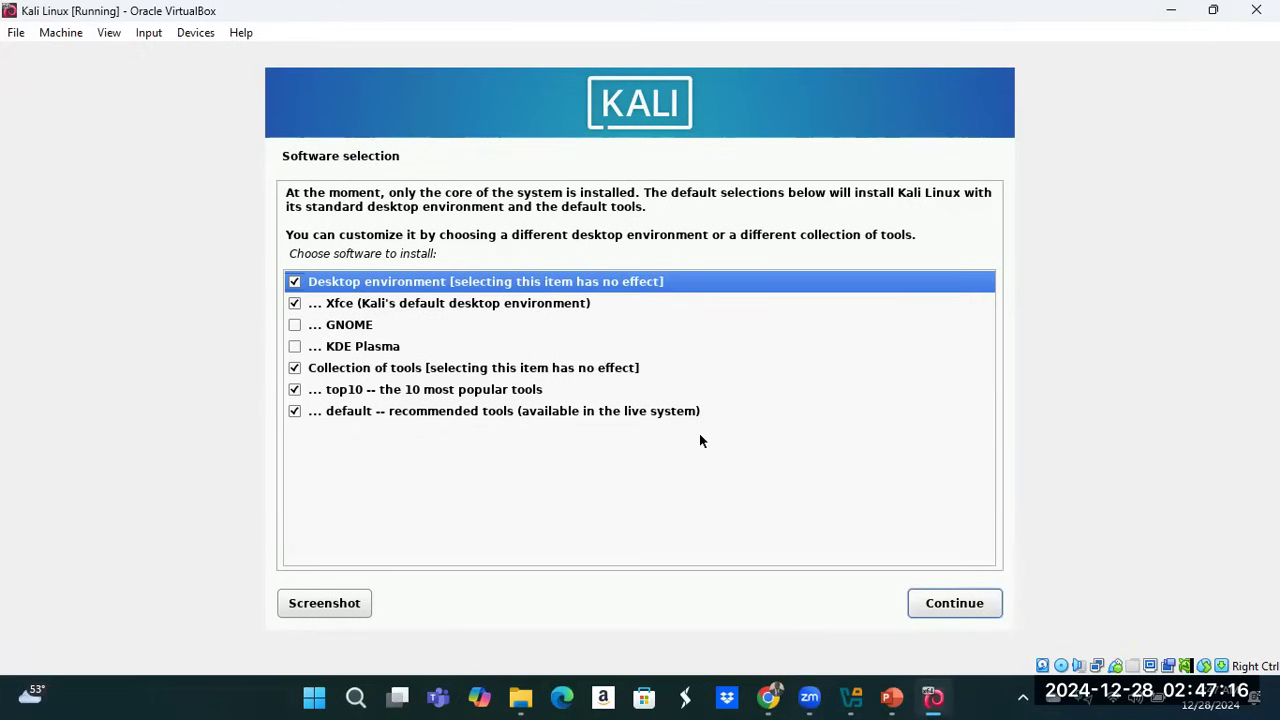
mouse_move(916, 358)
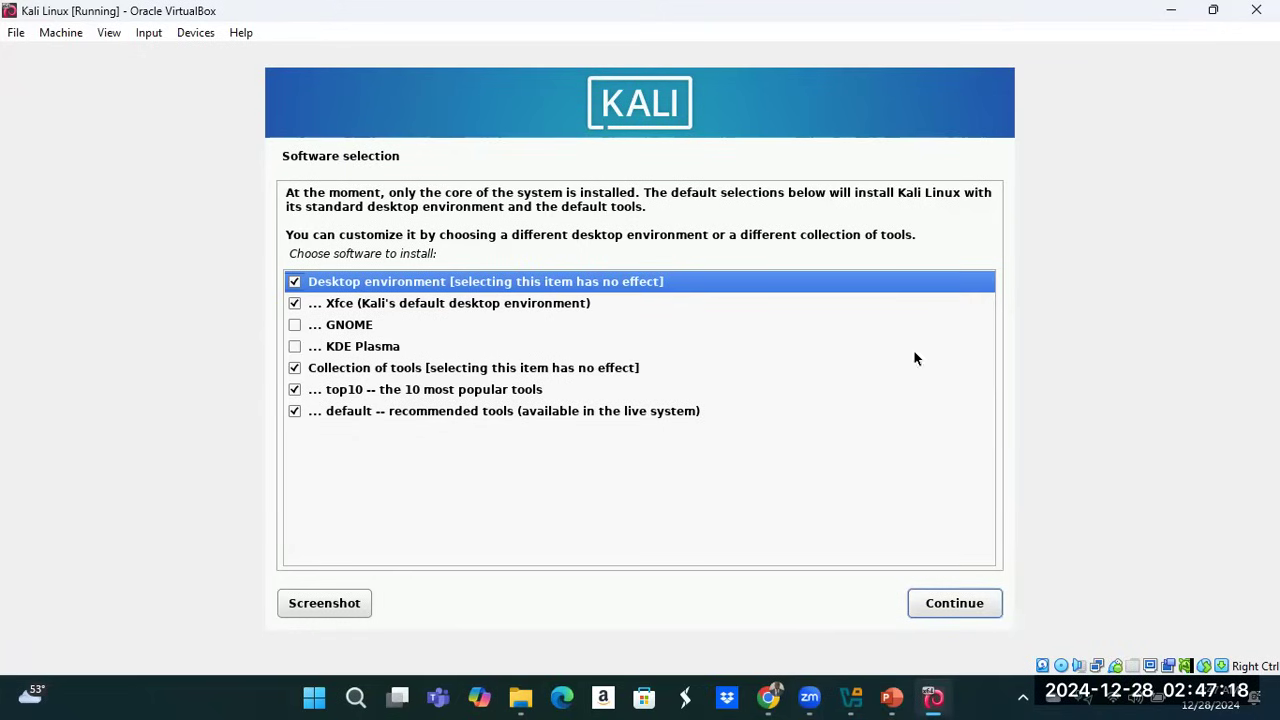
Keep the default software selection (Xfce, top10, default tools) and continue
left_click(954, 604)
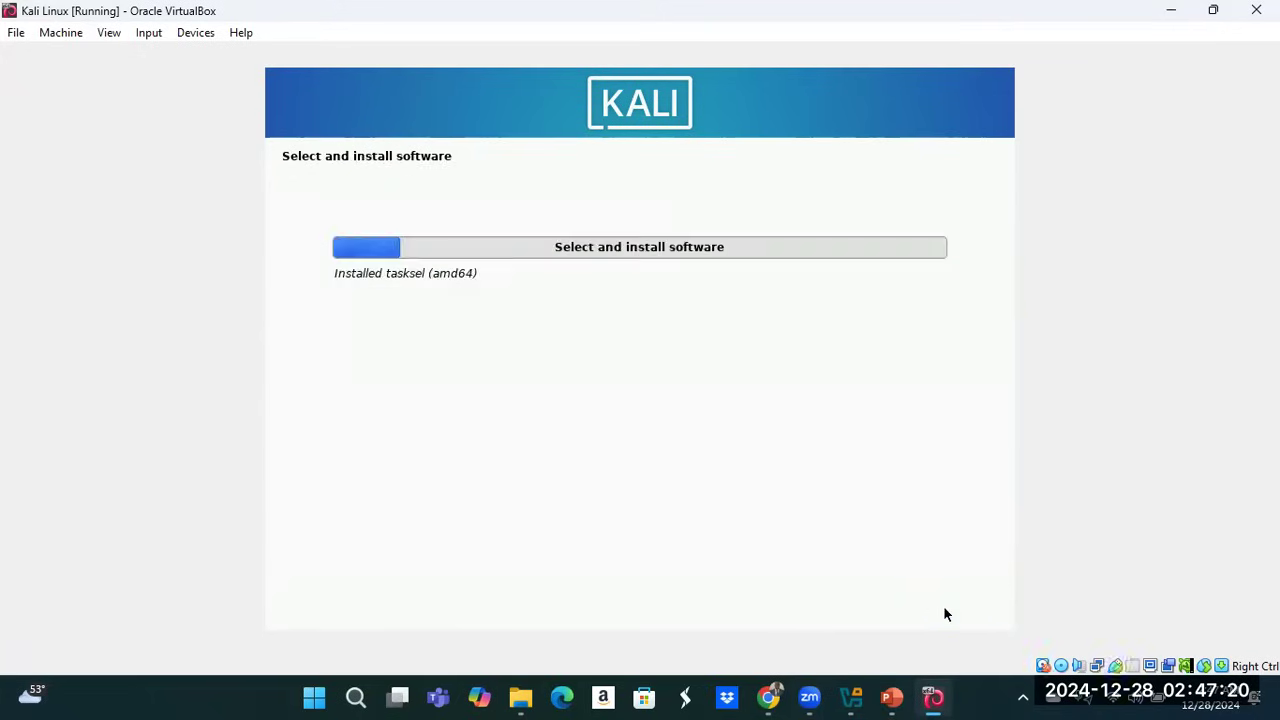
mouse_move(888, 696)
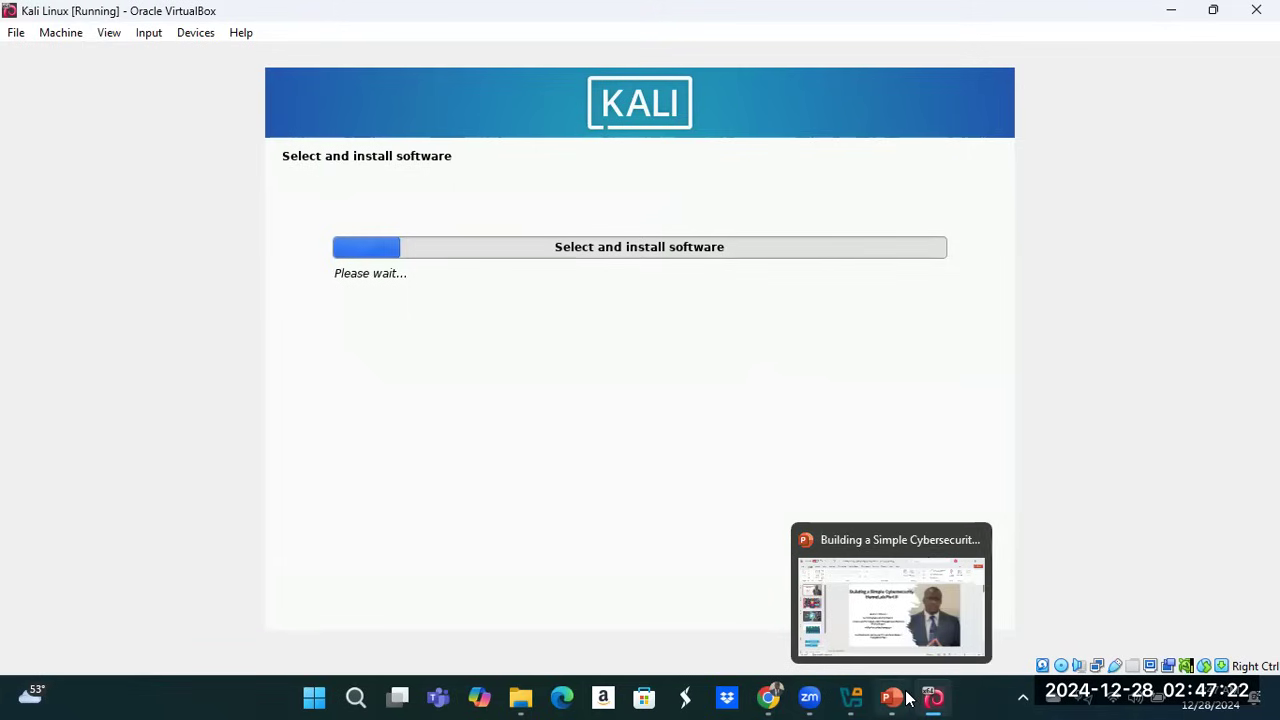
mouse_move(932, 696)
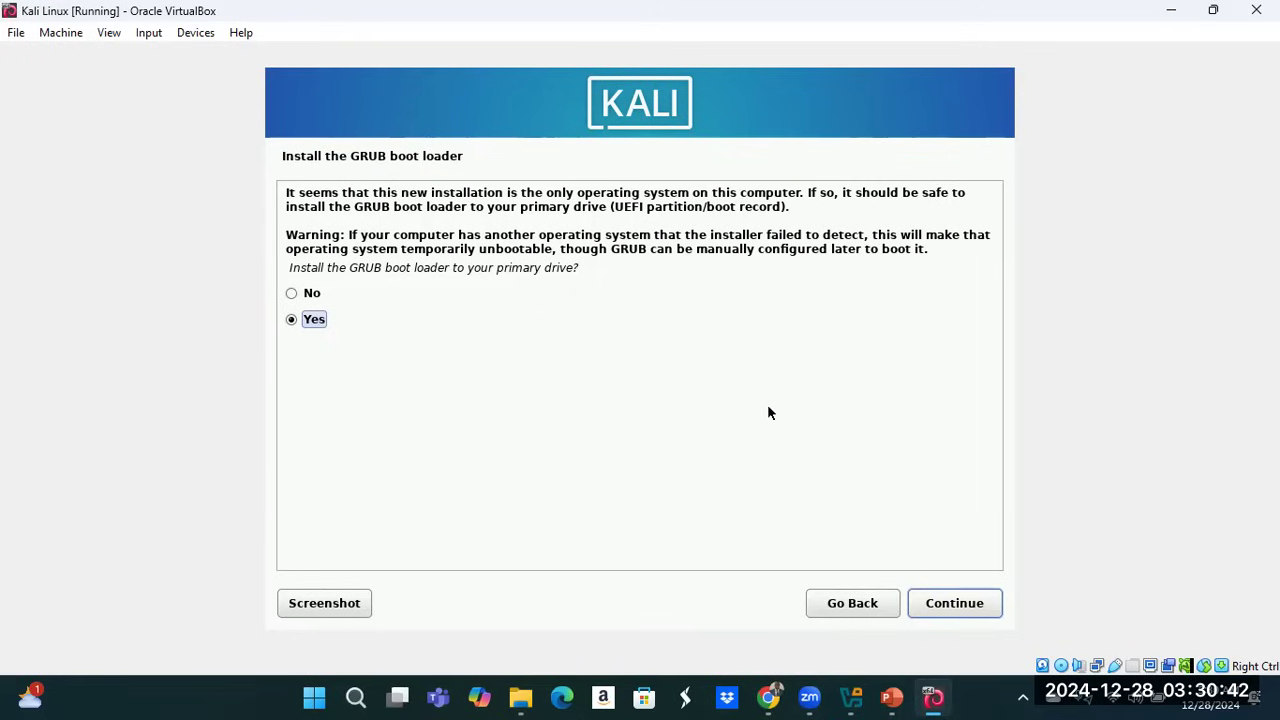
mouse_move(642, 456)
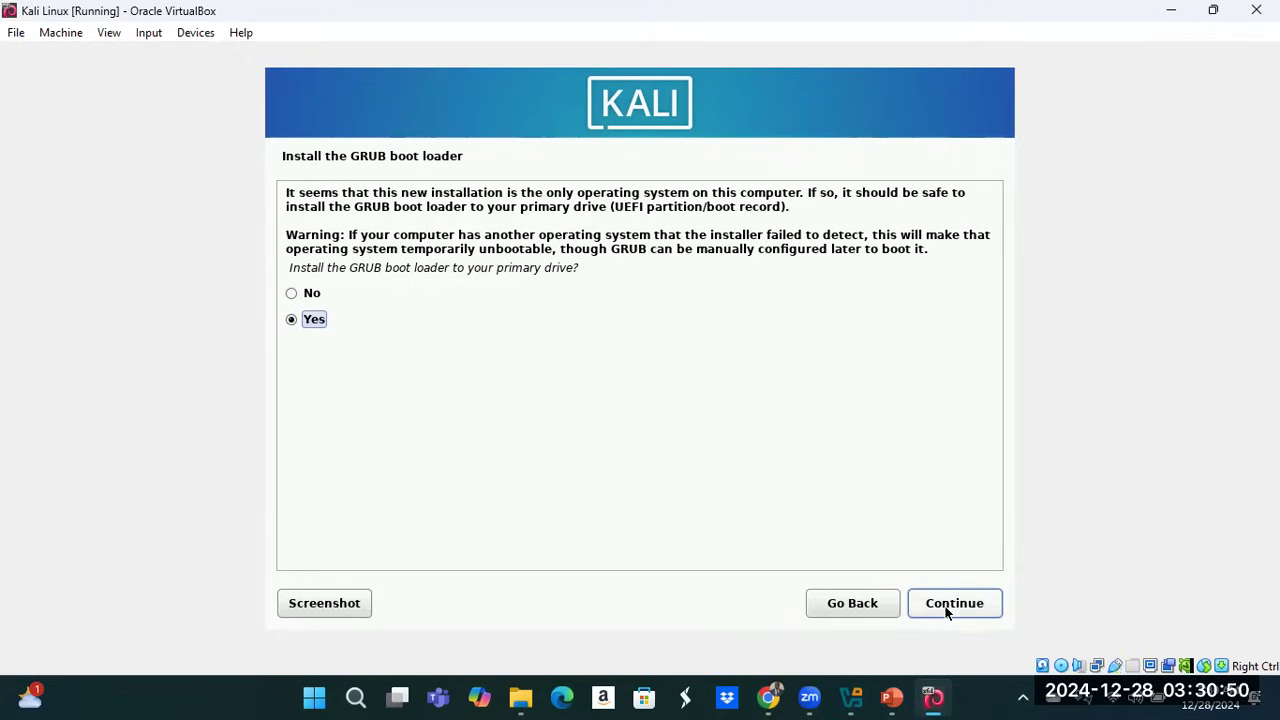
Agree to install GRUB and place it on /dev/sda
left_click(954, 604)
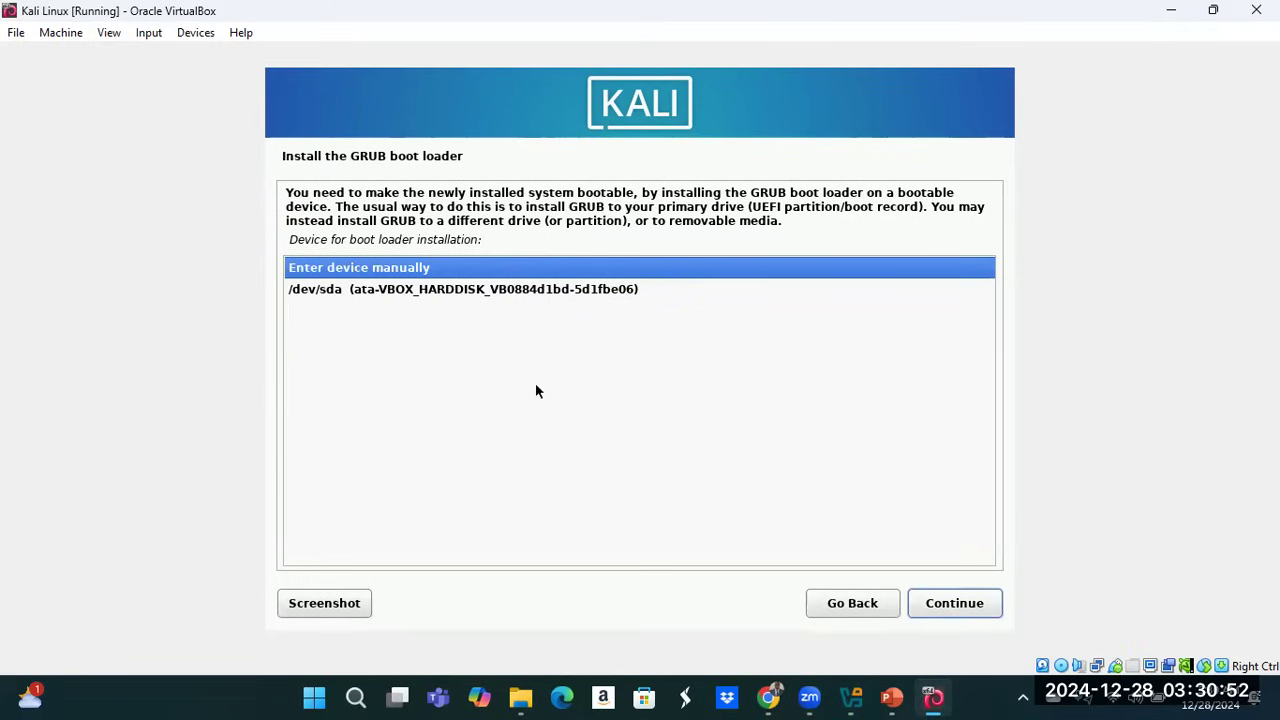
mouse_move(332, 324)
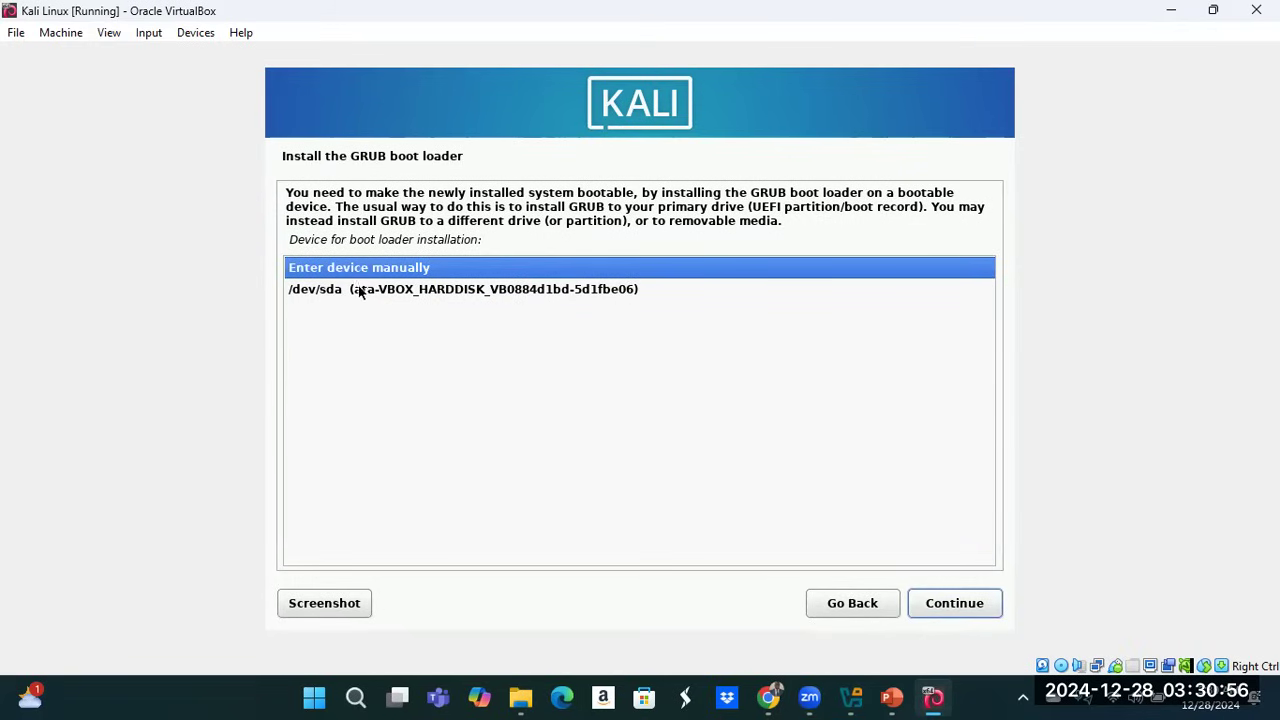
left_click(460, 288)
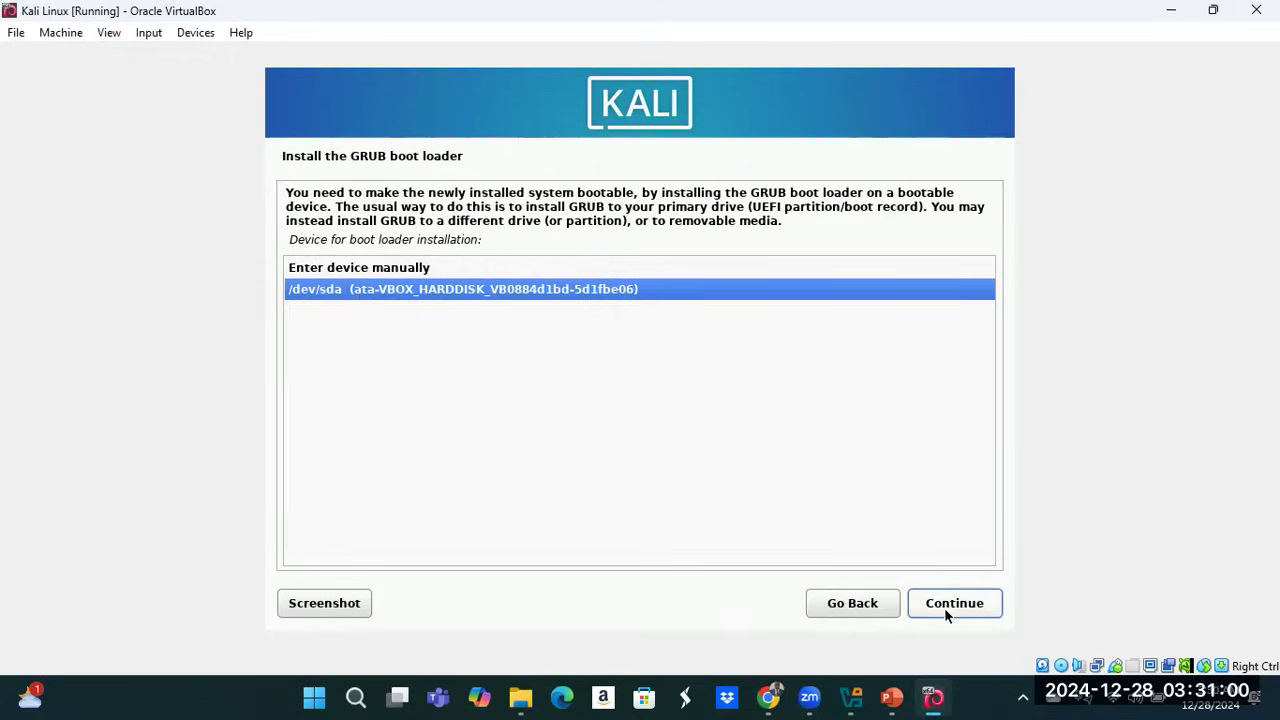
left_click(954, 604)
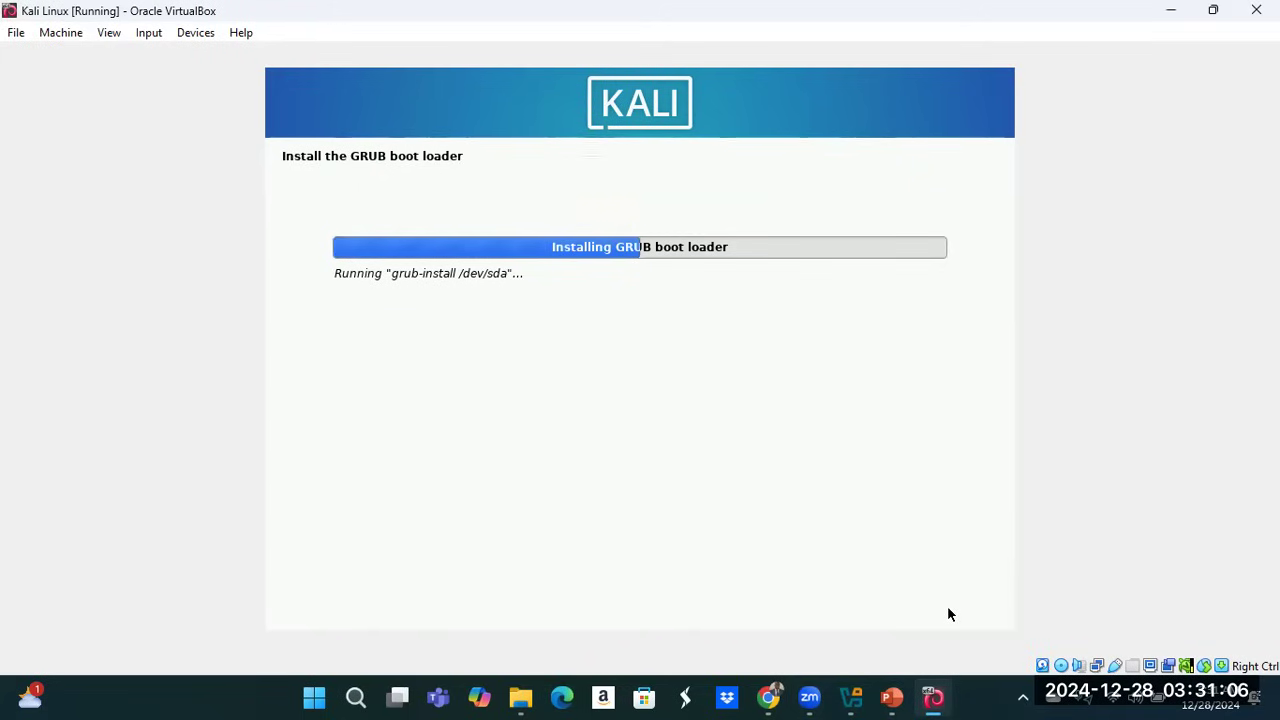
mouse_move(882, 692)
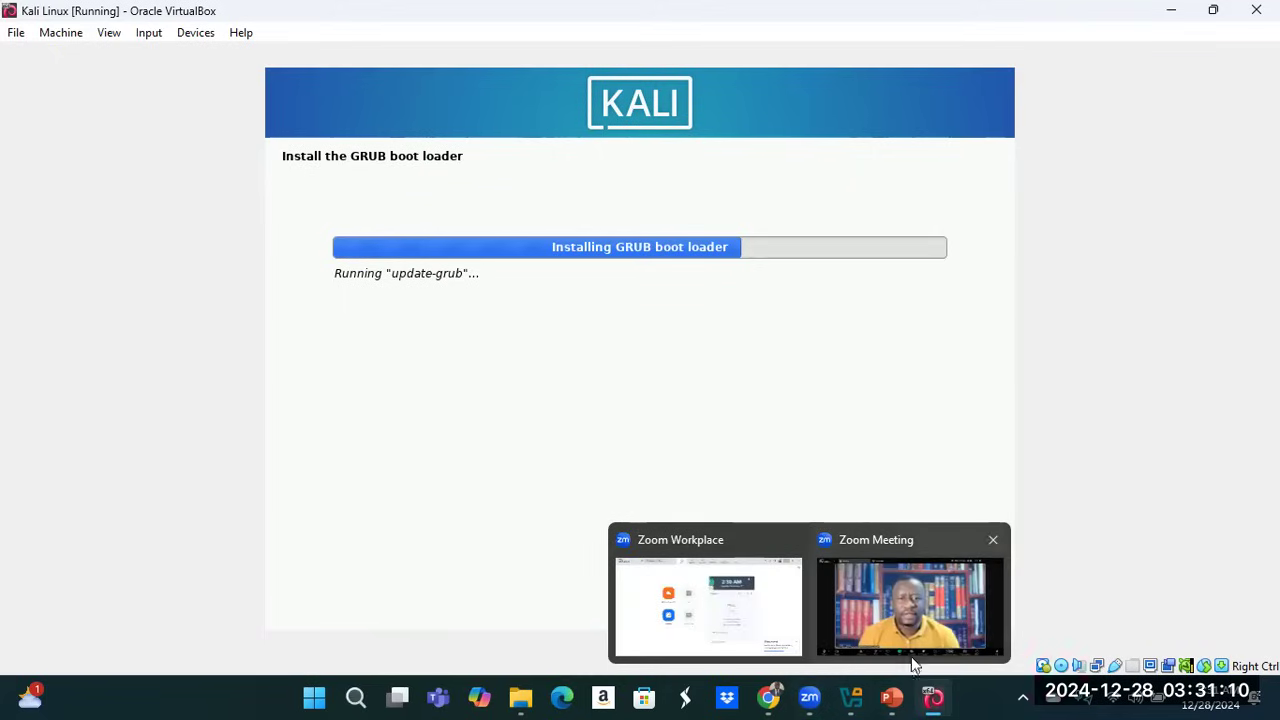
mouse_move(922, 628)
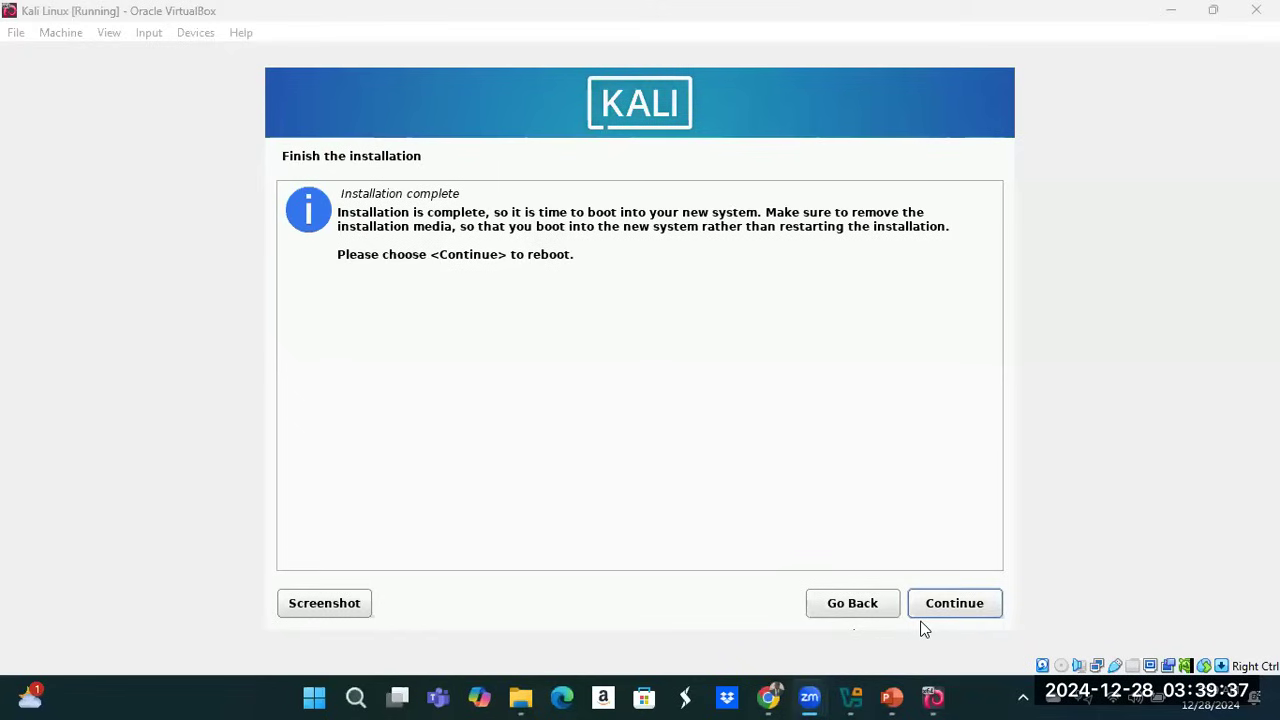
mouse_move(900, 604)
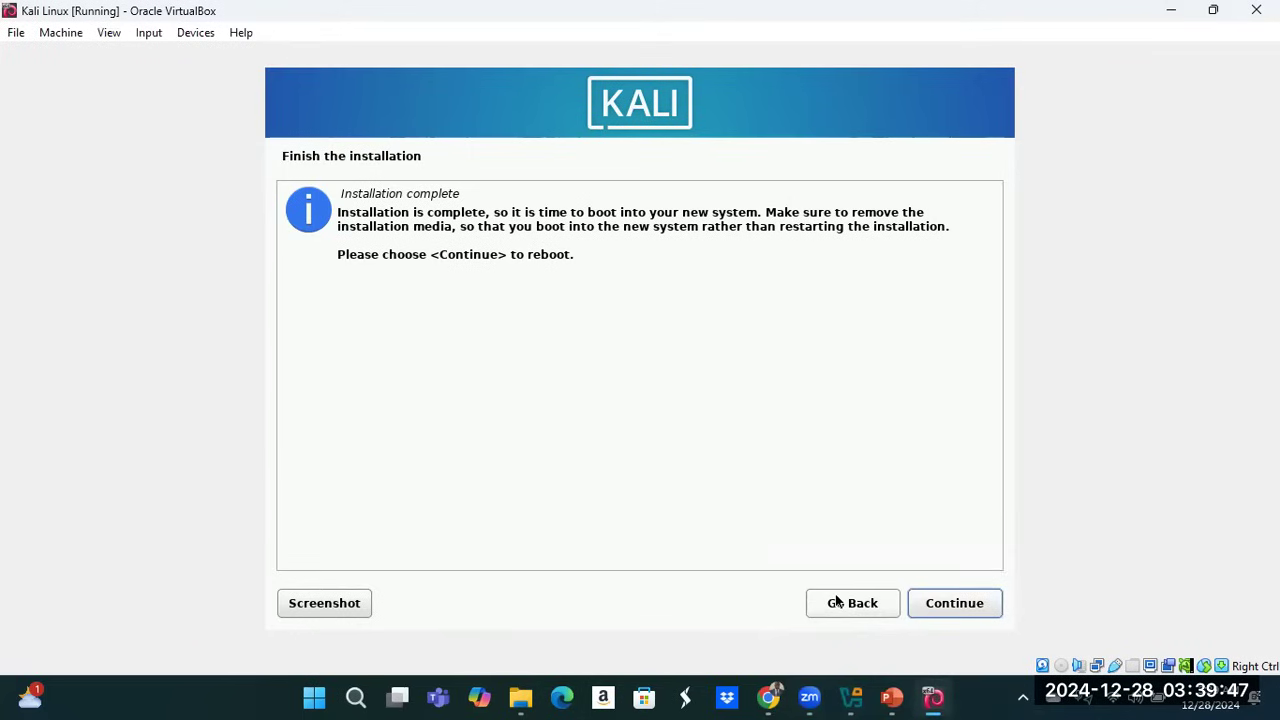
mouse_move(896, 570)
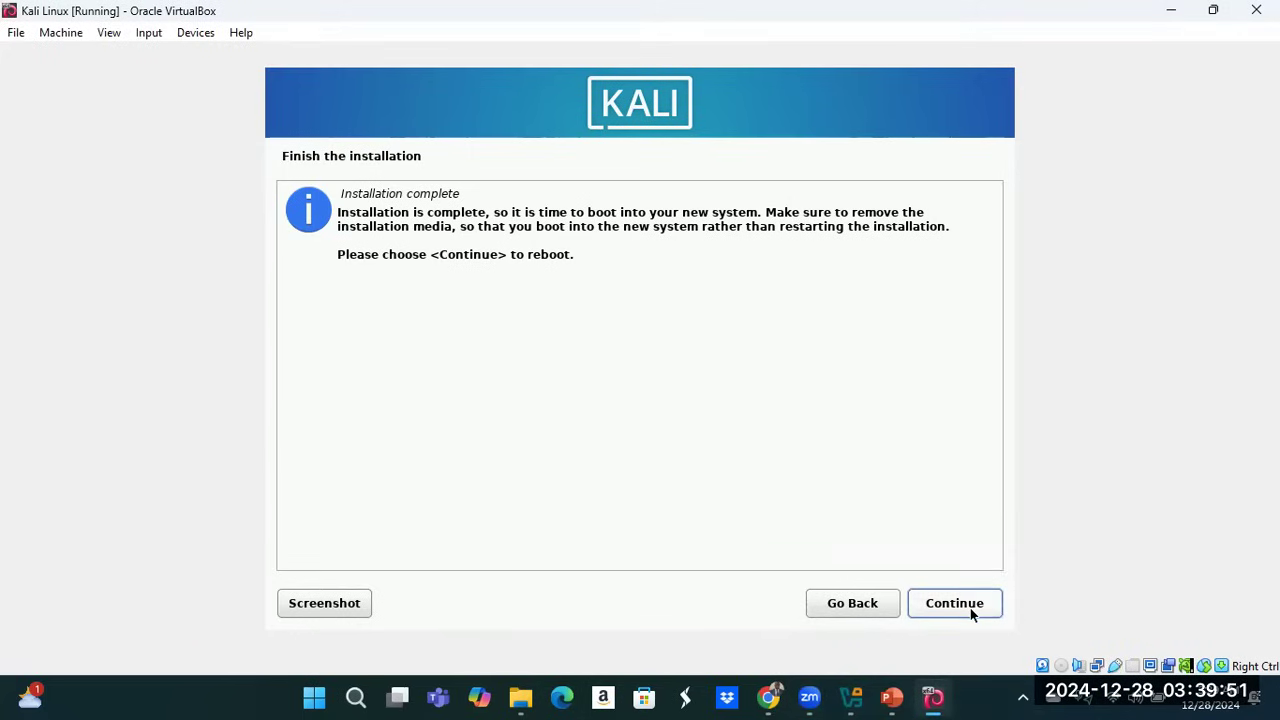
Continue past 'Installation complete' and let the VM reboot into Kali
left_click(954, 604)
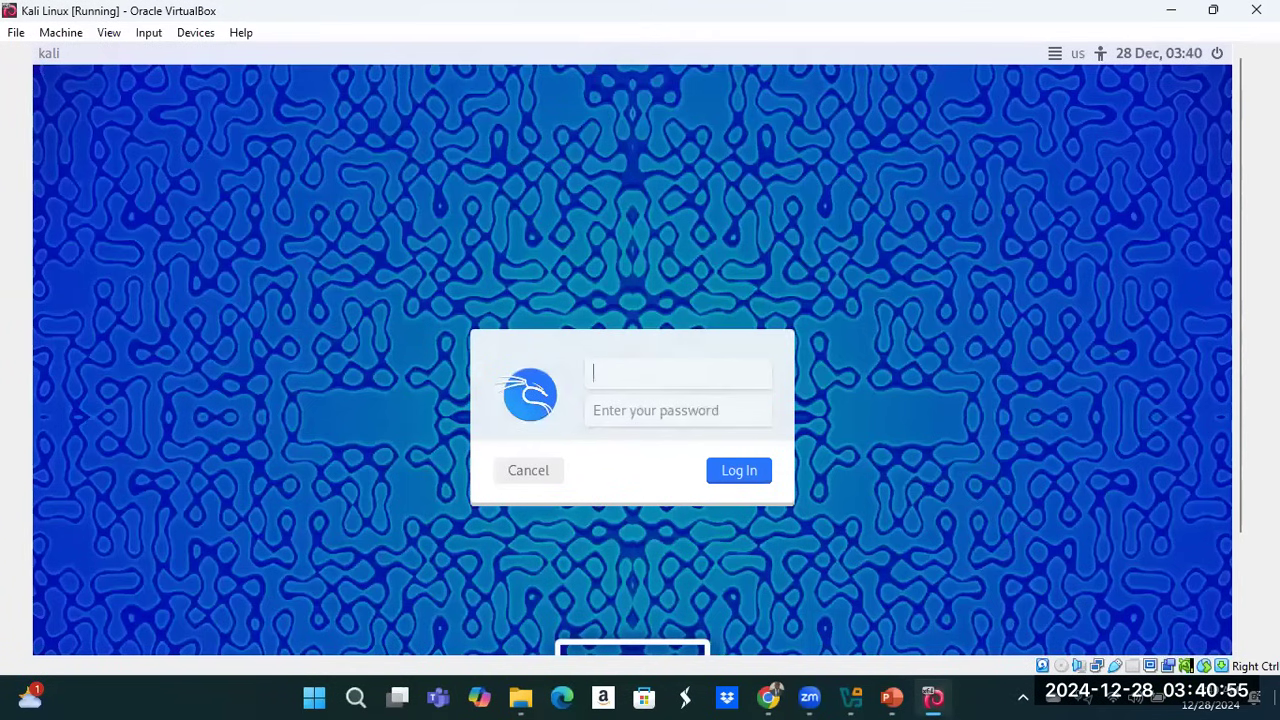
Log in to Kali as user 'ako' and start the desktop session
type("ako")
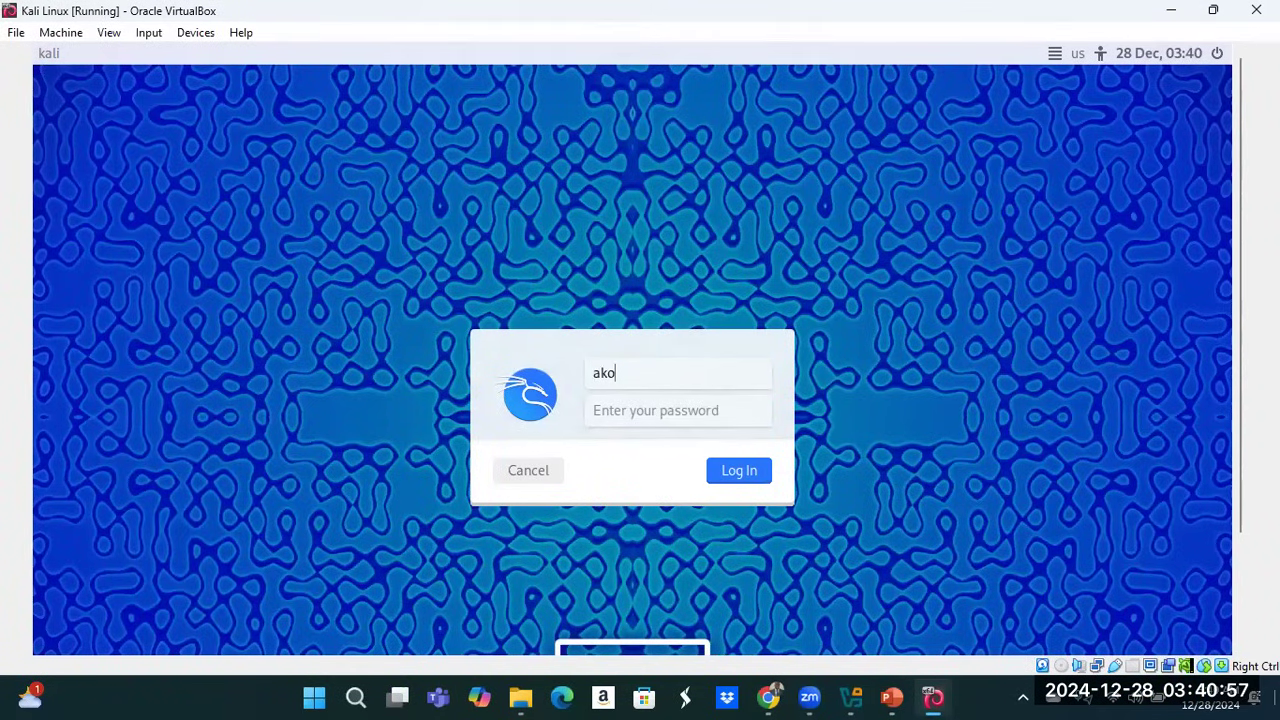
type("tarh")
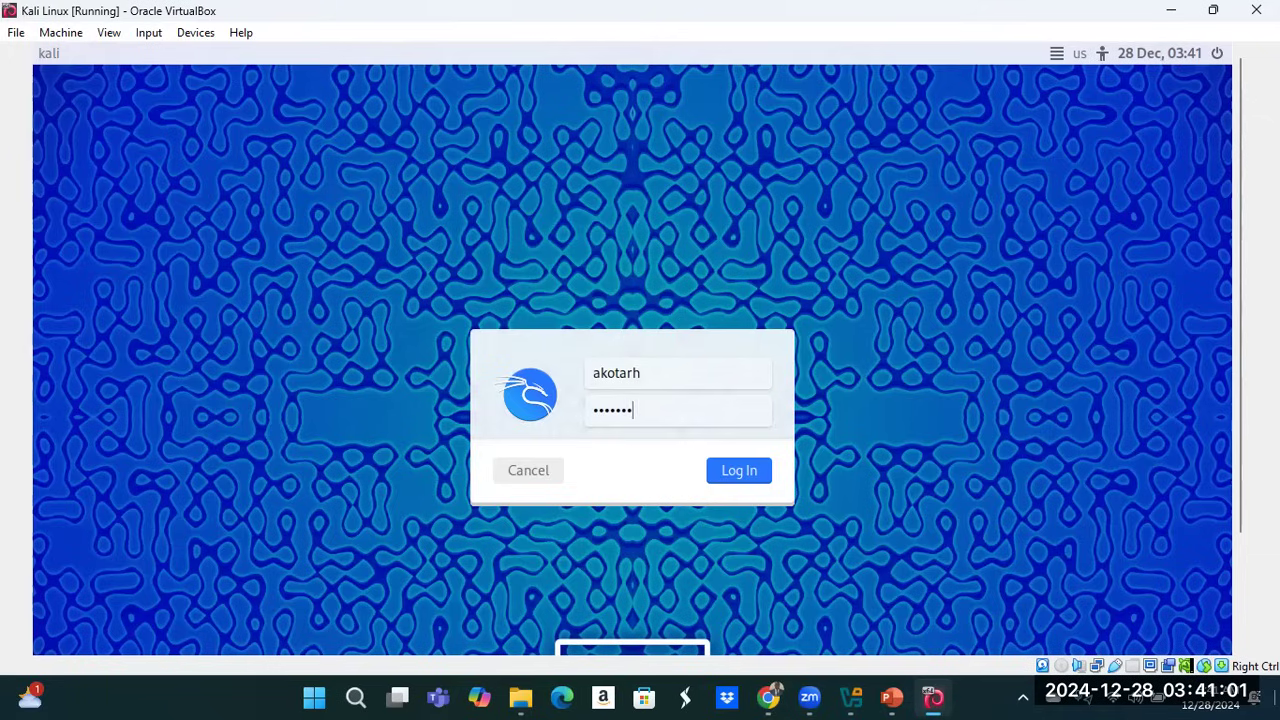
left_click(738, 470)
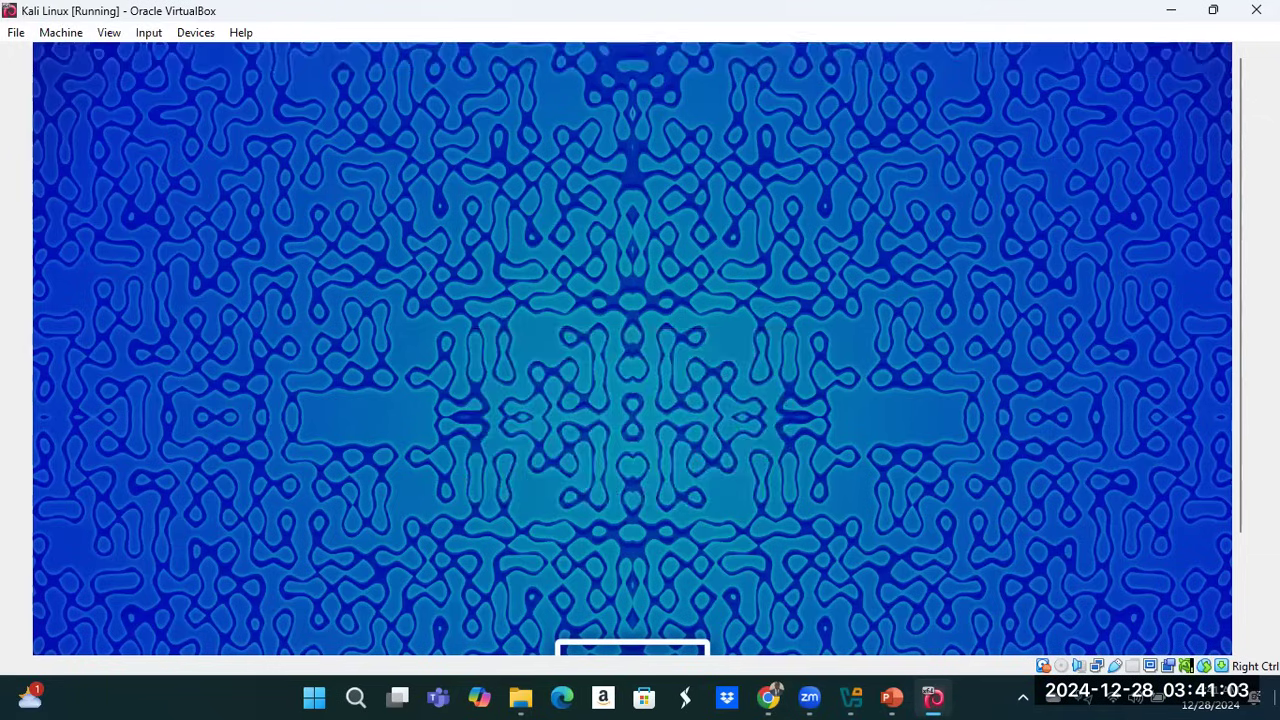
mouse_move(724, 448)
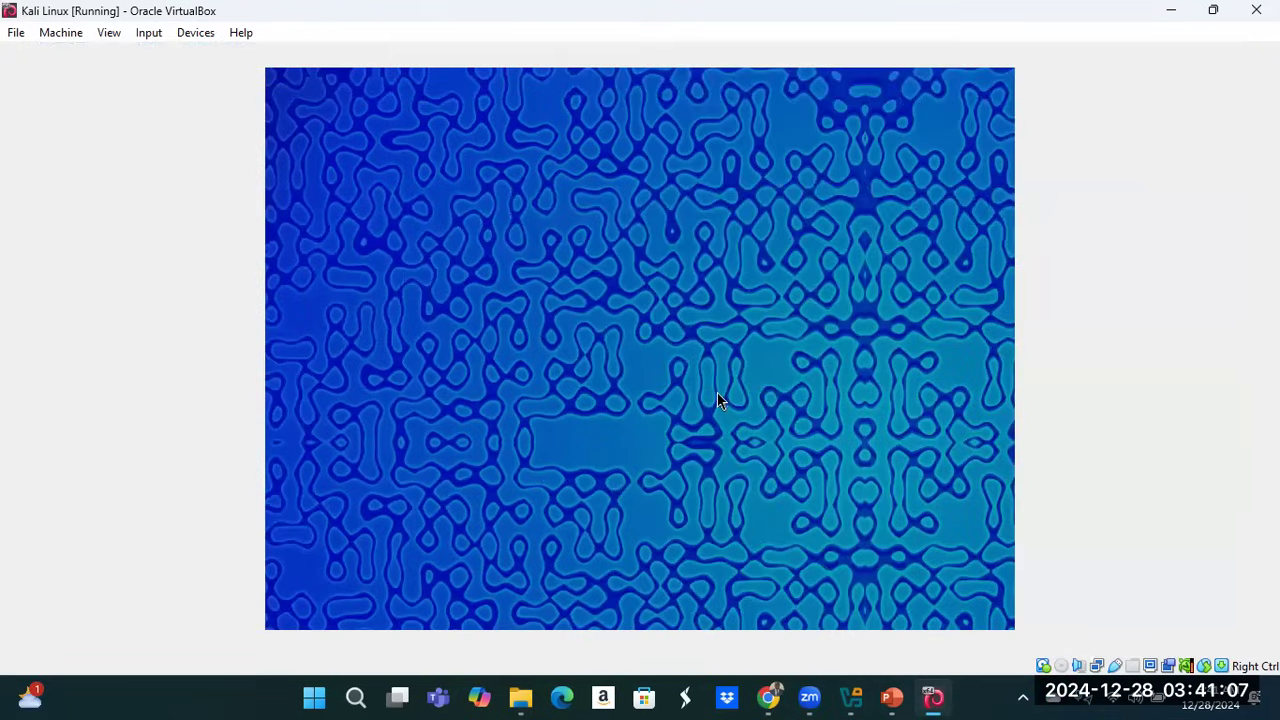
mouse_move(708, 404)
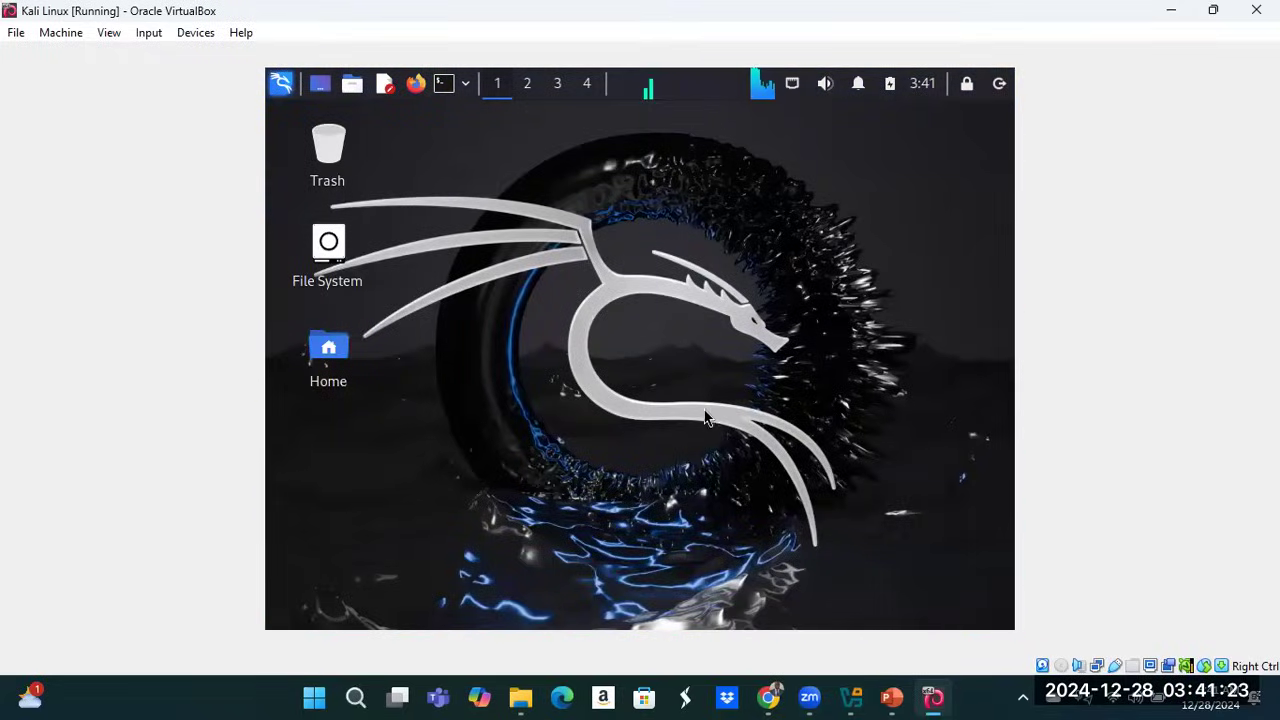
mouse_move(442, 84)
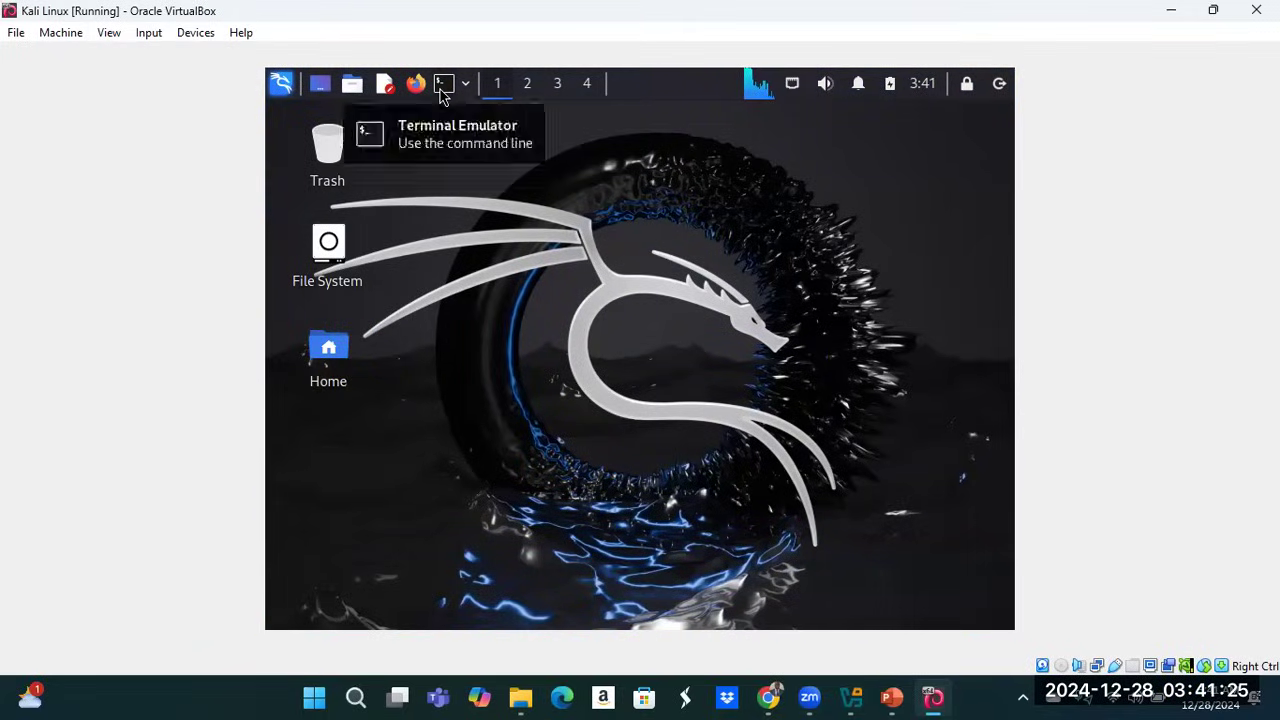
Run ifconfig in a Kali terminal to show eth0's LAN address 192.168.1.239
left_click(444, 84)
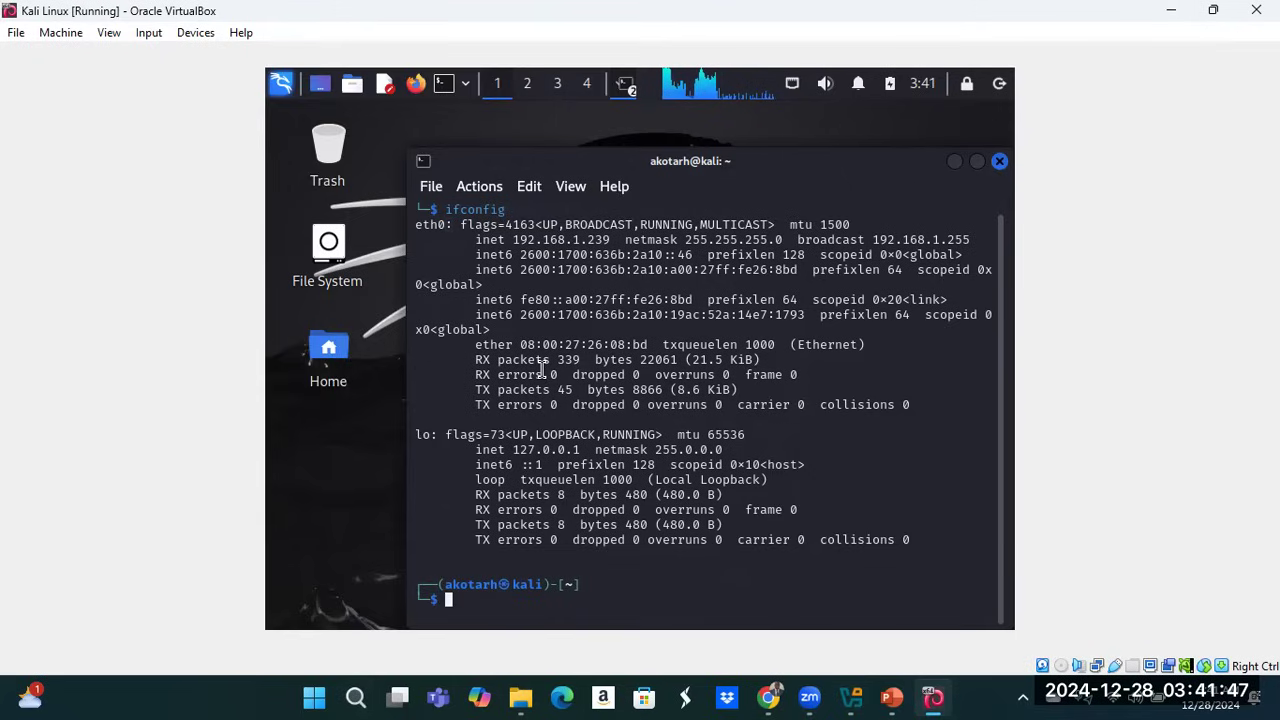
mouse_move(376, 616)
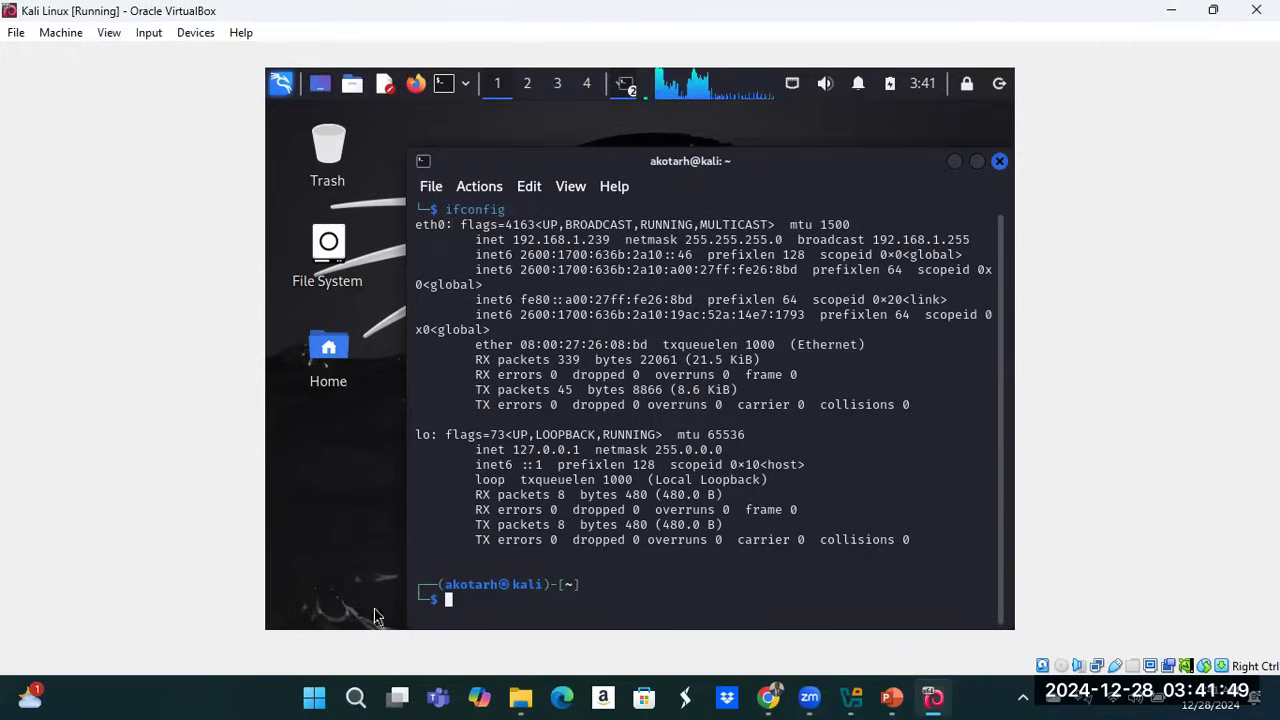
left_click(356, 696)
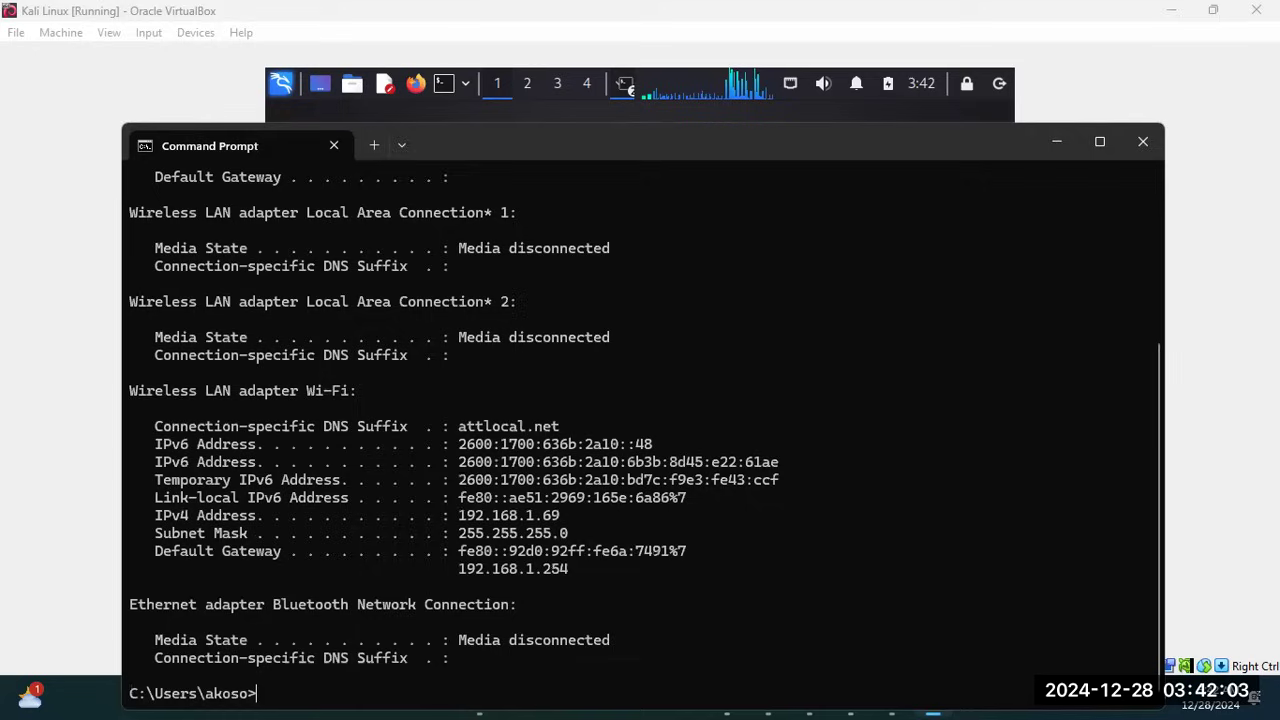
mouse_move(536, 532)
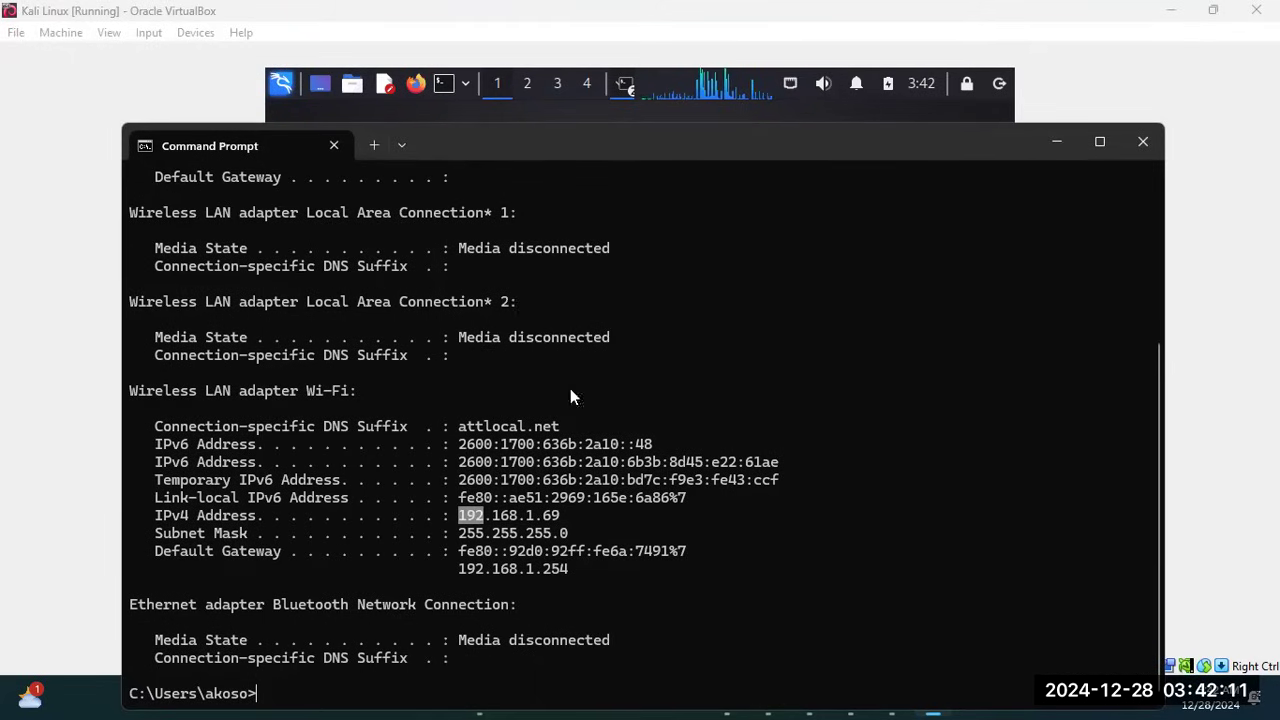
Identify the host Wi-Fi IPv4 address 192.168.1.69 in the ipconfig output, matching Kali's 192.168.1.x subnet
left_click(1100, 140)
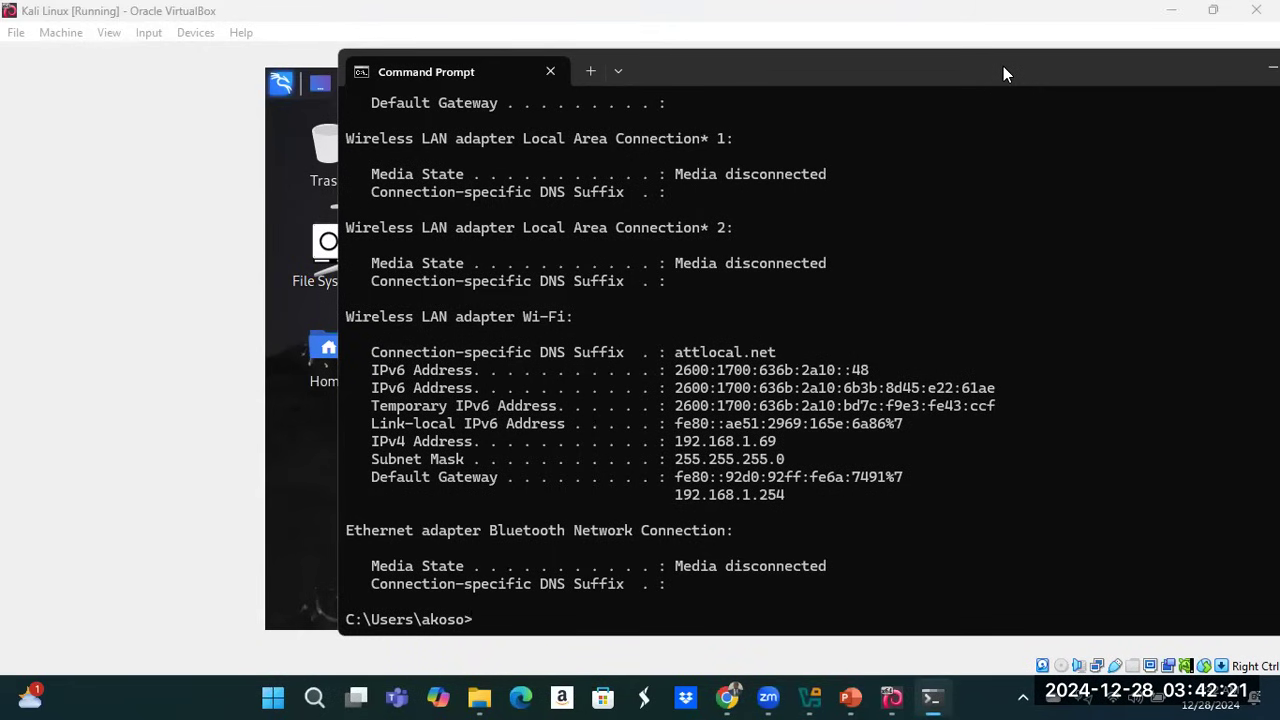
mouse_move(930, 640)
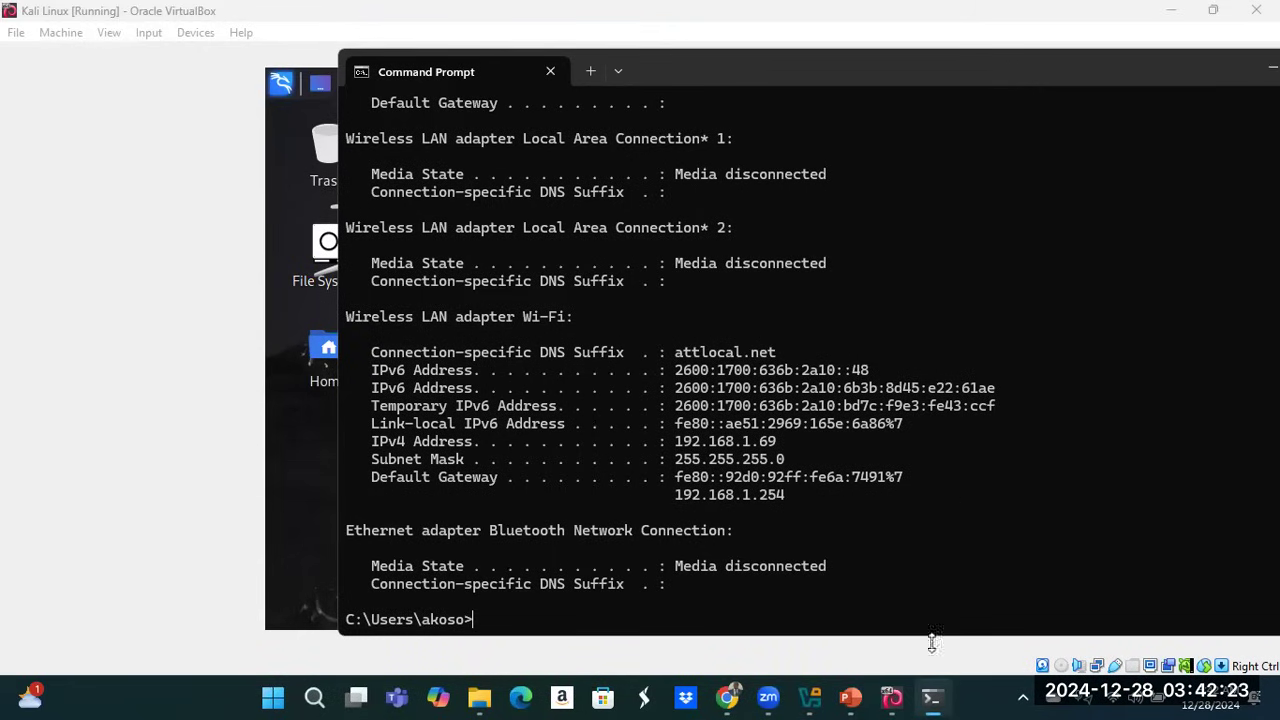
mouse_move(886, 696)
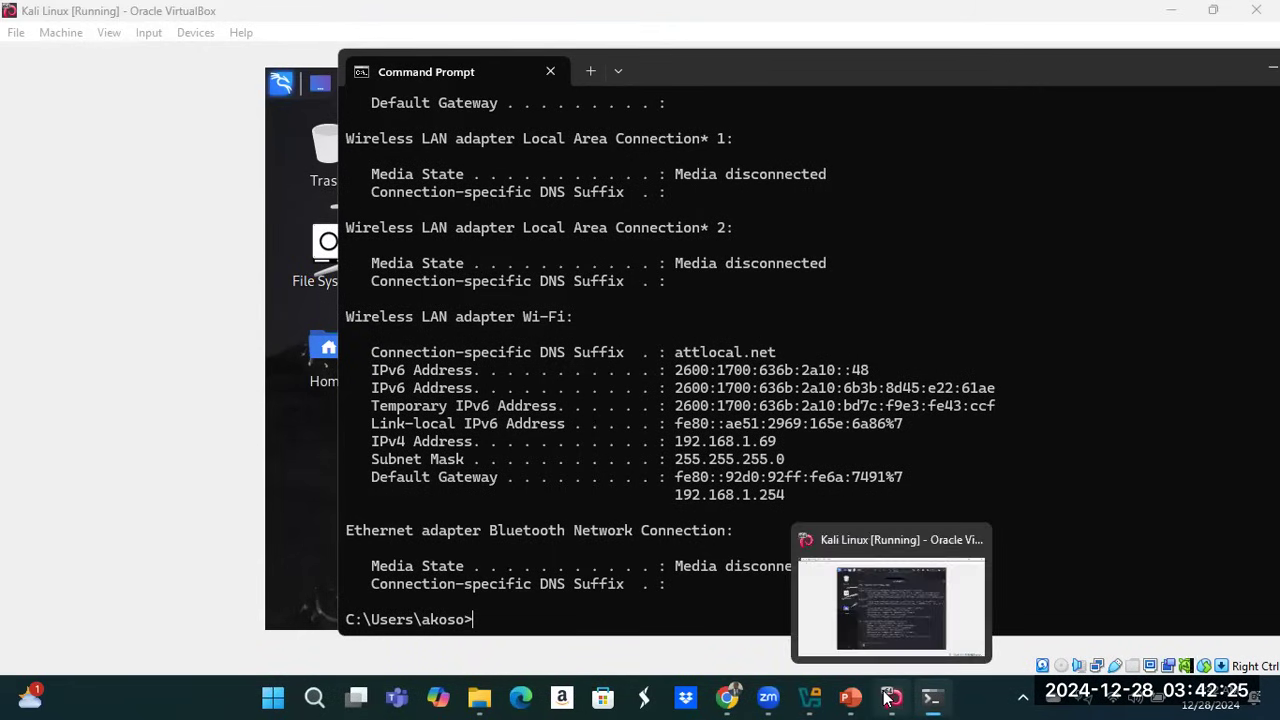
mouse_move(890, 696)
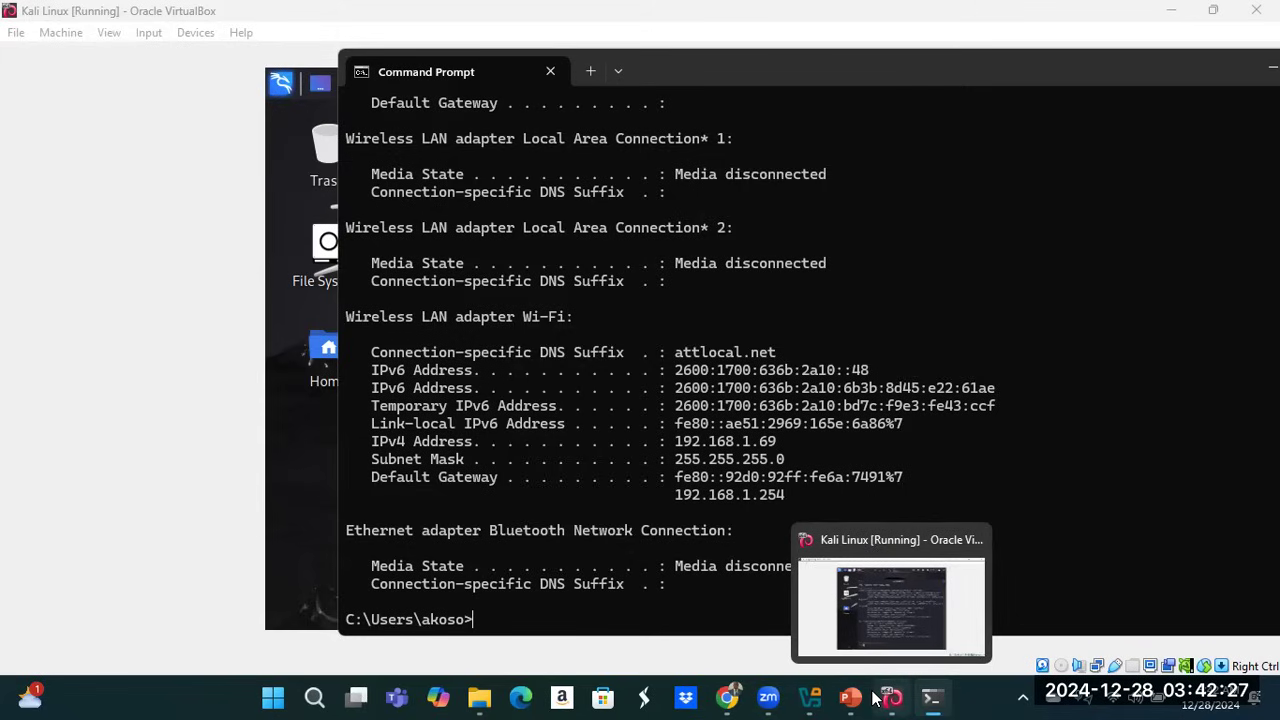